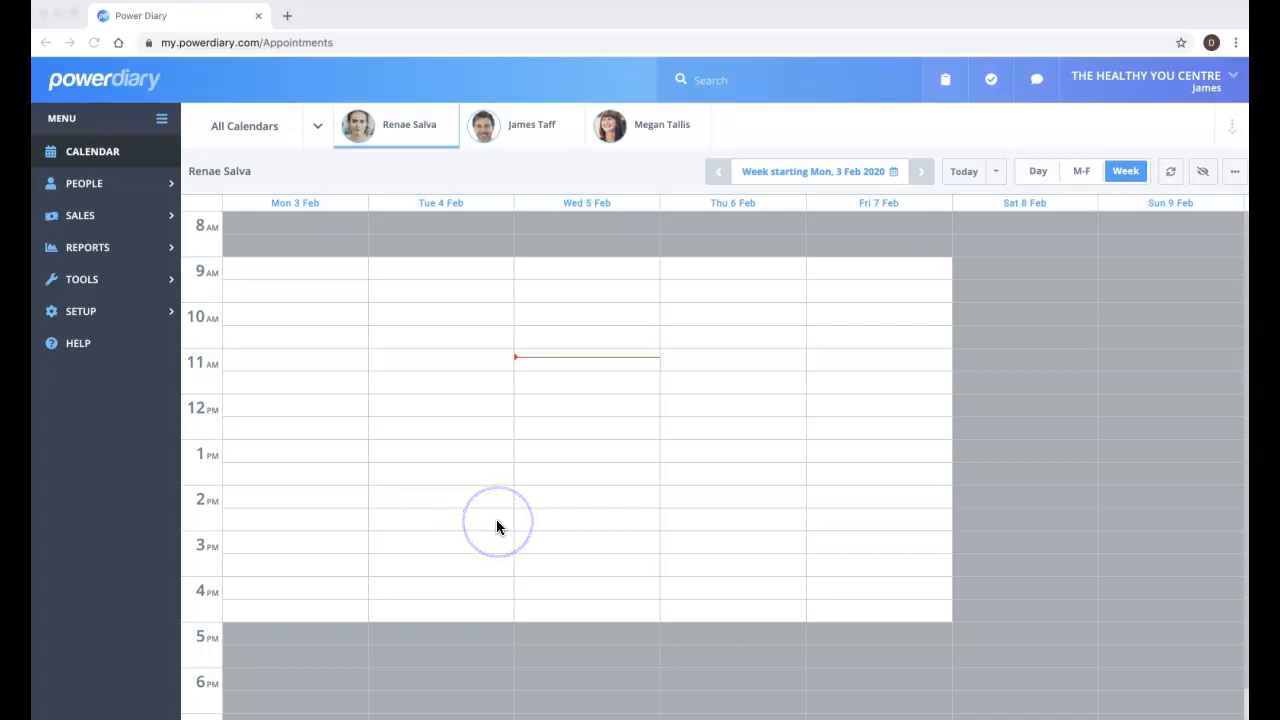
mouse_move(170, 335)
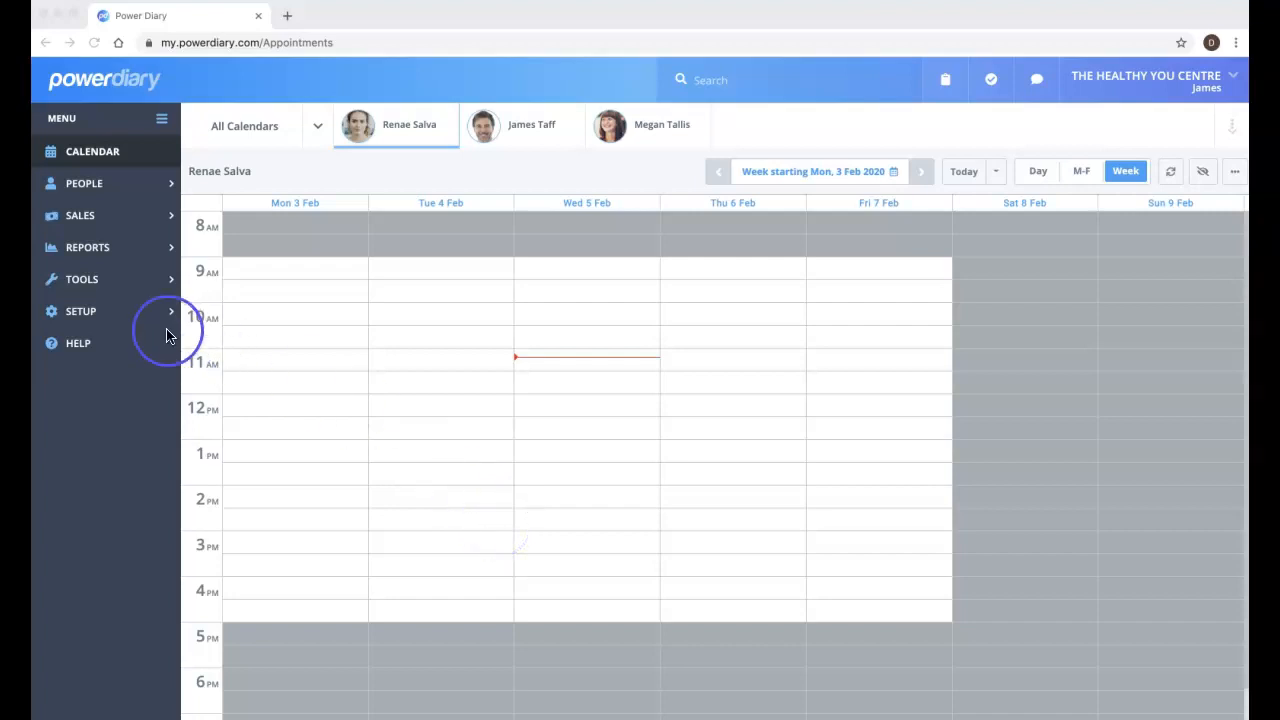
mouse_move(105, 320)
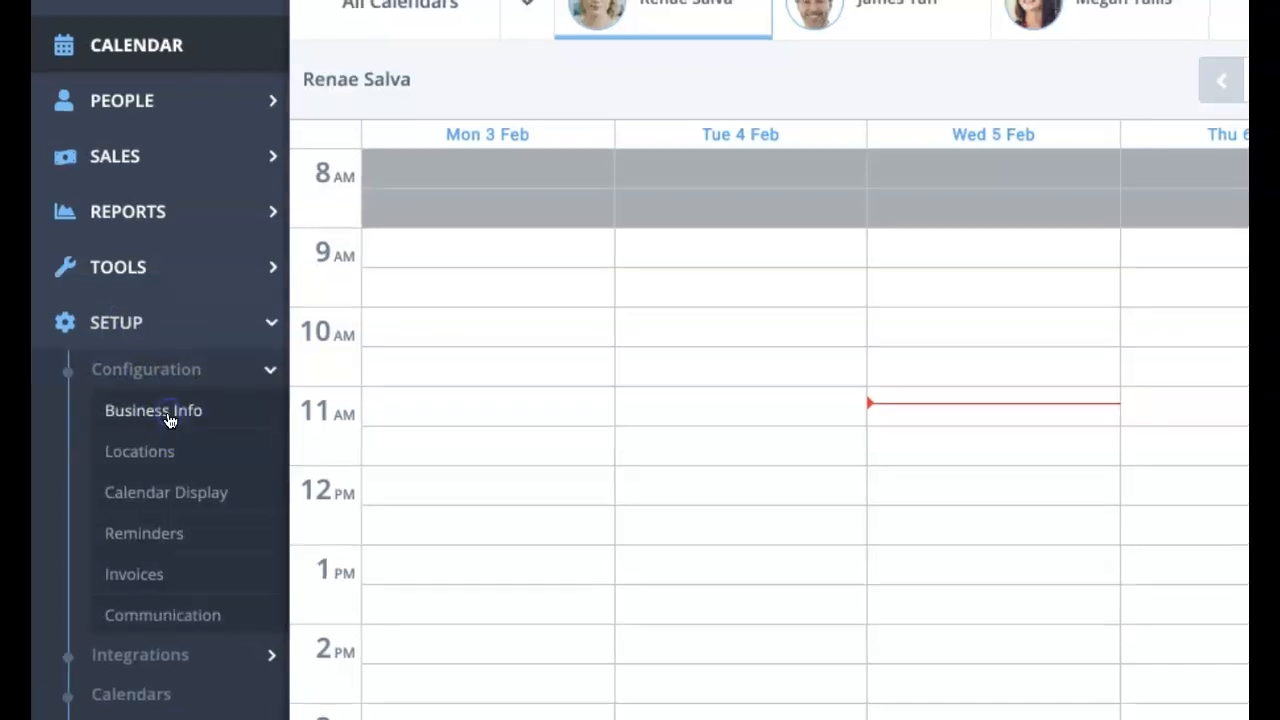
Step: Open Business Info to review The Healthy You Centre's name, ABN, country, time zone and locale
click(153, 410)
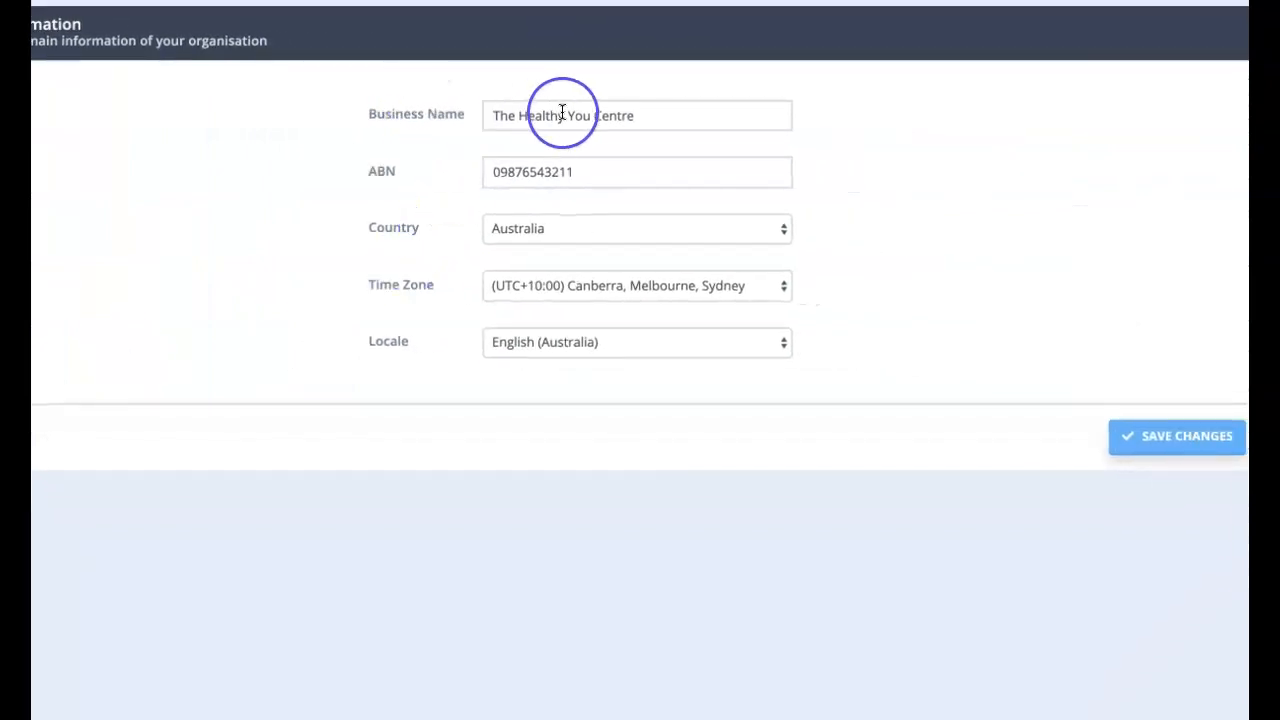
mouse_move(649, 151)
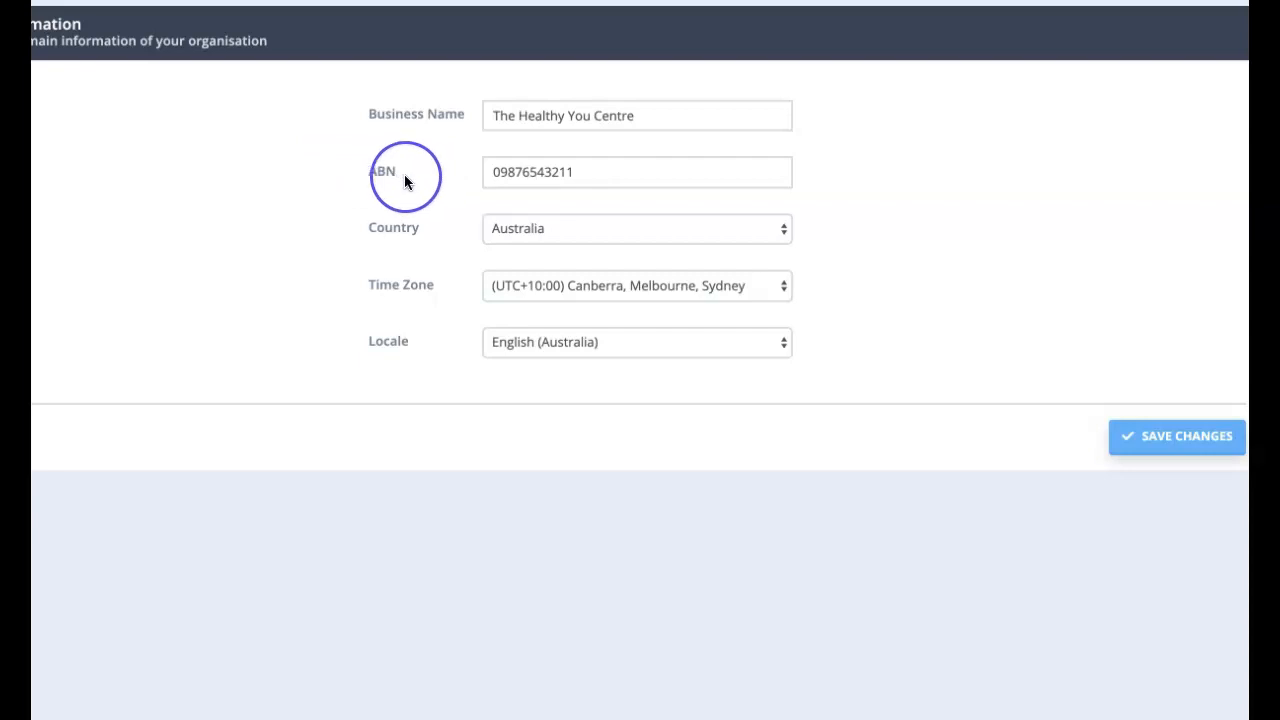
mouse_move(630, 205)
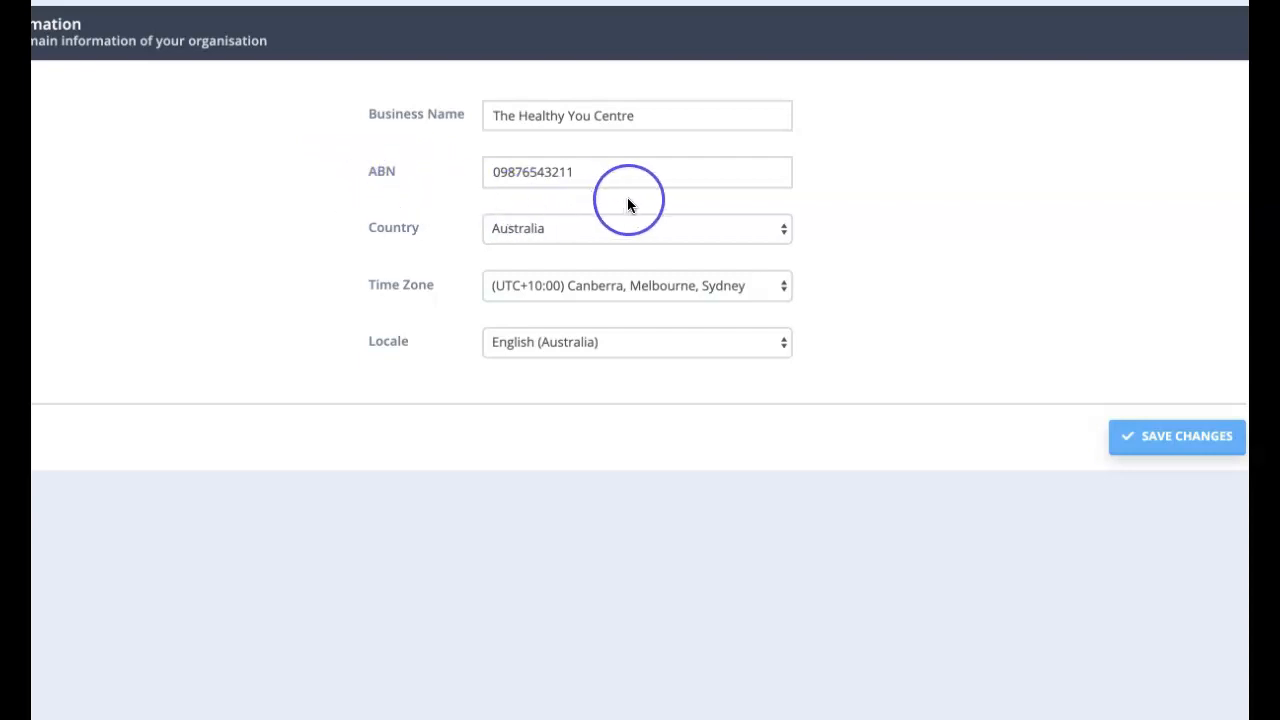
mouse_move(763, 230)
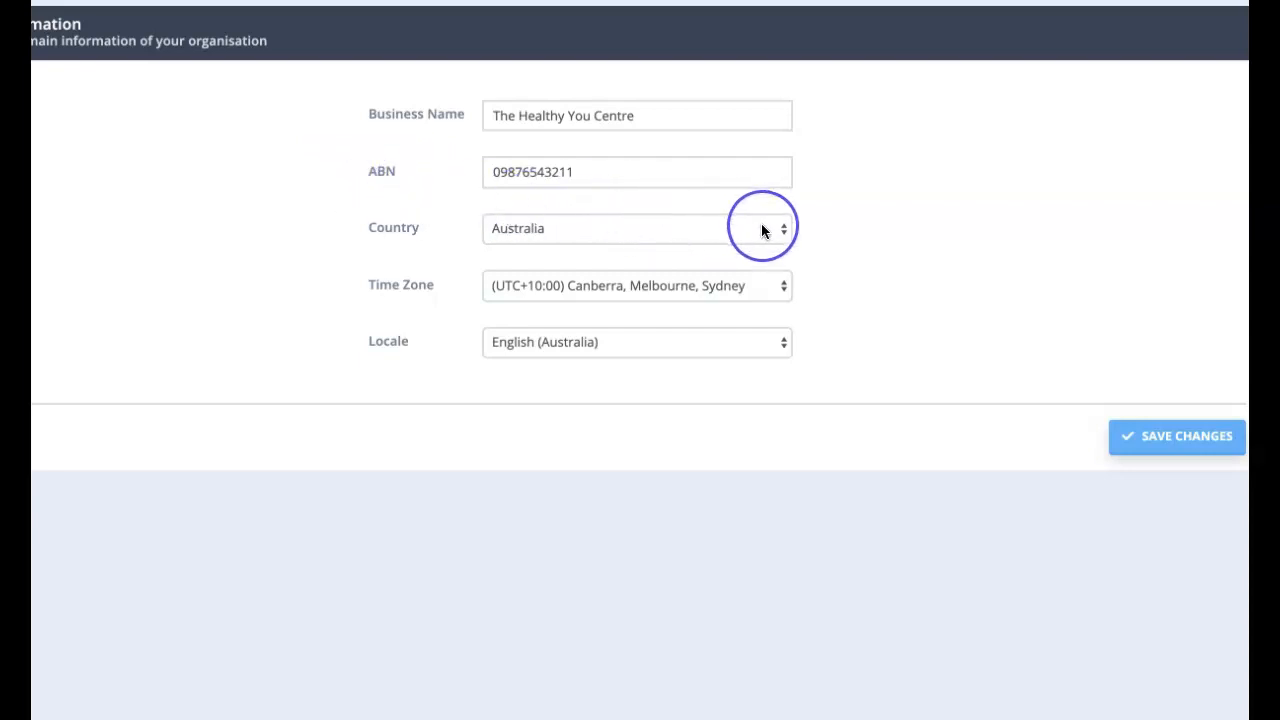
mouse_move(775, 233)
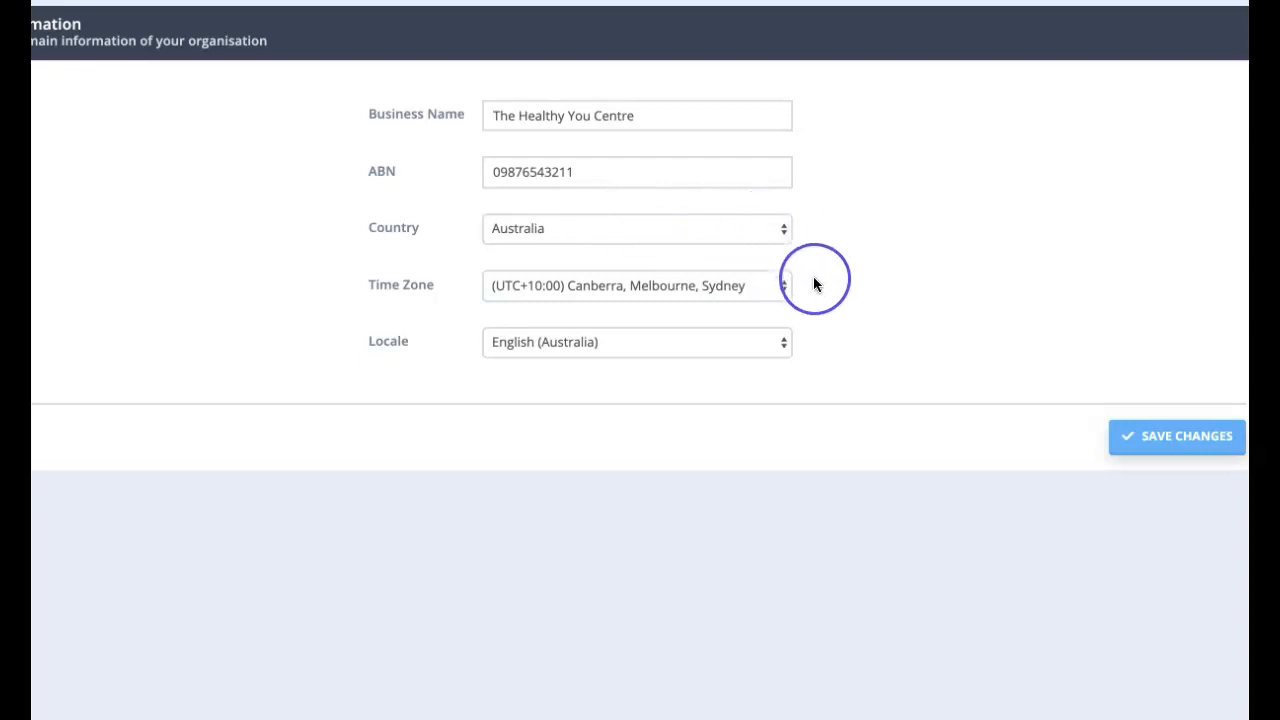
mouse_move(598, 380)
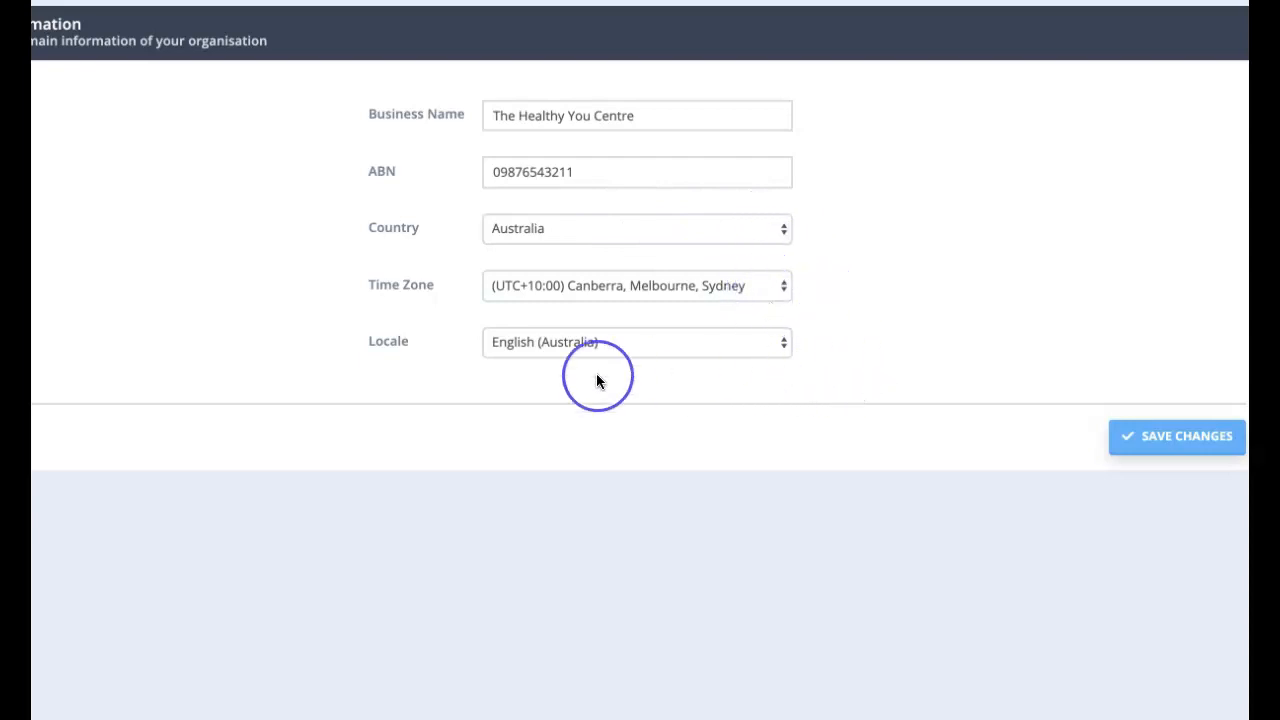
mouse_move(715, 357)
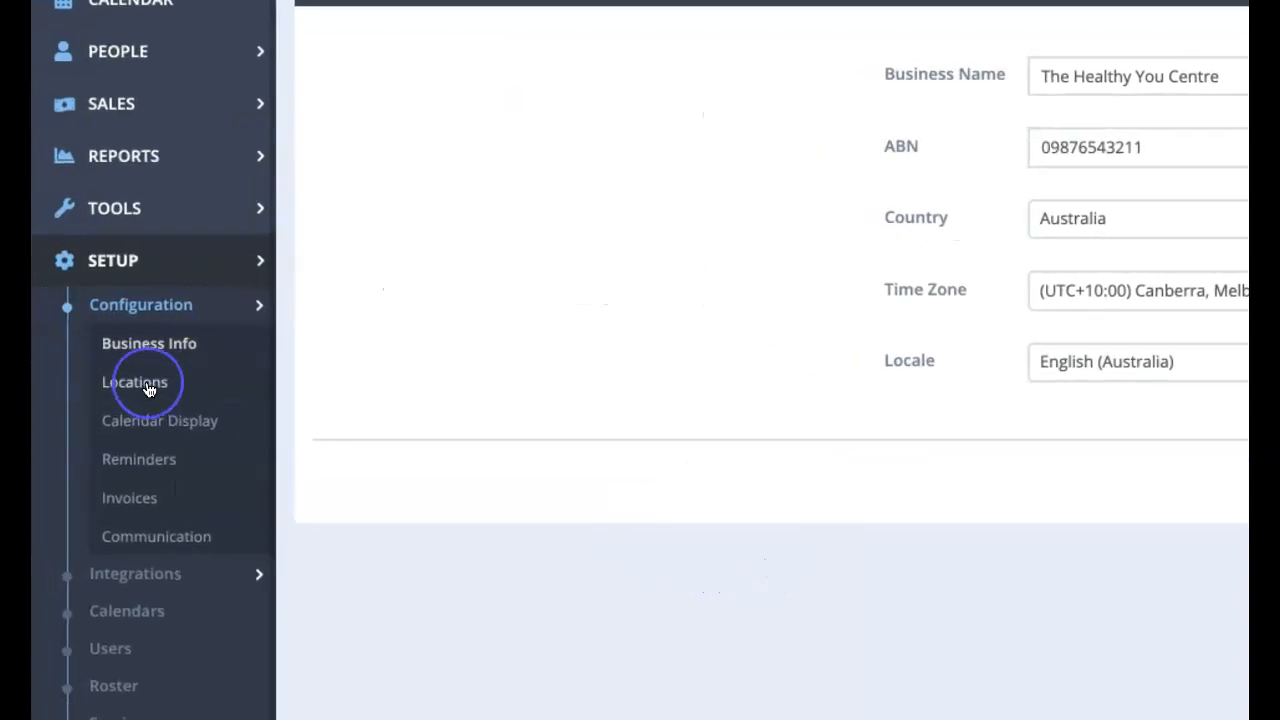
Step: Open Locations to list Brighton Clinic, Hawthorn Clinic and Offsite
click(135, 382)
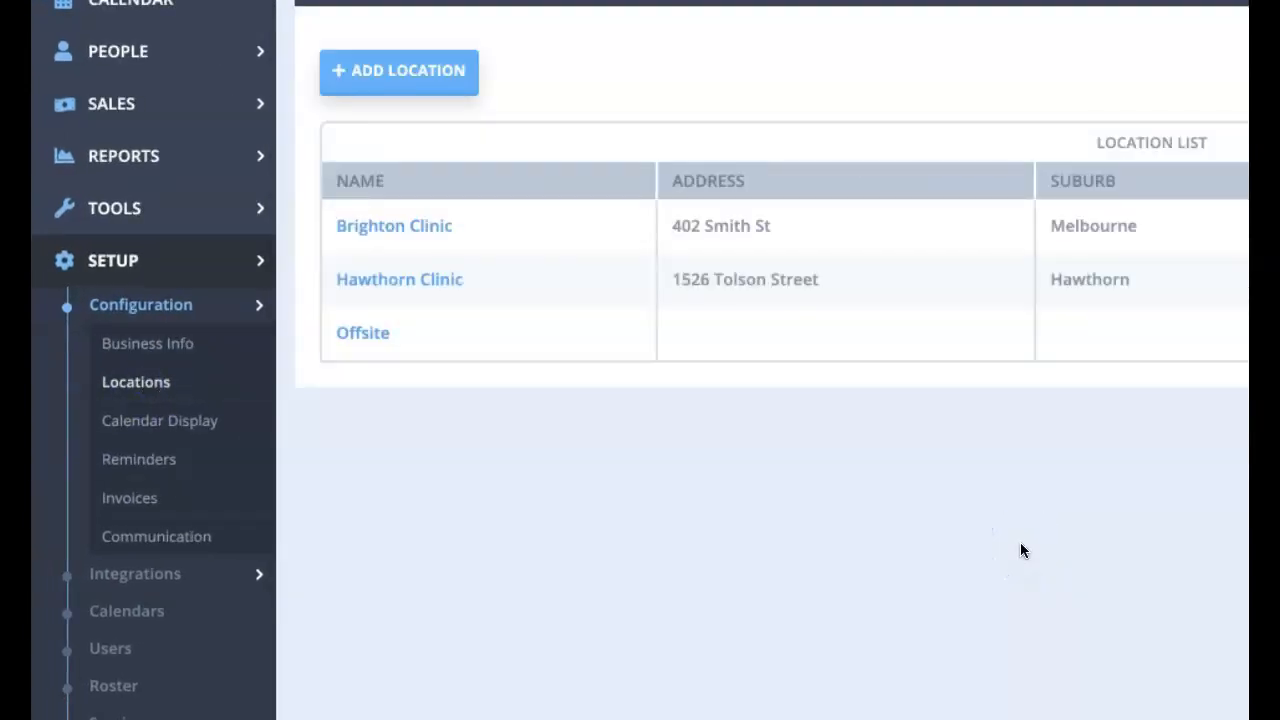
click(136, 382)
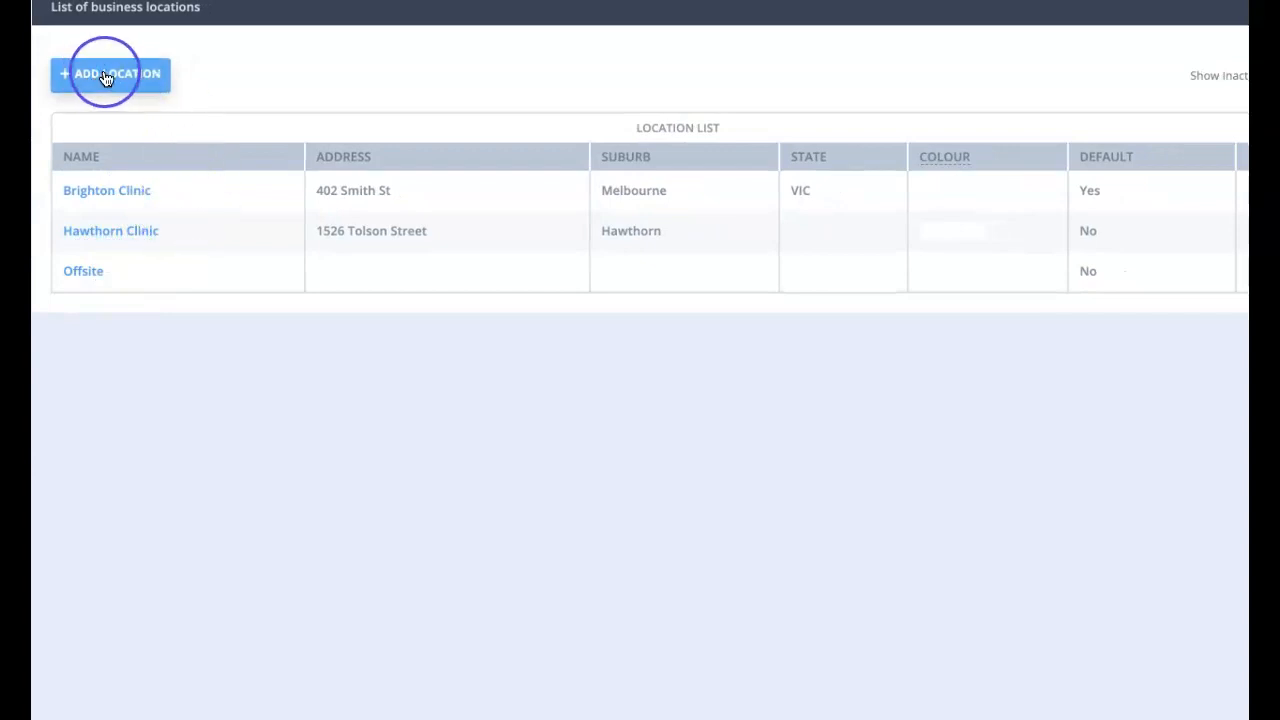
click(110, 73)
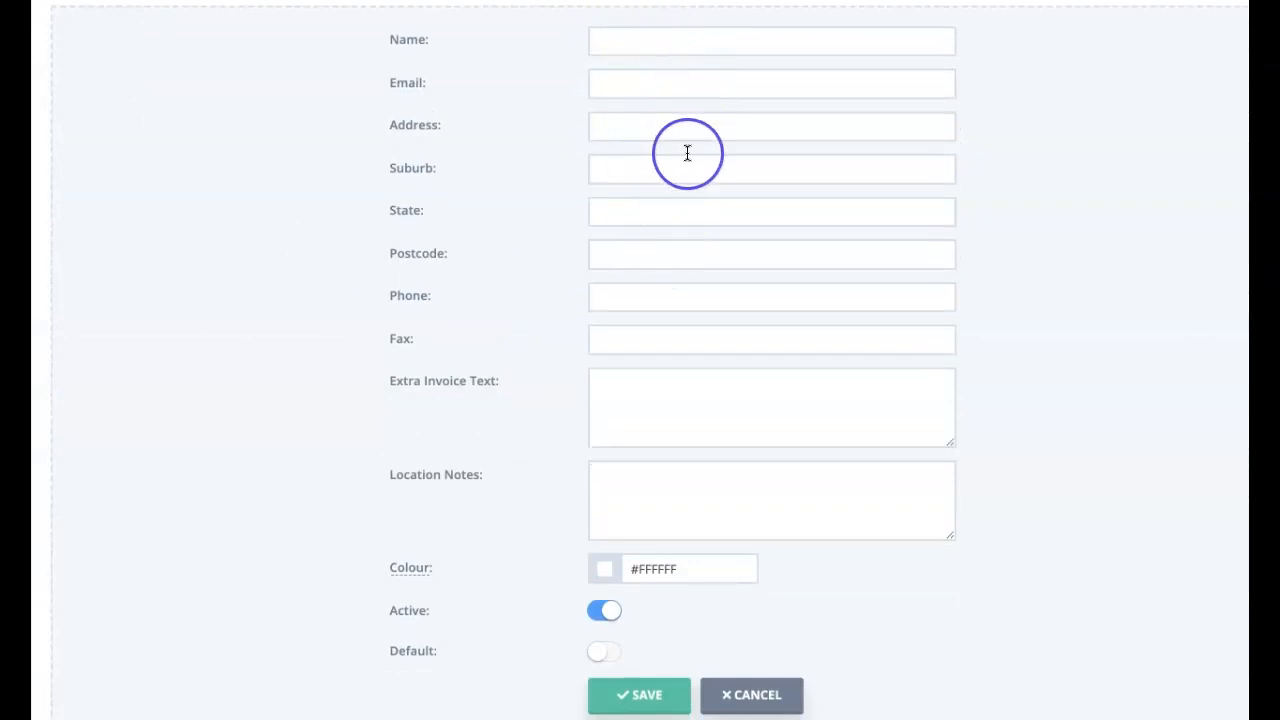
mouse_move(699, 49)
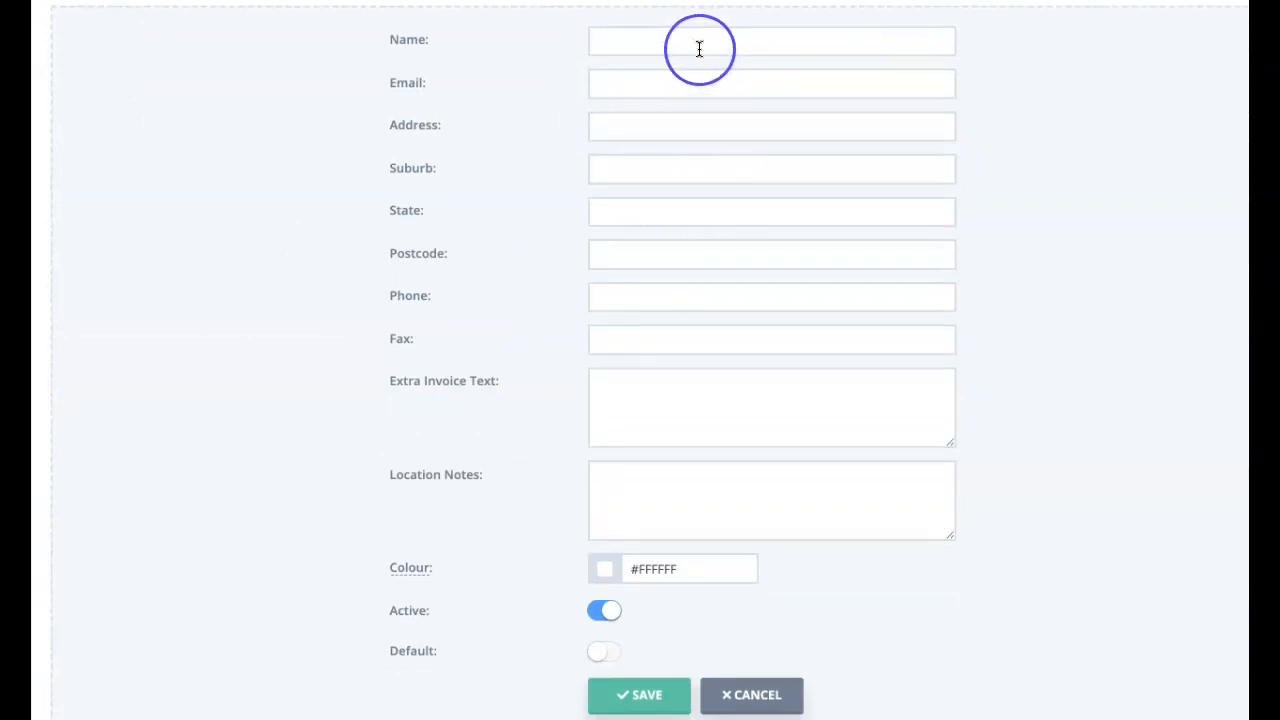
mouse_move(778, 660)
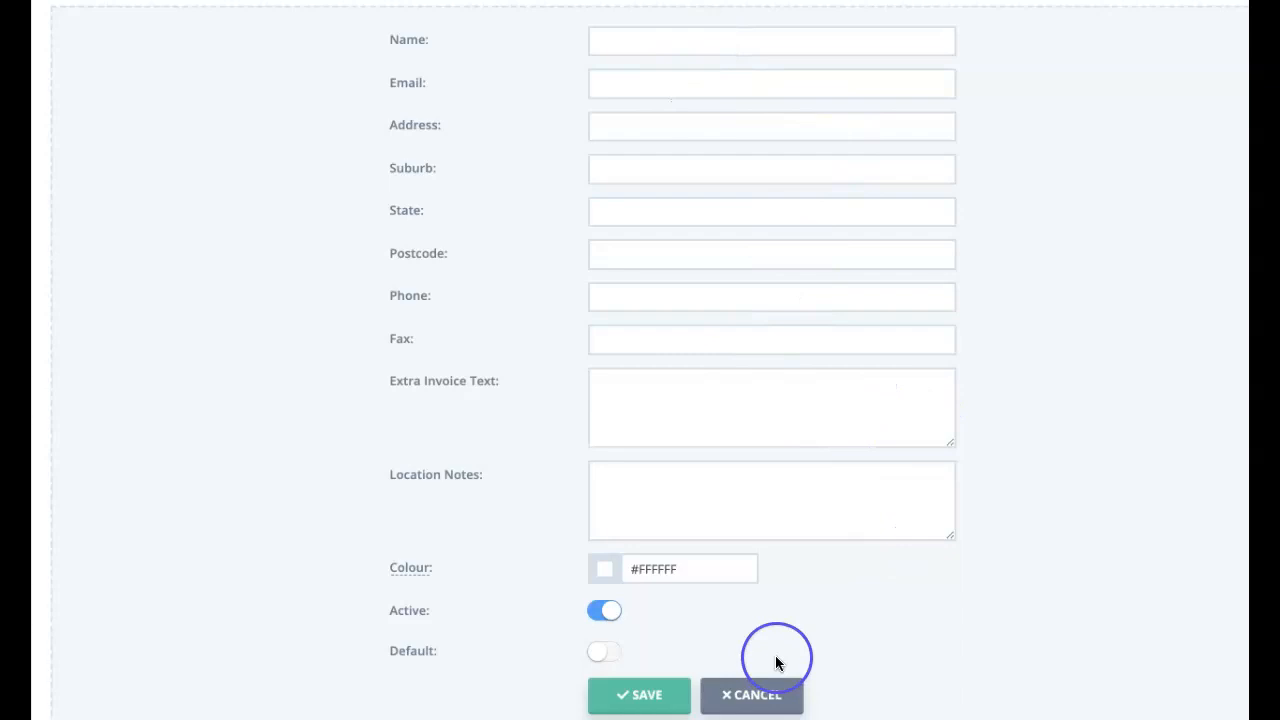
mouse_move(752, 695)
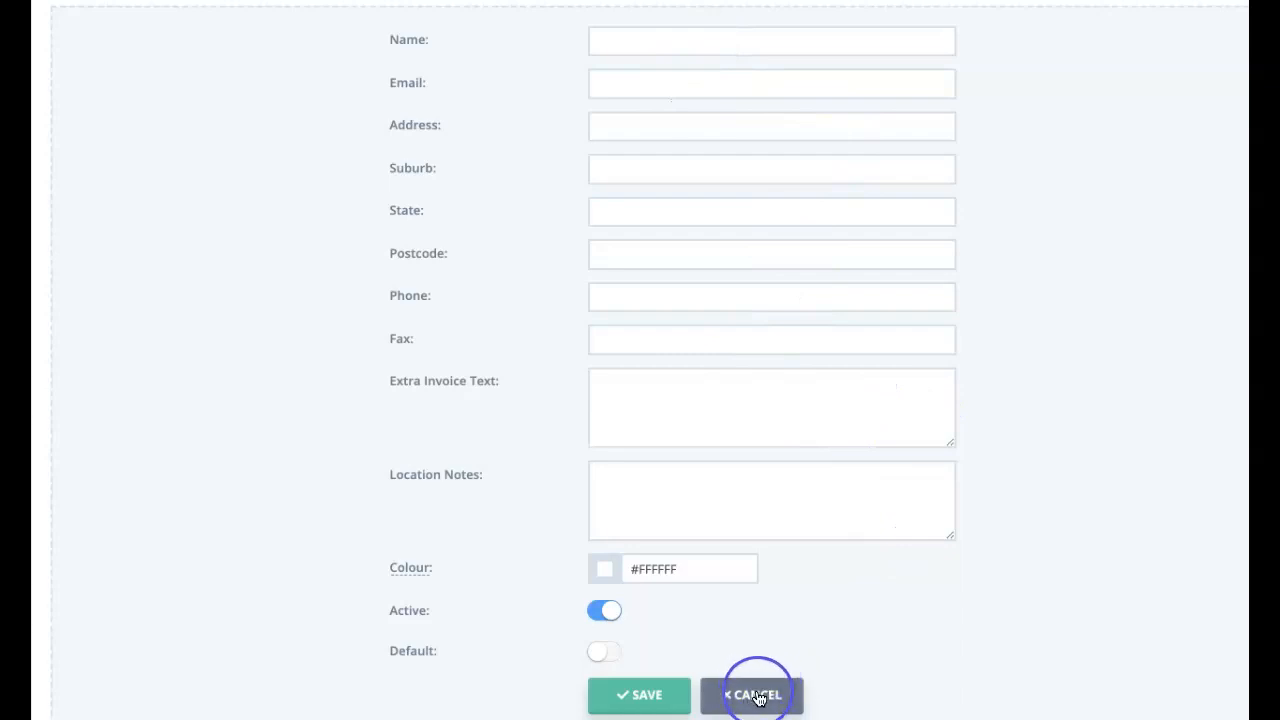
mouse_move(605, 568)
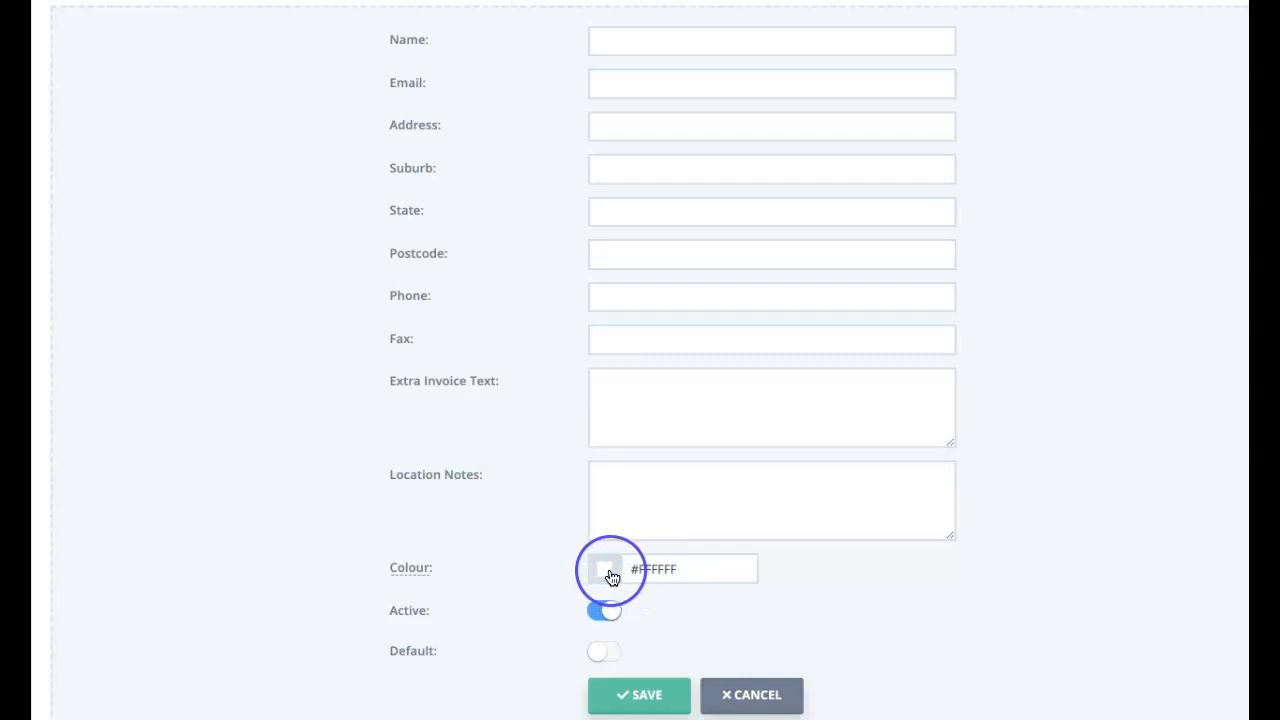
click(606, 568)
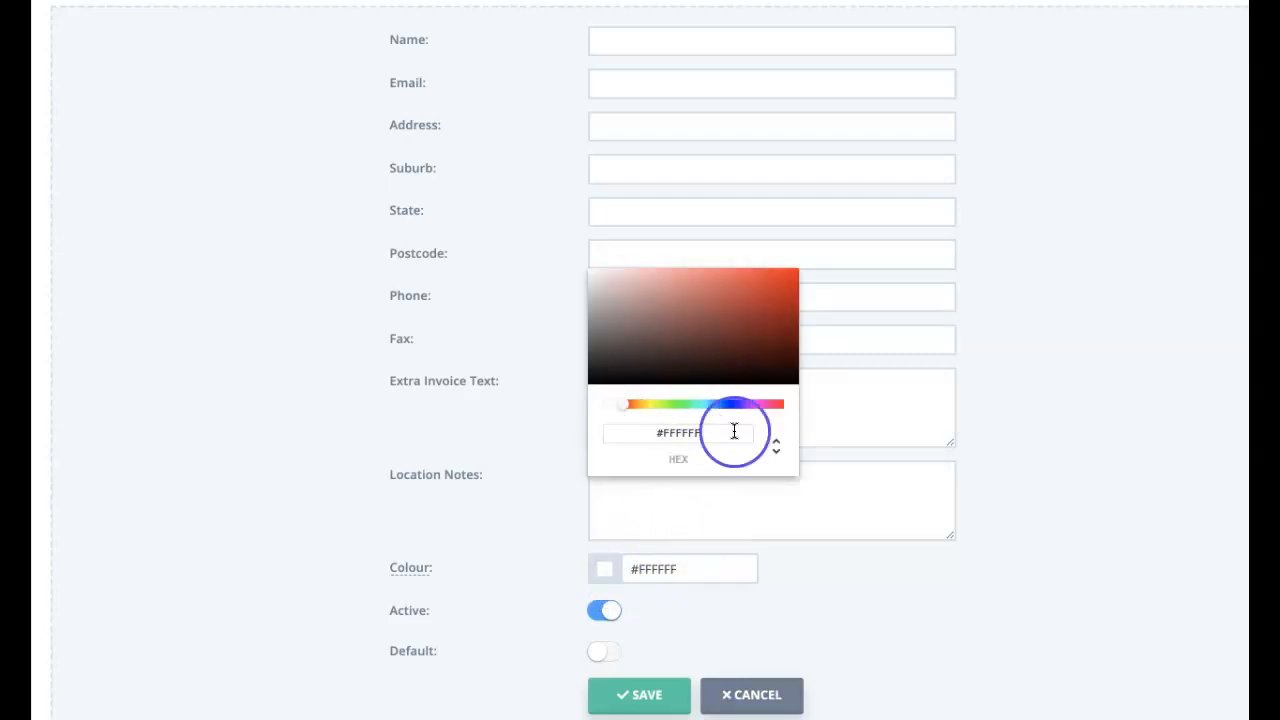
mouse_move(865, 610)
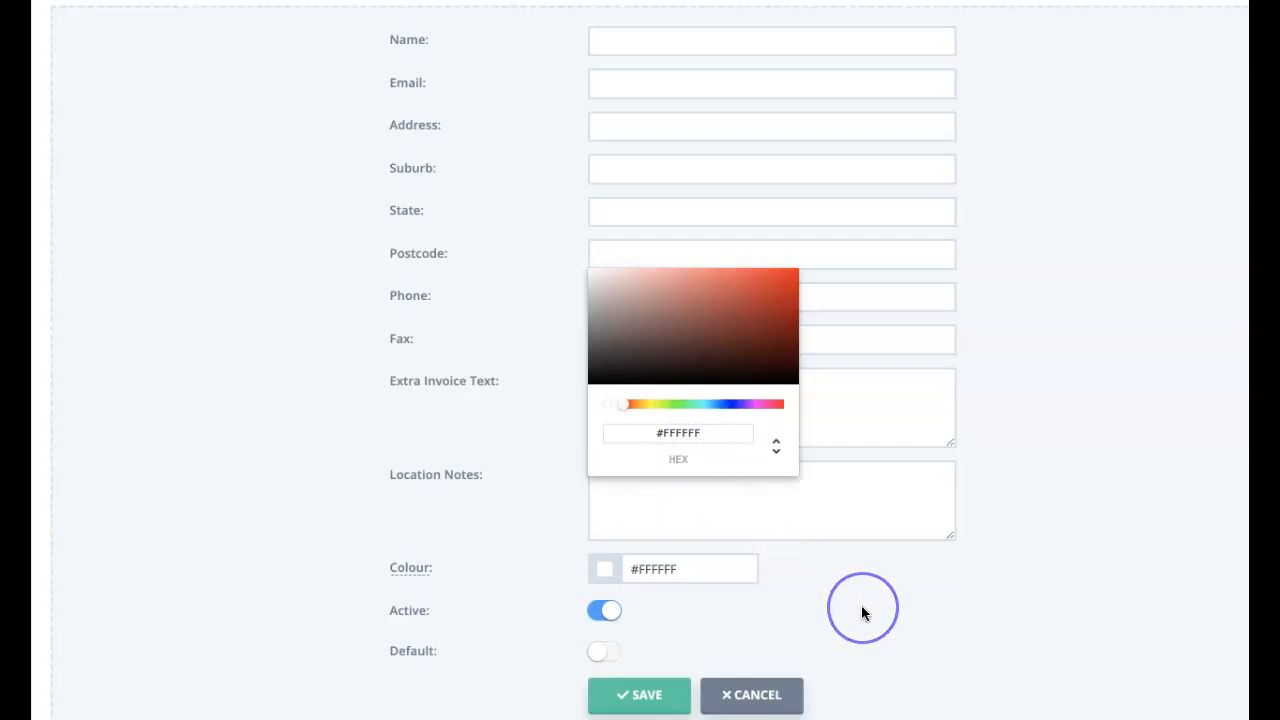
mouse_move(864, 613)
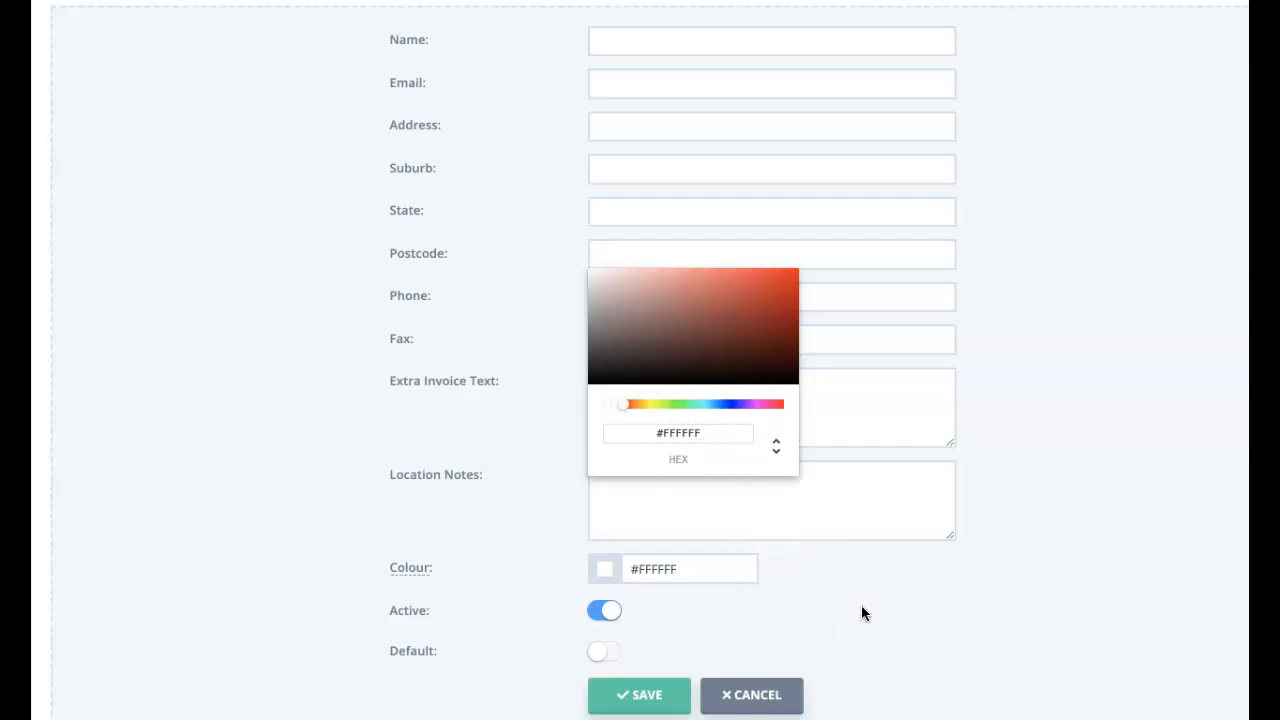
click(840, 608)
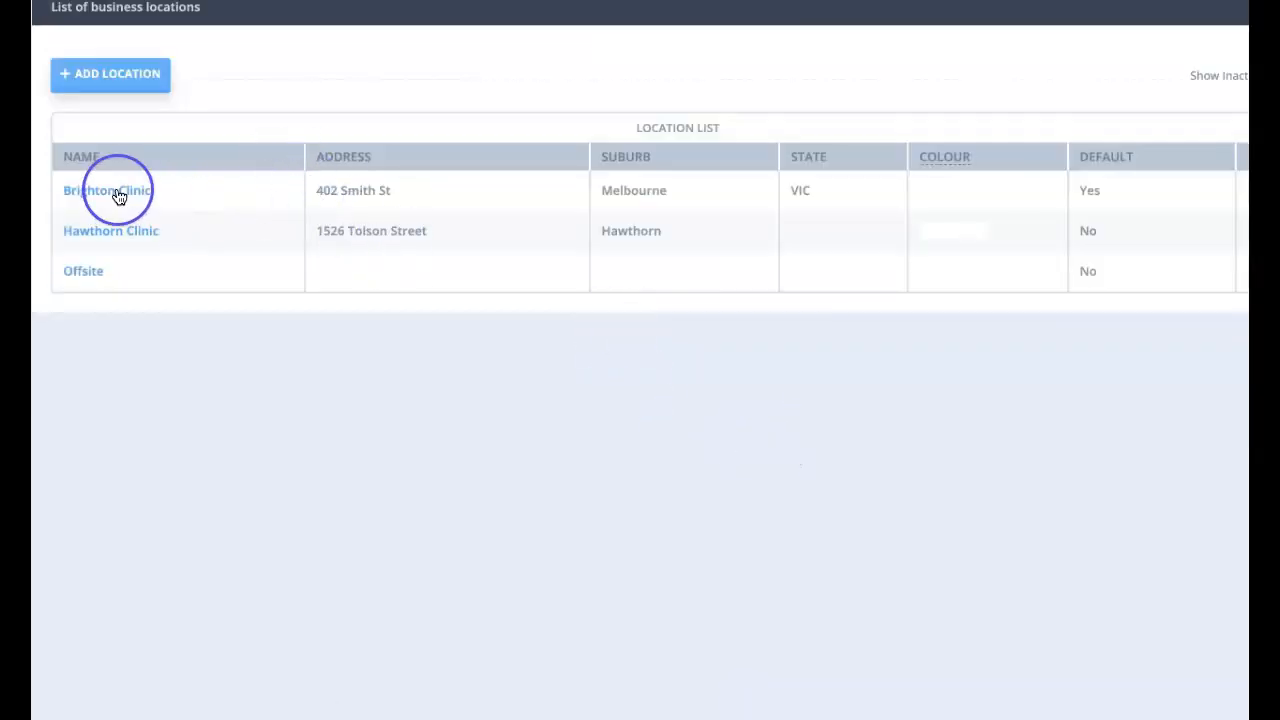
mouse_move(1235, 315)
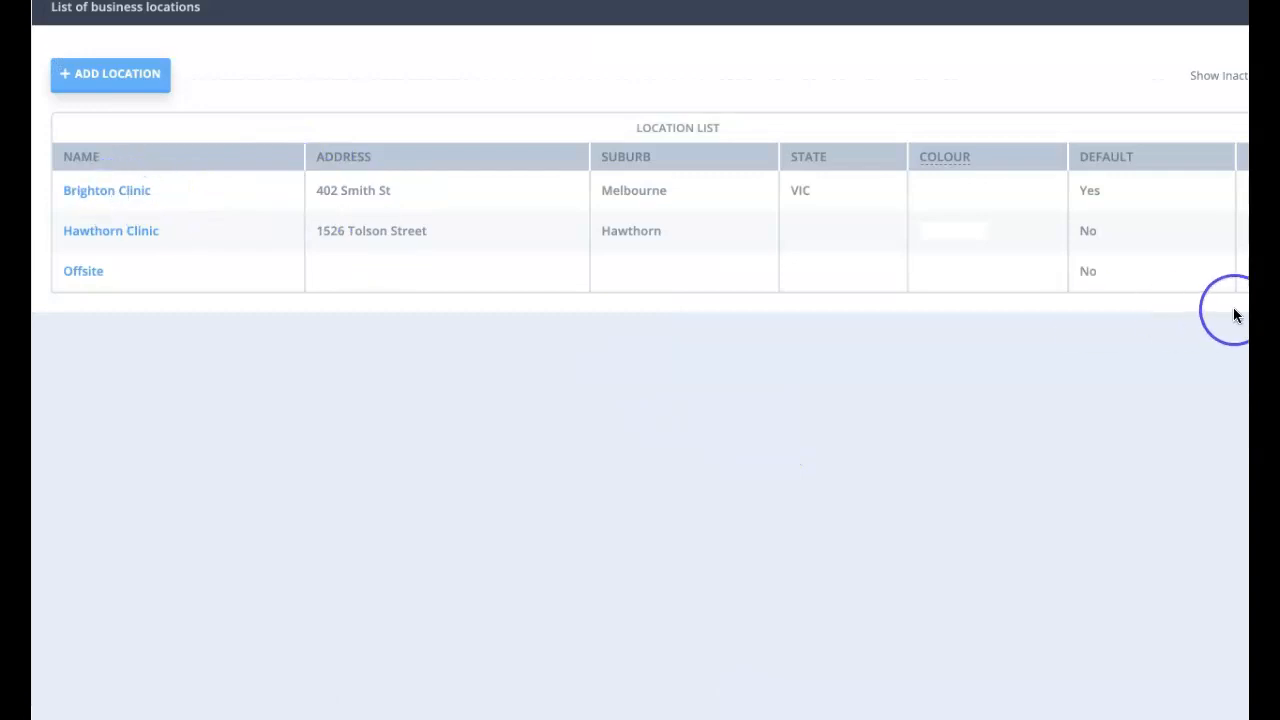
Step: Set Hawthorn Clinic's colour to light teal #D6F9F6, save, and close the form
click(110, 230)
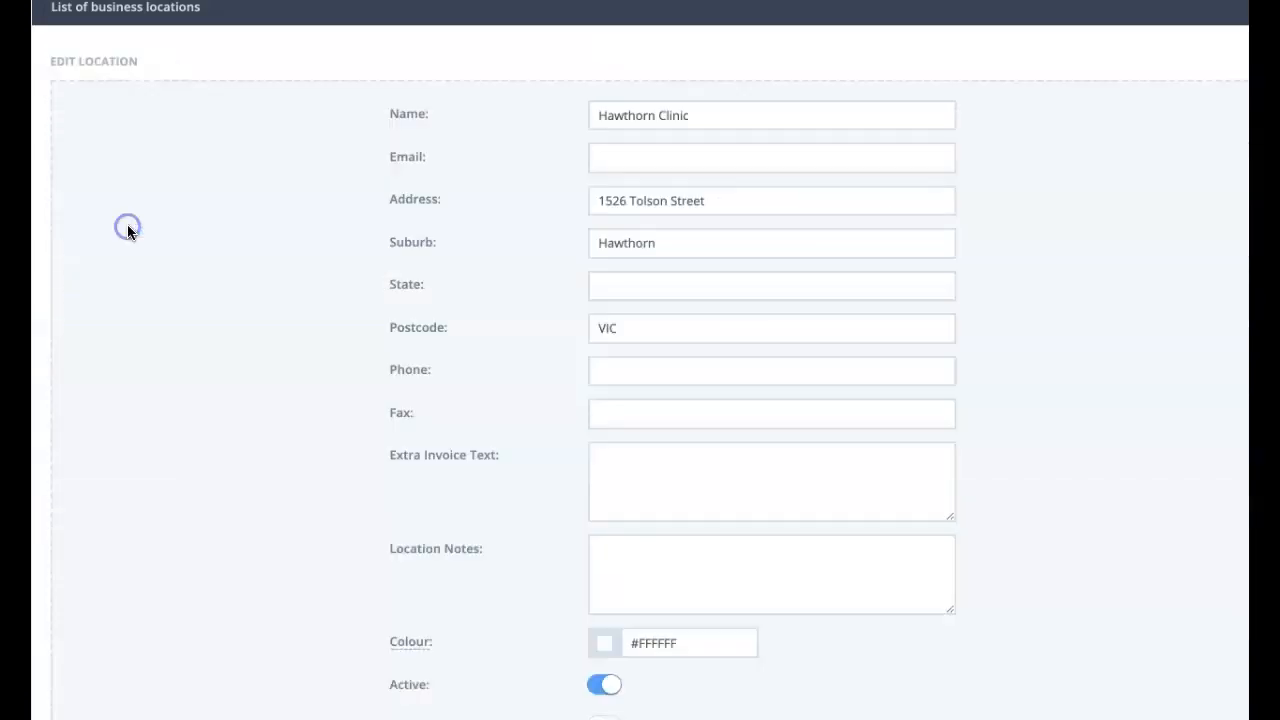
click(603, 643)
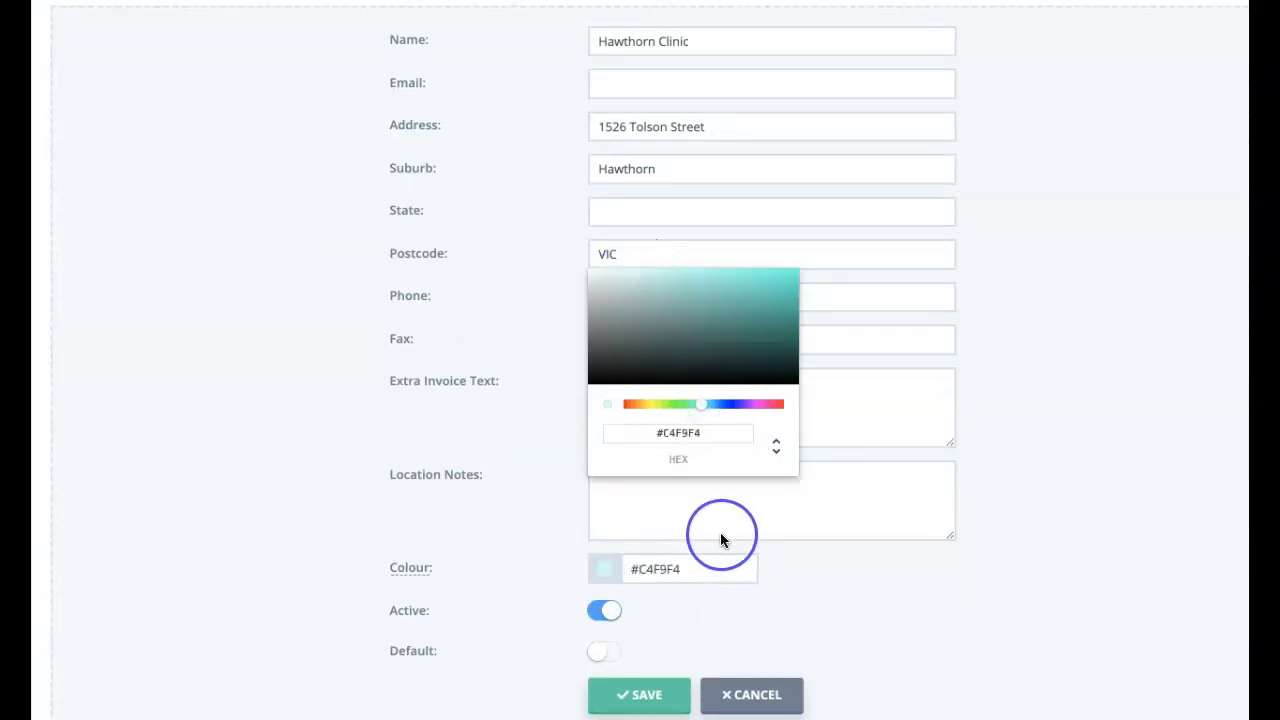
mouse_move(618, 272)
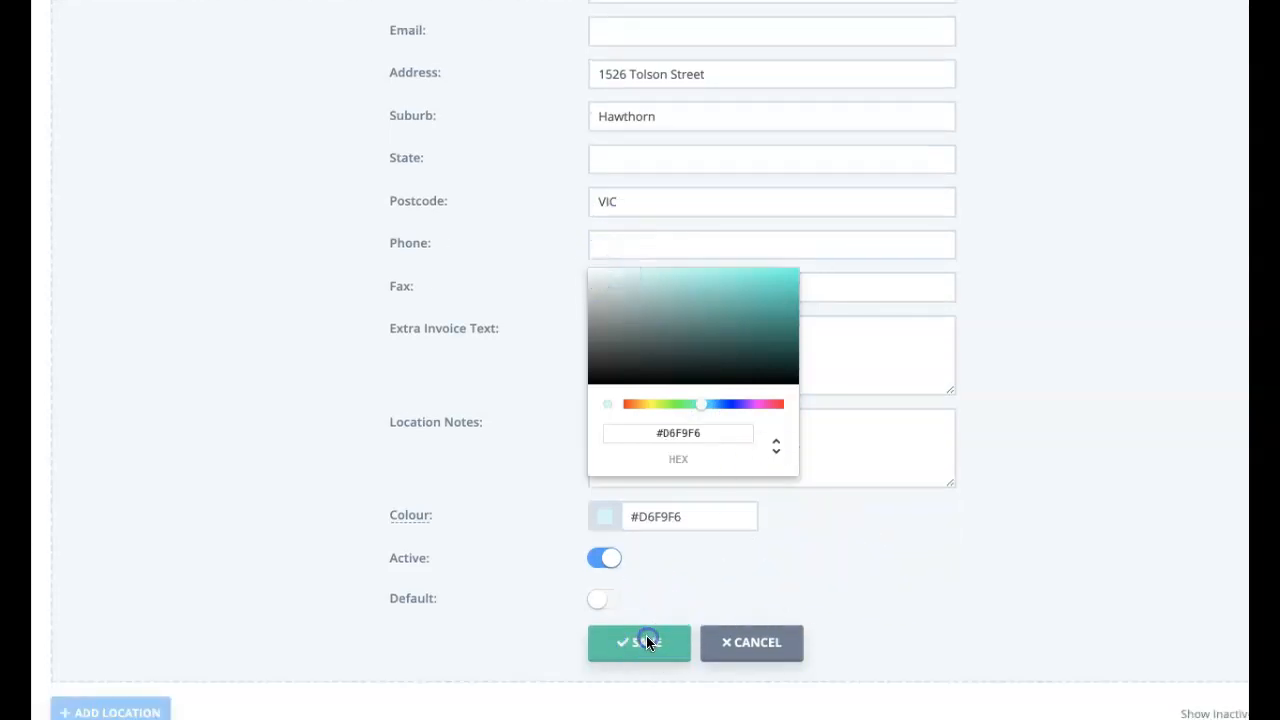
click(751, 642)
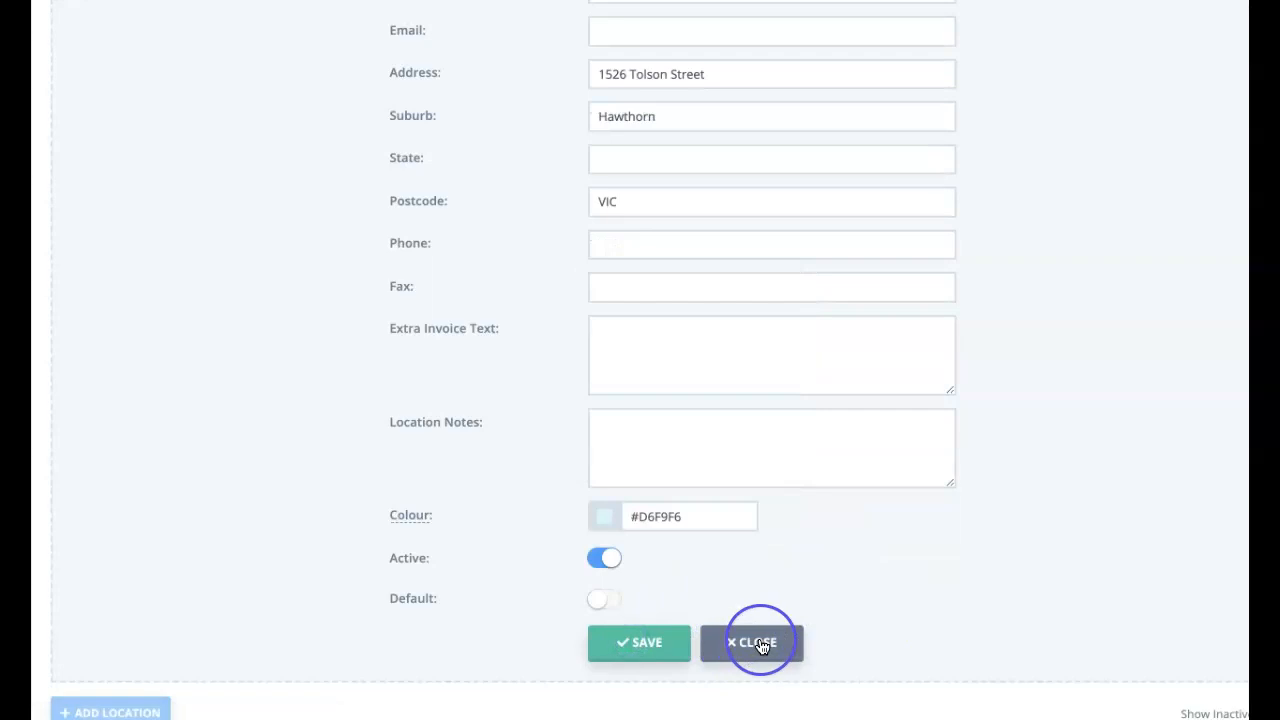
click(752, 642)
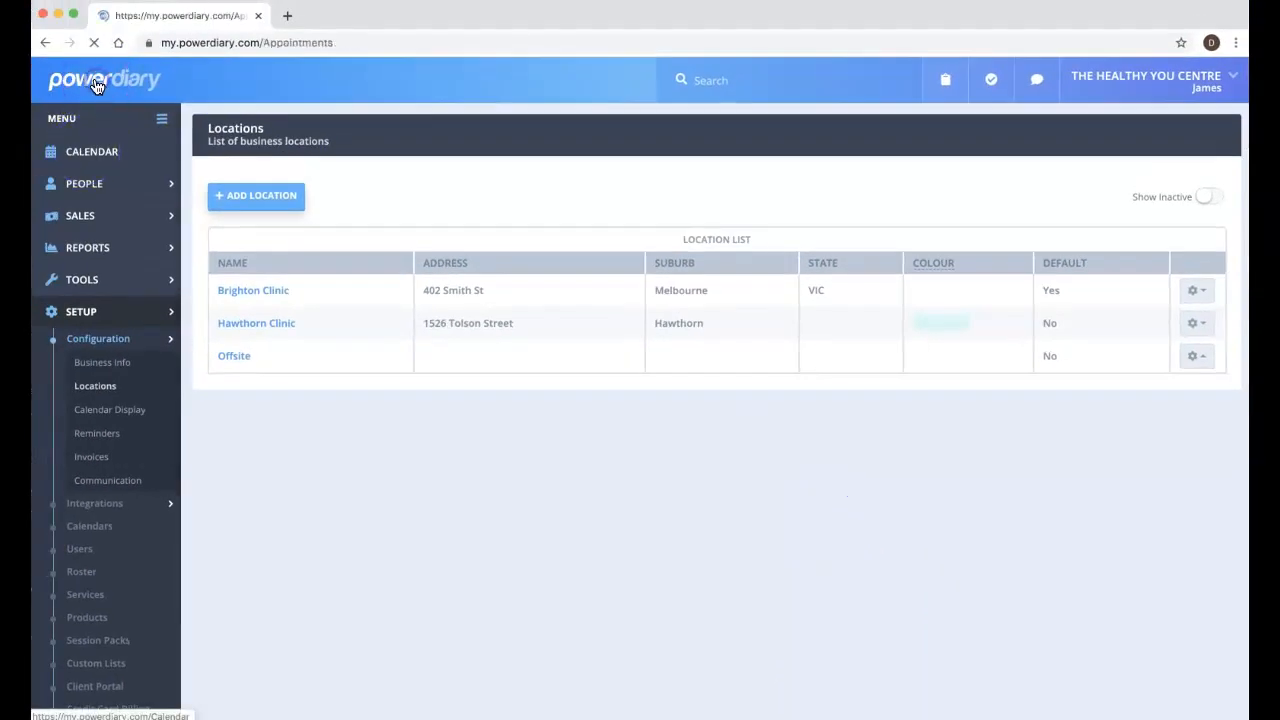
click(91, 151)
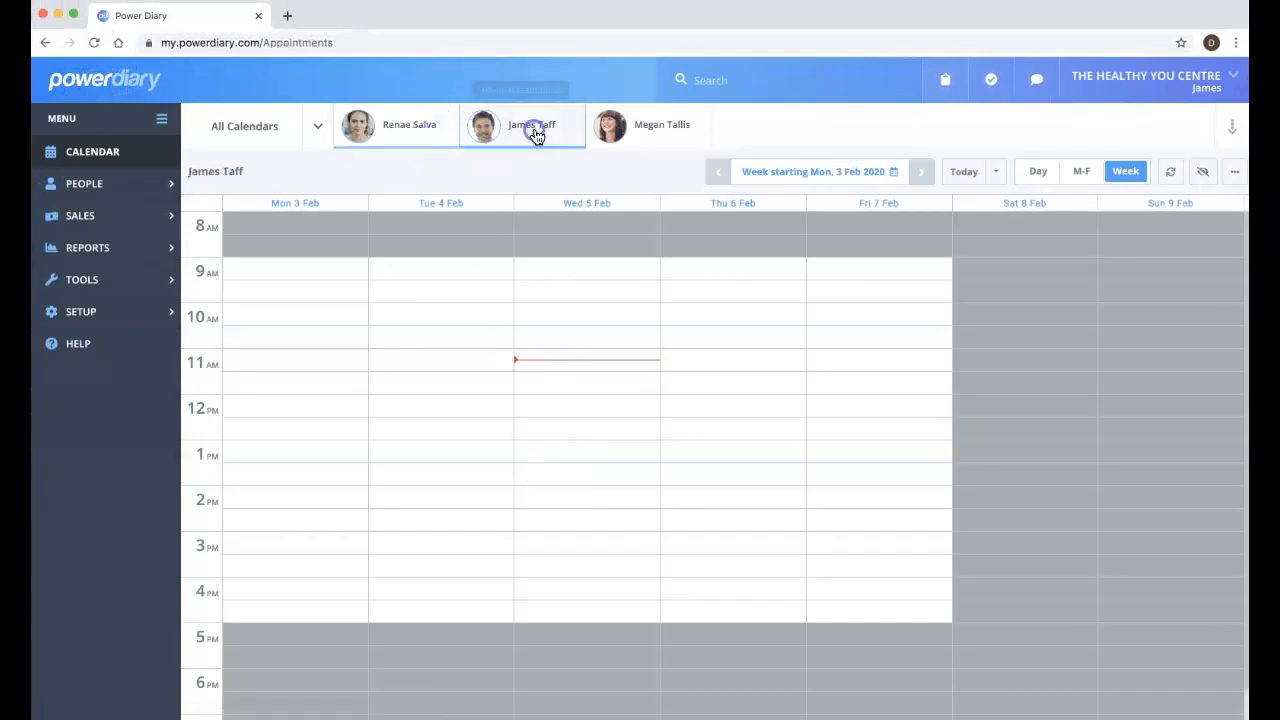
click(530, 124)
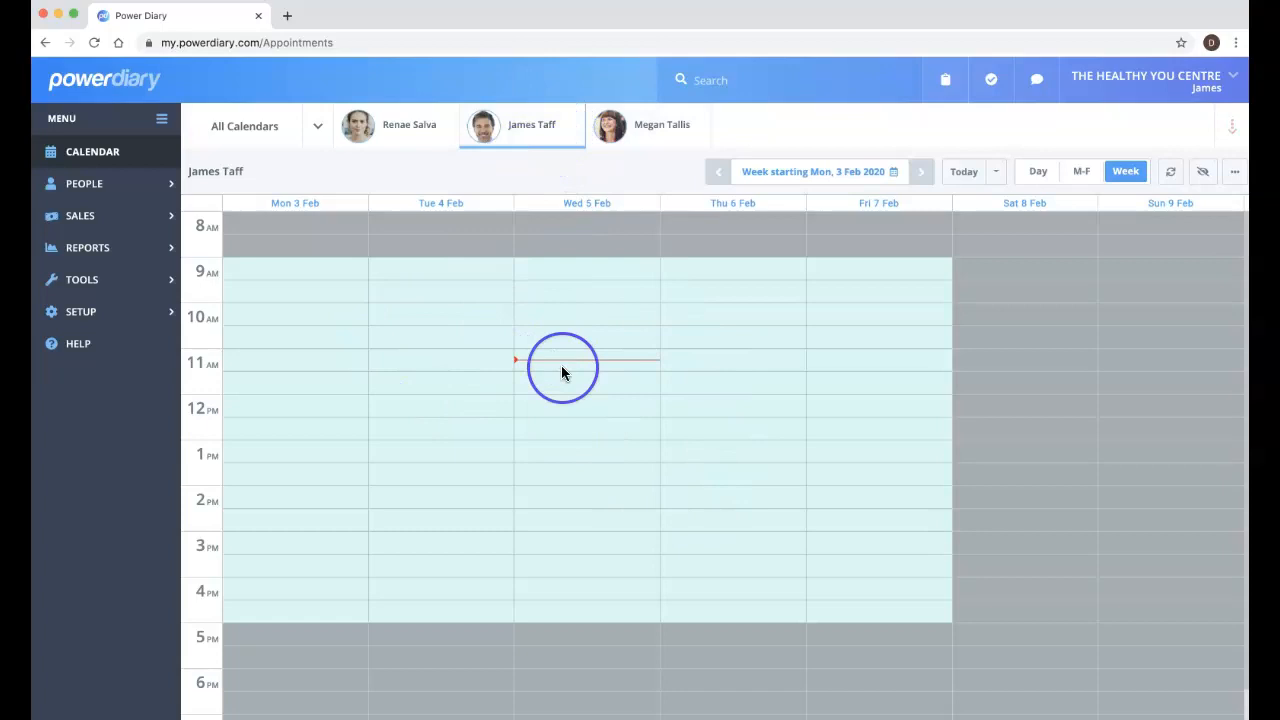
mouse_move(472, 321)
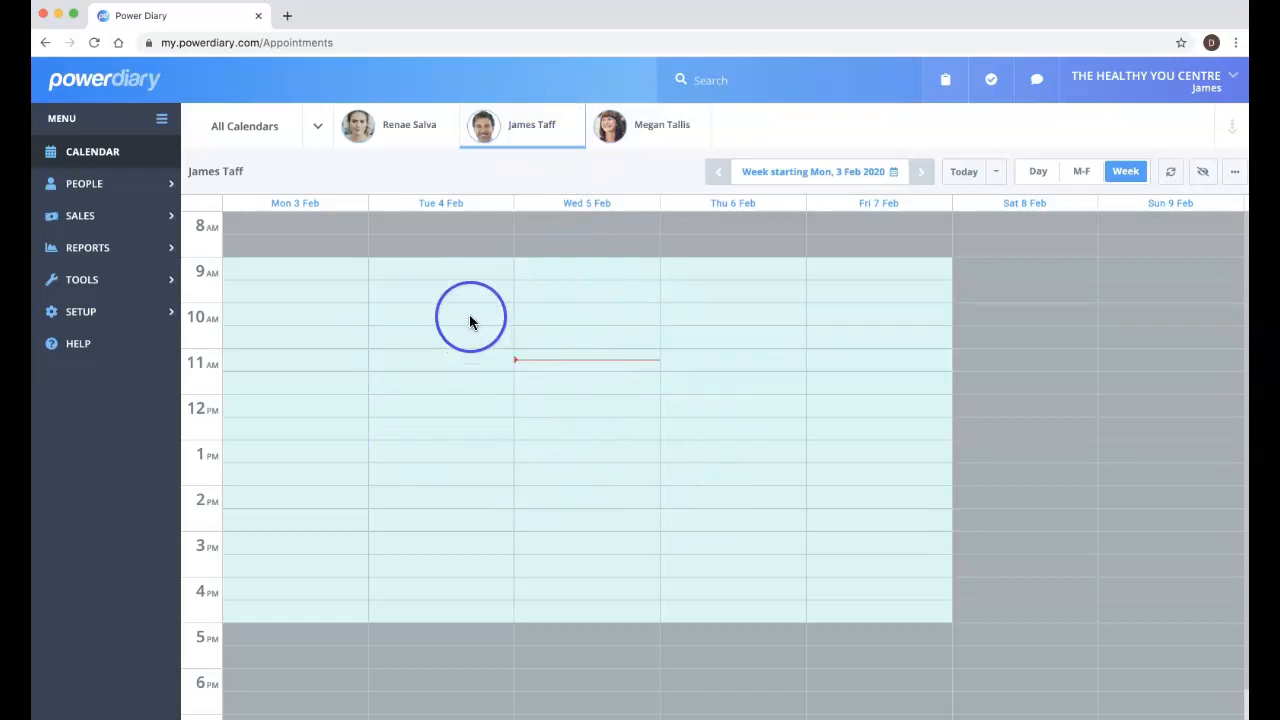
click(395, 124)
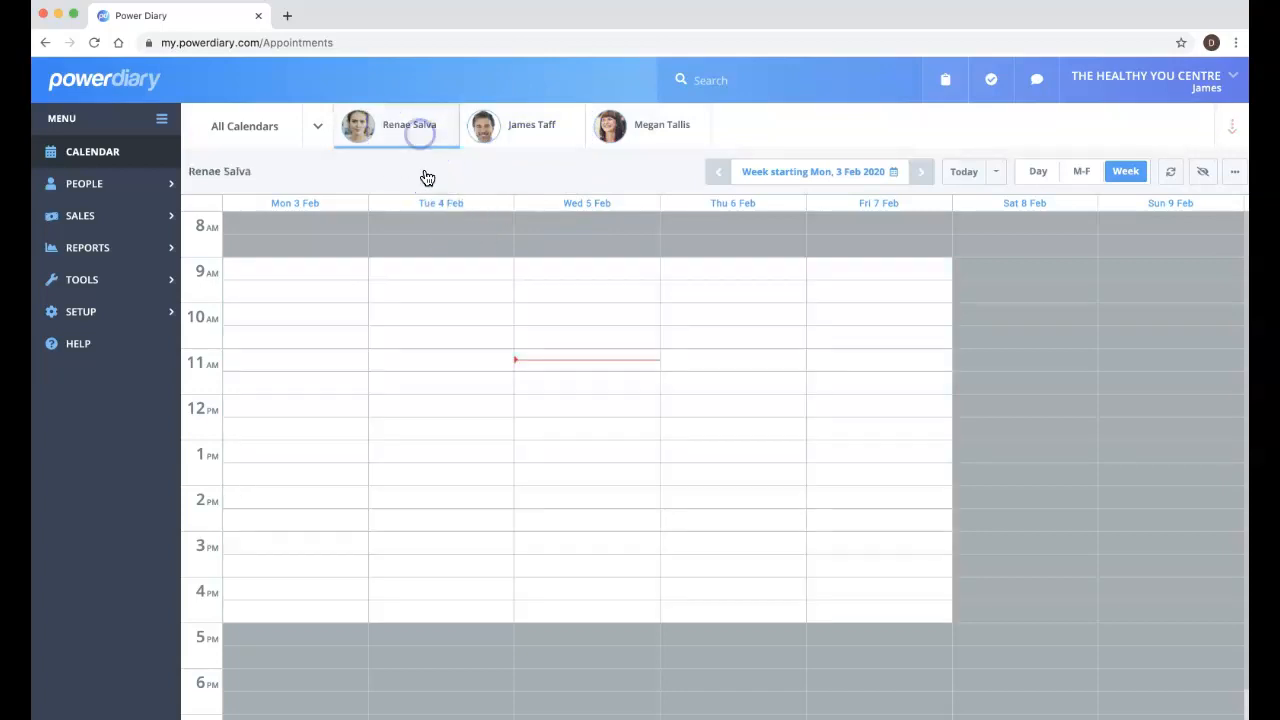
click(531, 124)
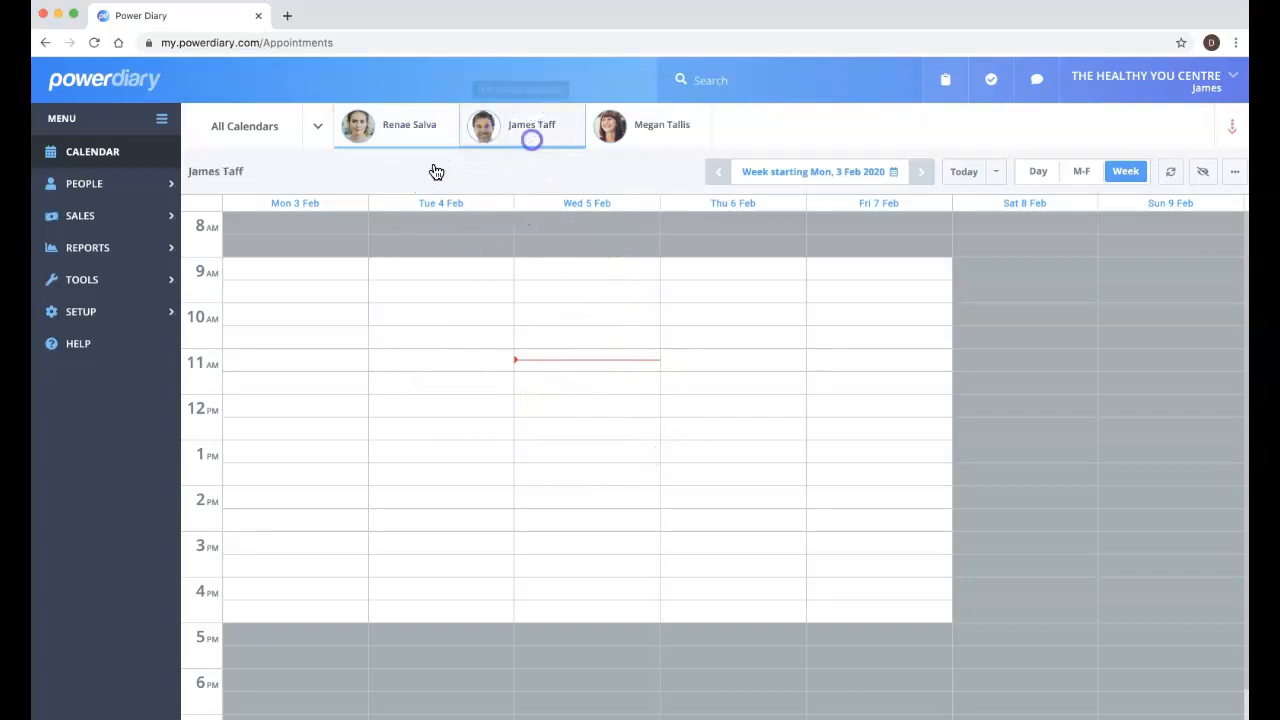
click(80, 311)
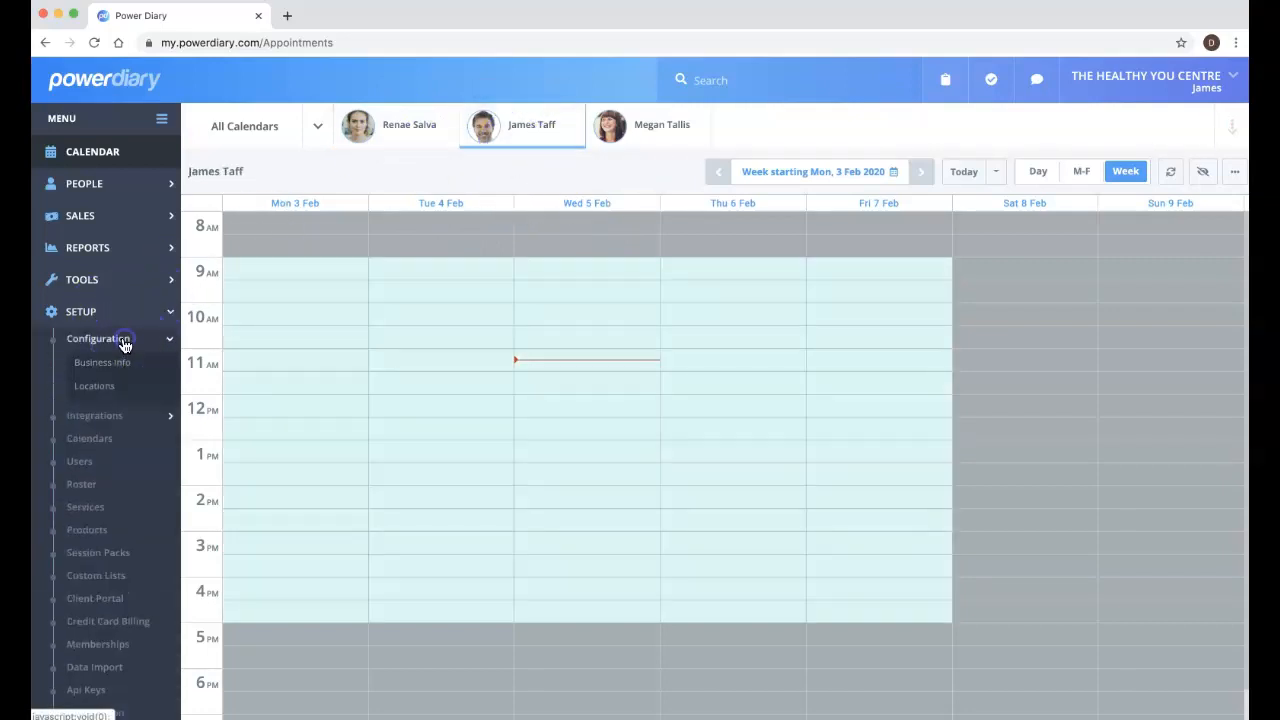
Step: Reopen Locations to see Hawthorn Clinic's light teal colour beside Brighton Clinic and Offsite
click(94, 386)
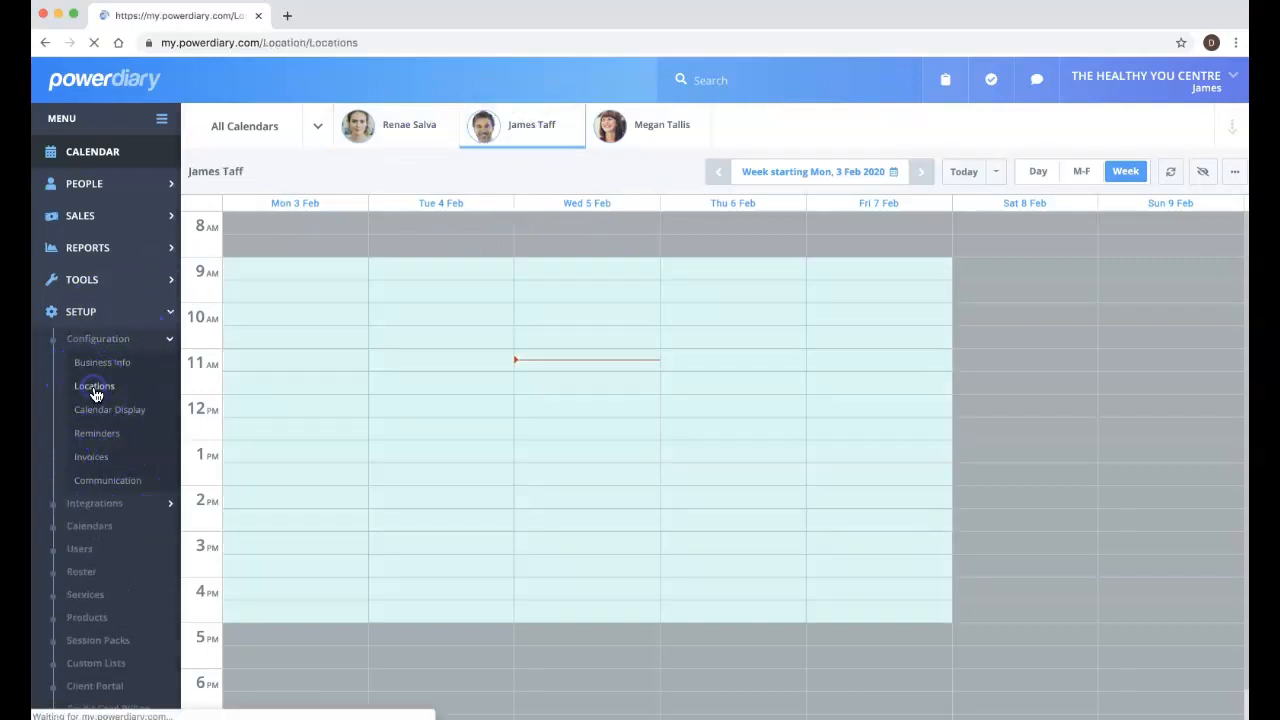
click(94, 386)
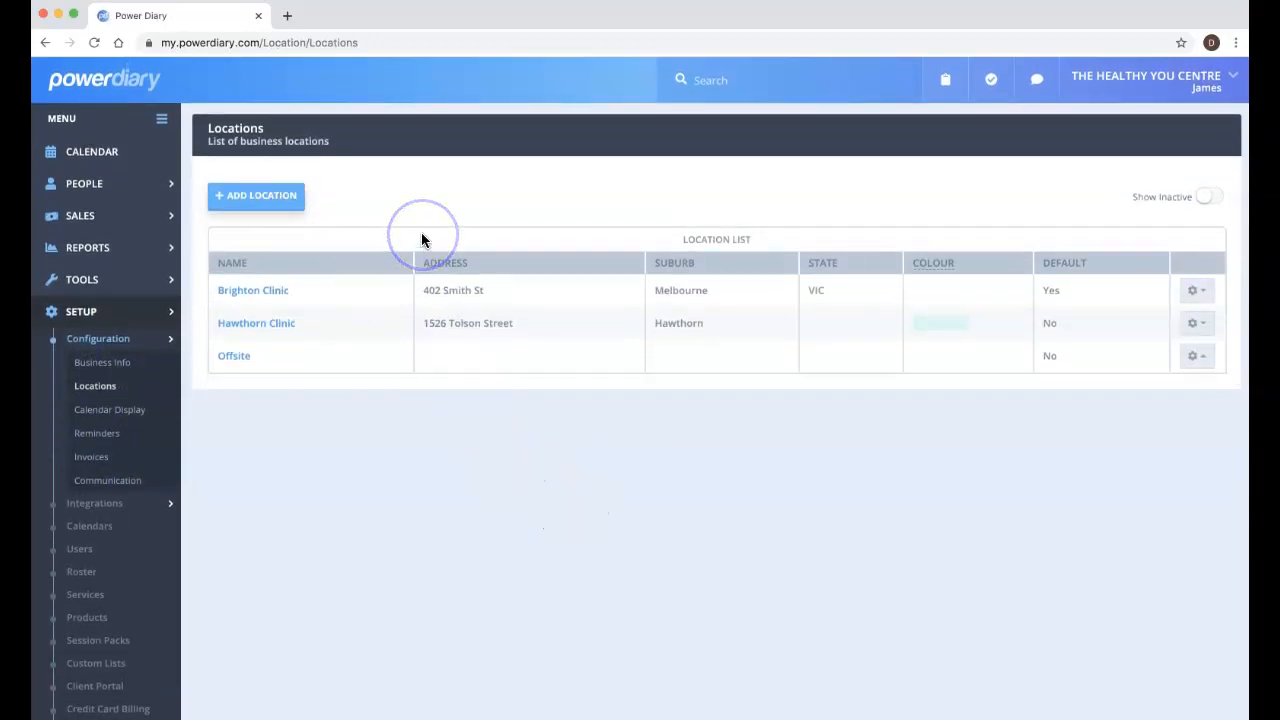
mouse_move(490, 402)
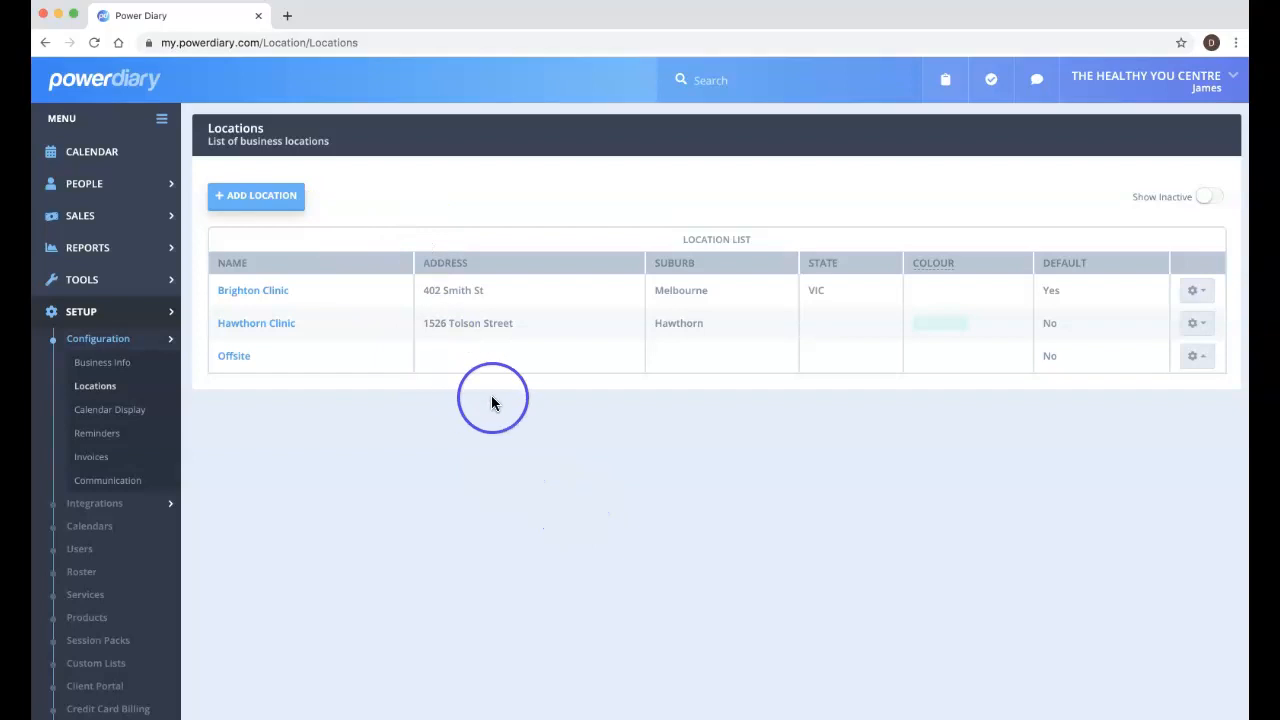
mouse_move(498, 400)
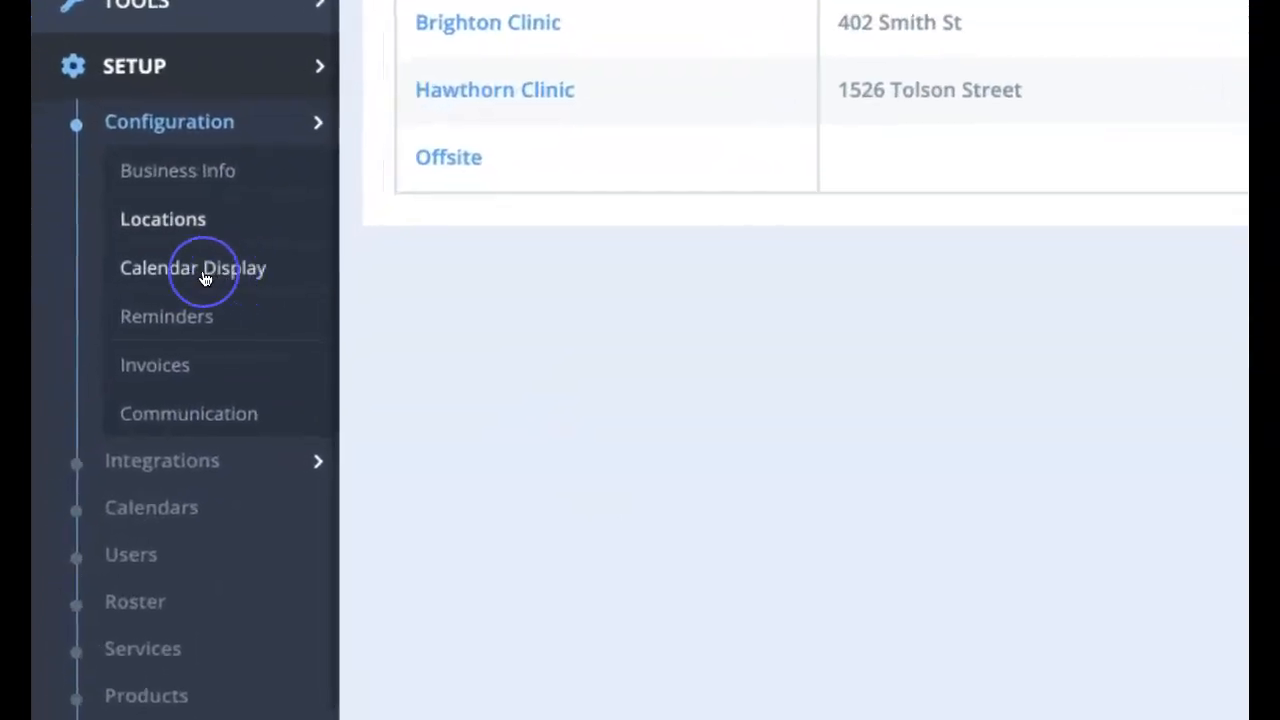
Step: Open Calendar Display, showing 08:00 start, 20:00 end and 30-minute blocks
click(193, 267)
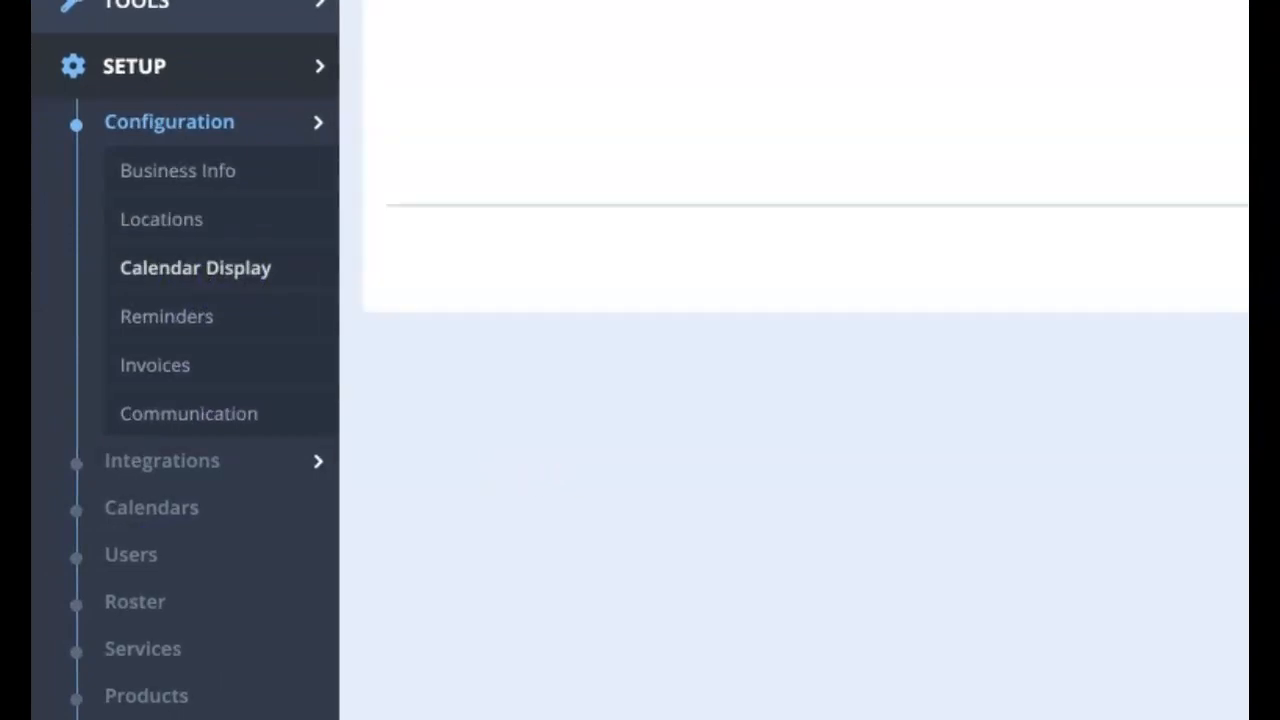
click(195, 267)
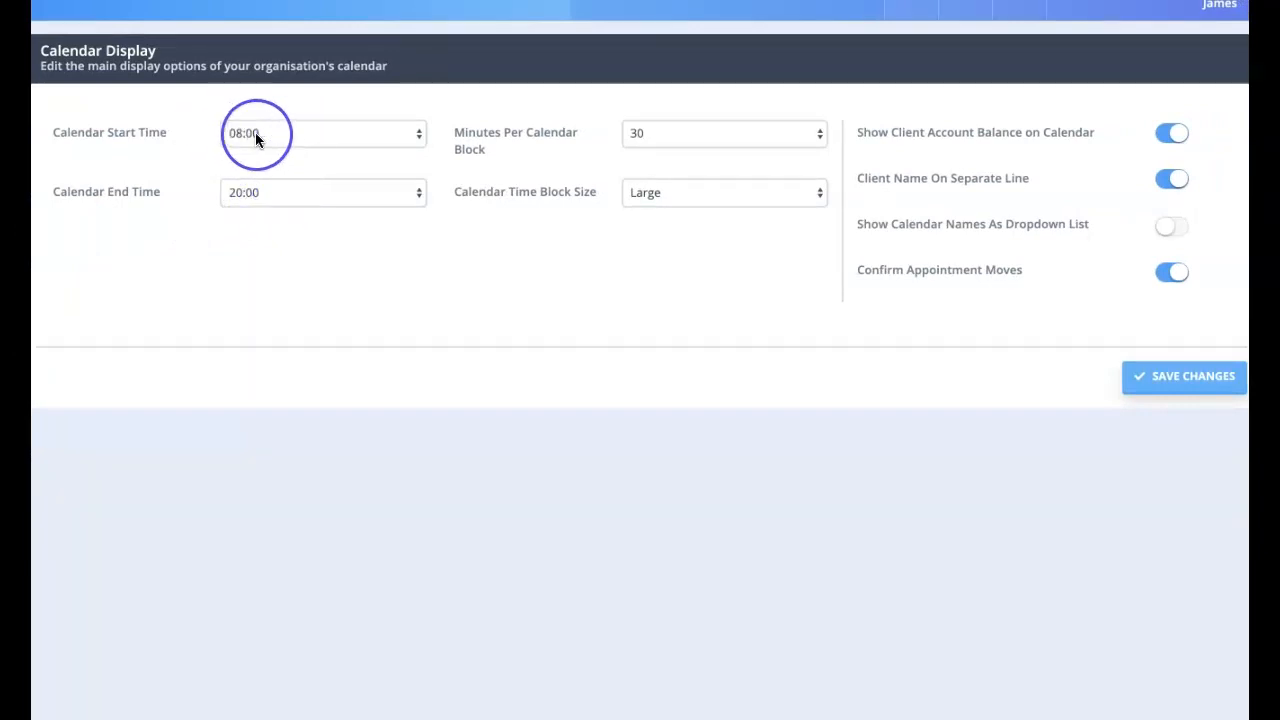
mouse_move(307, 140)
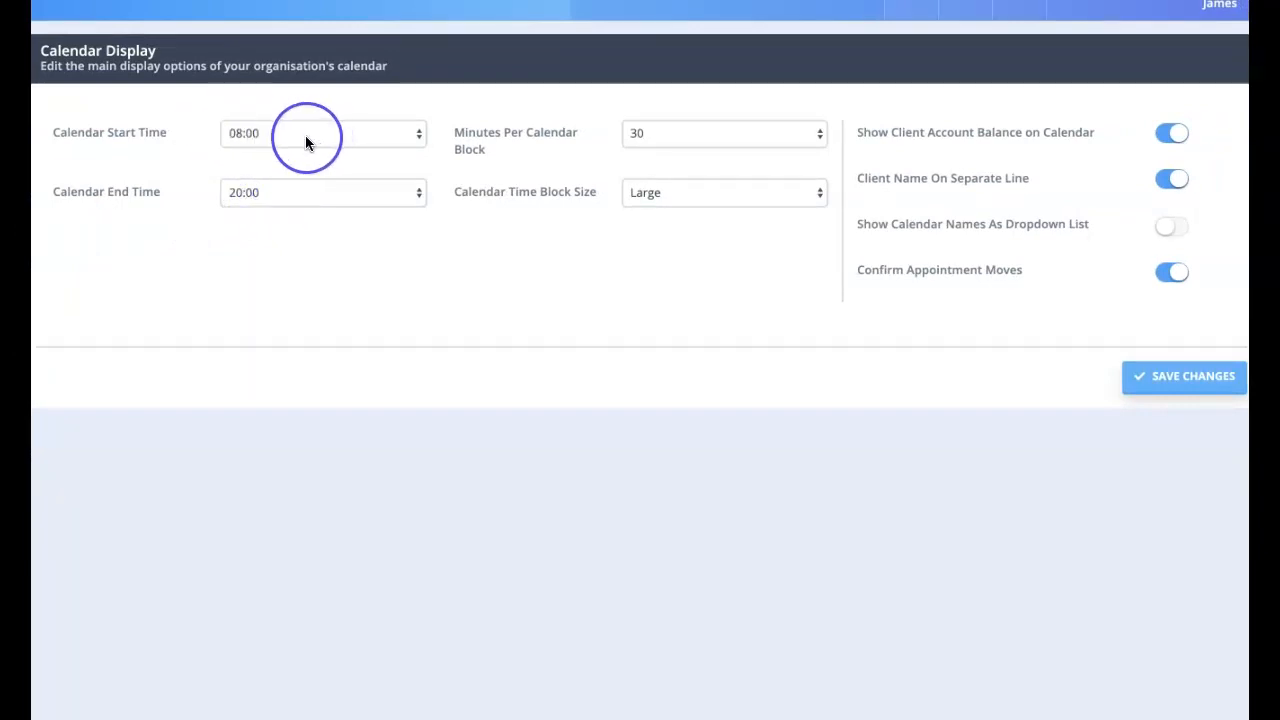
click(92, 151)
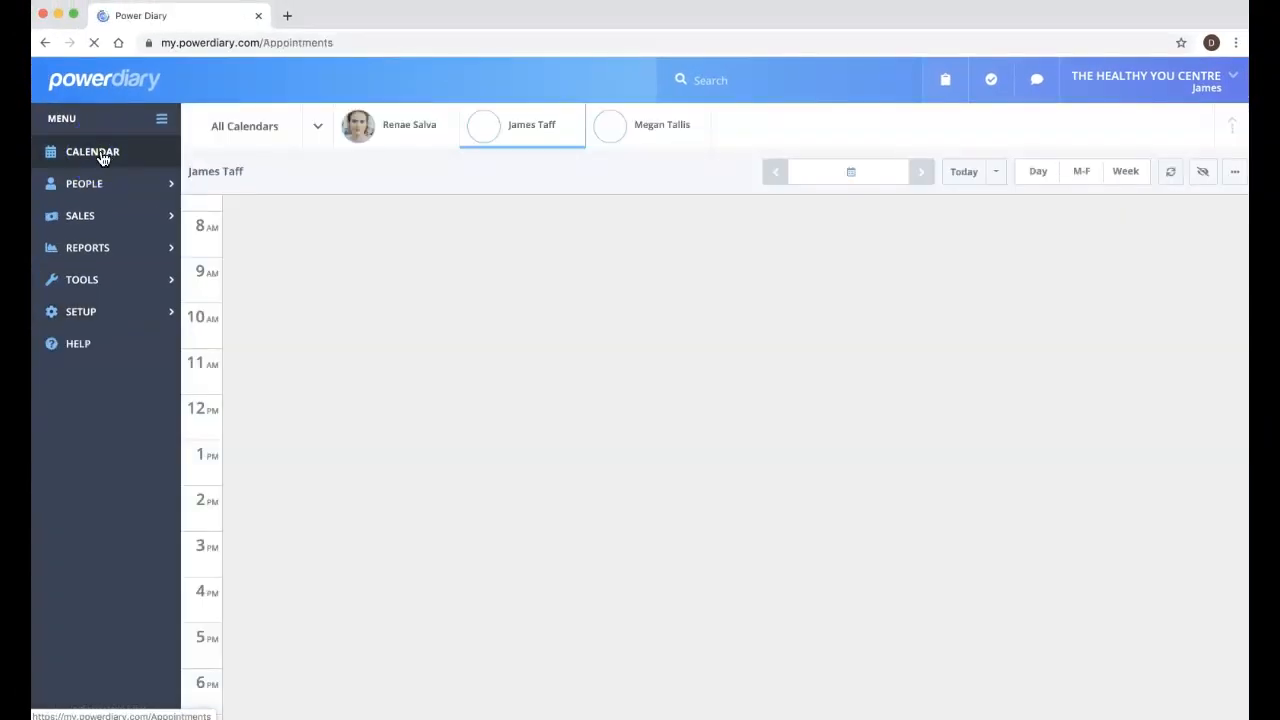
click(1125, 171)
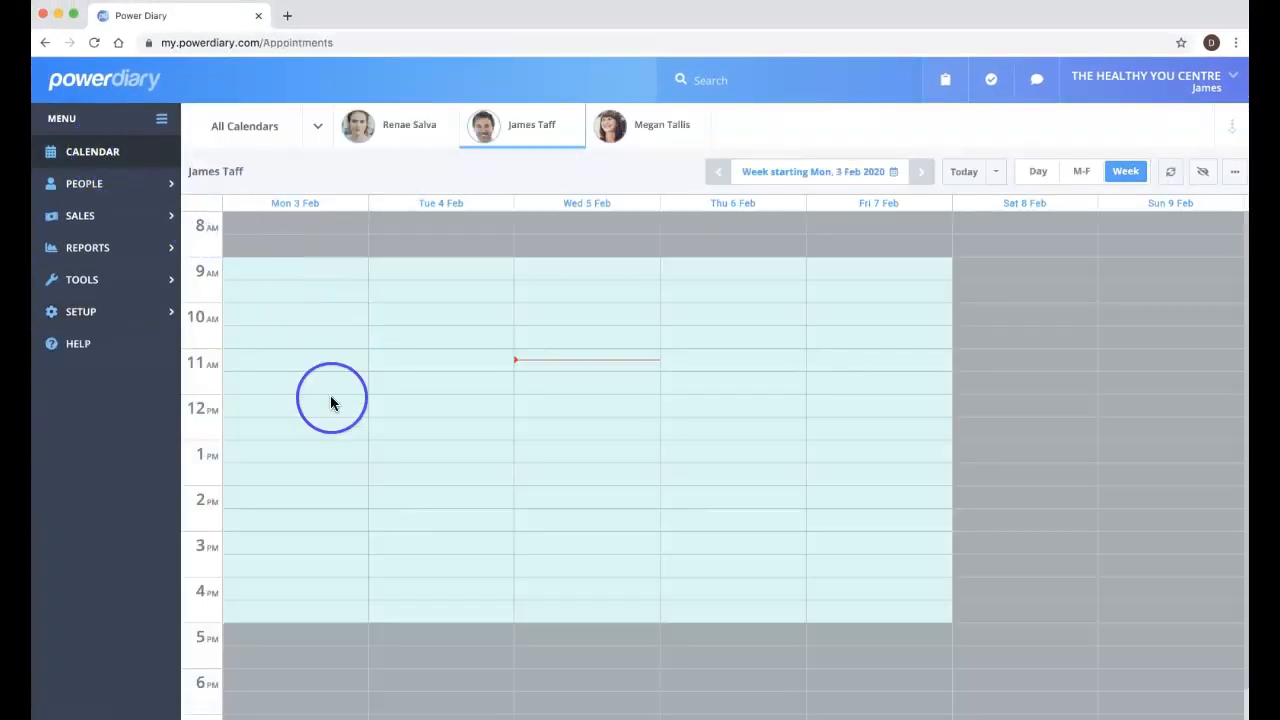
scroll(down, 3)
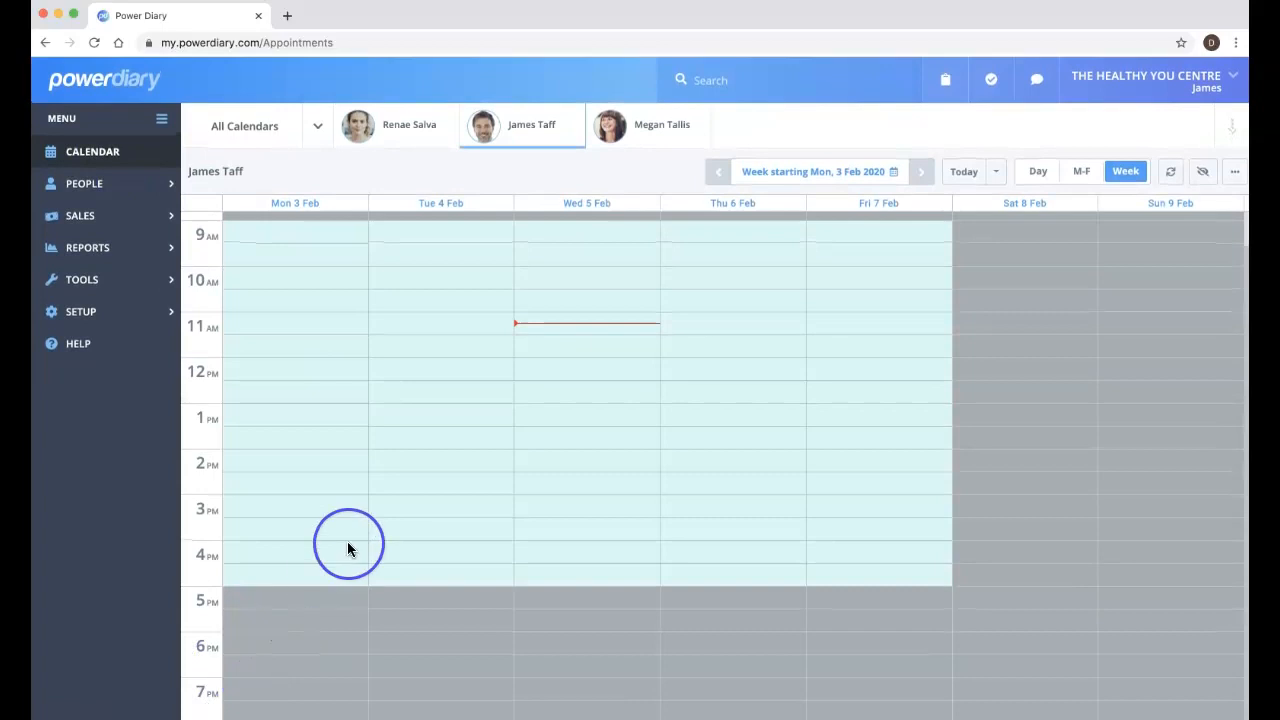
scroll(up, 3)
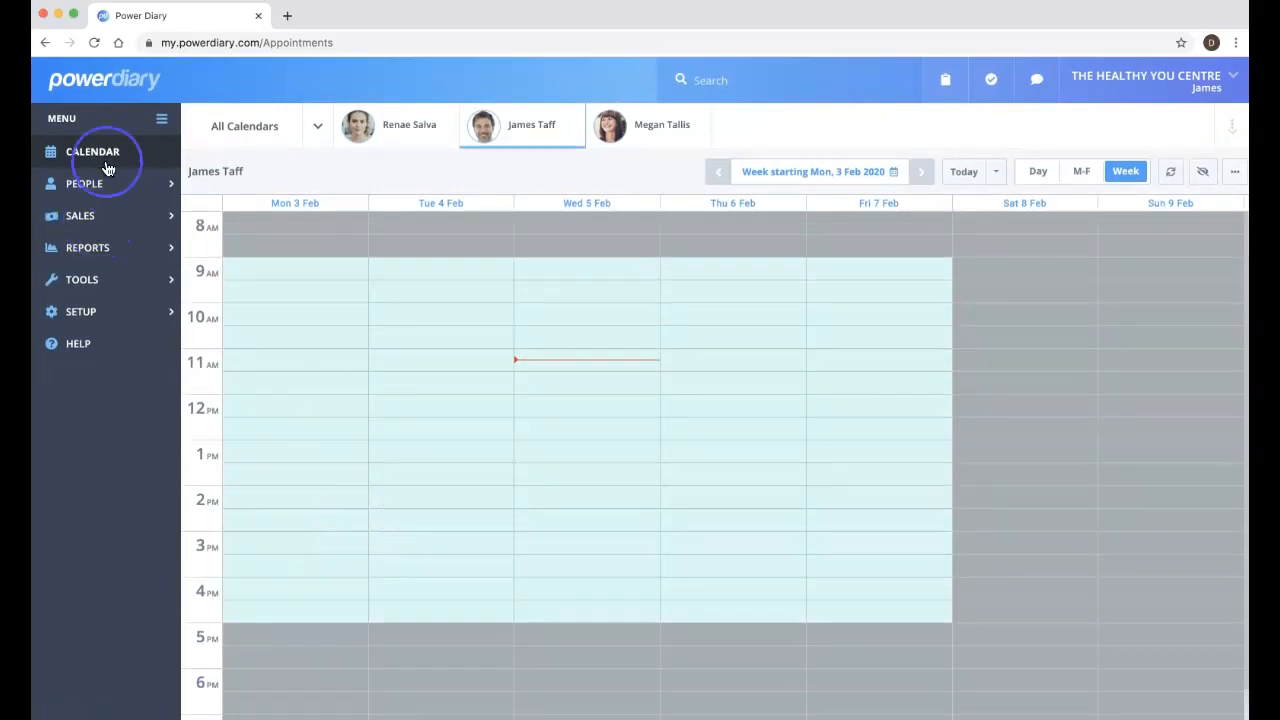
mouse_move(80, 318)
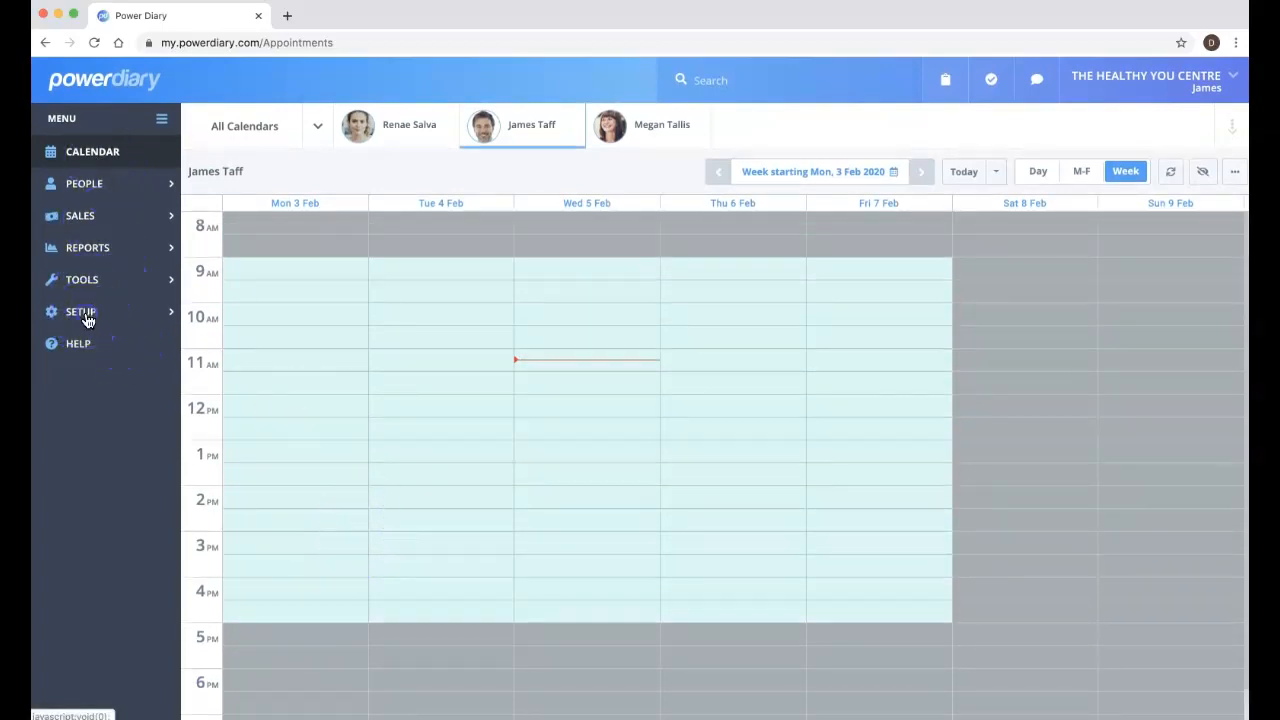
Step: Set Calendar Display start time 10:00 and end time 21:00, then save
click(80, 311)
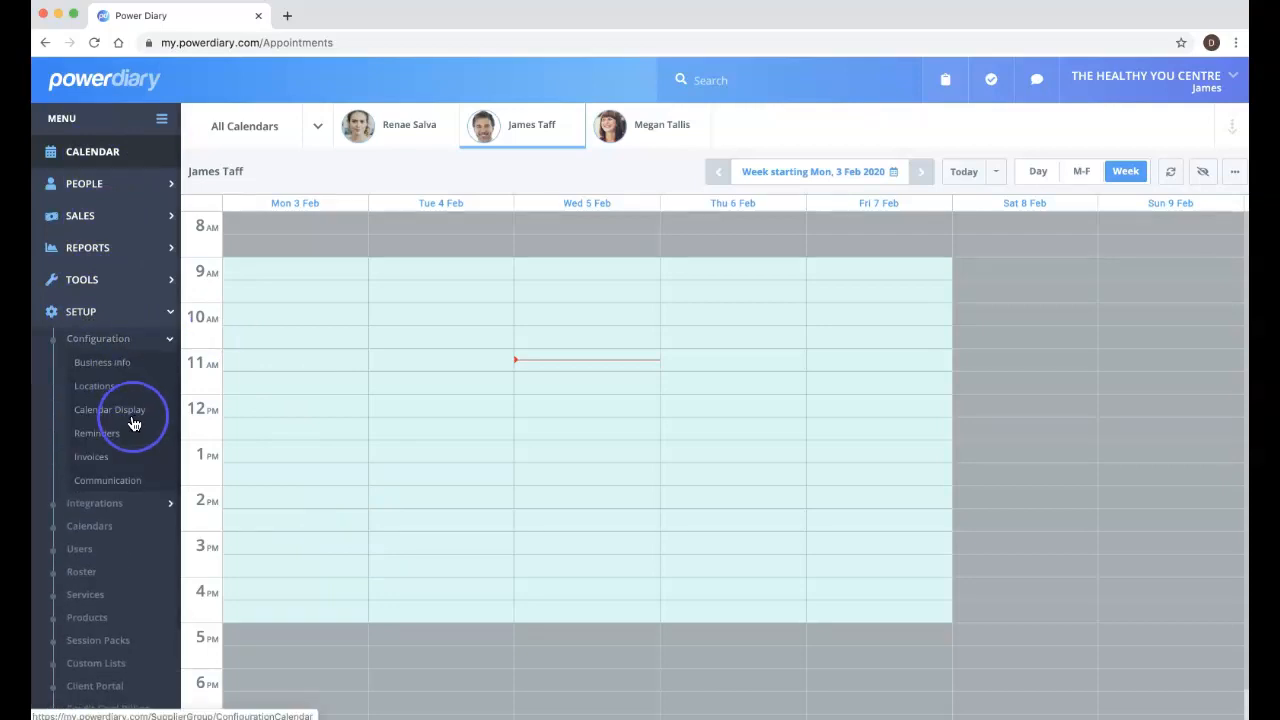
click(110, 409)
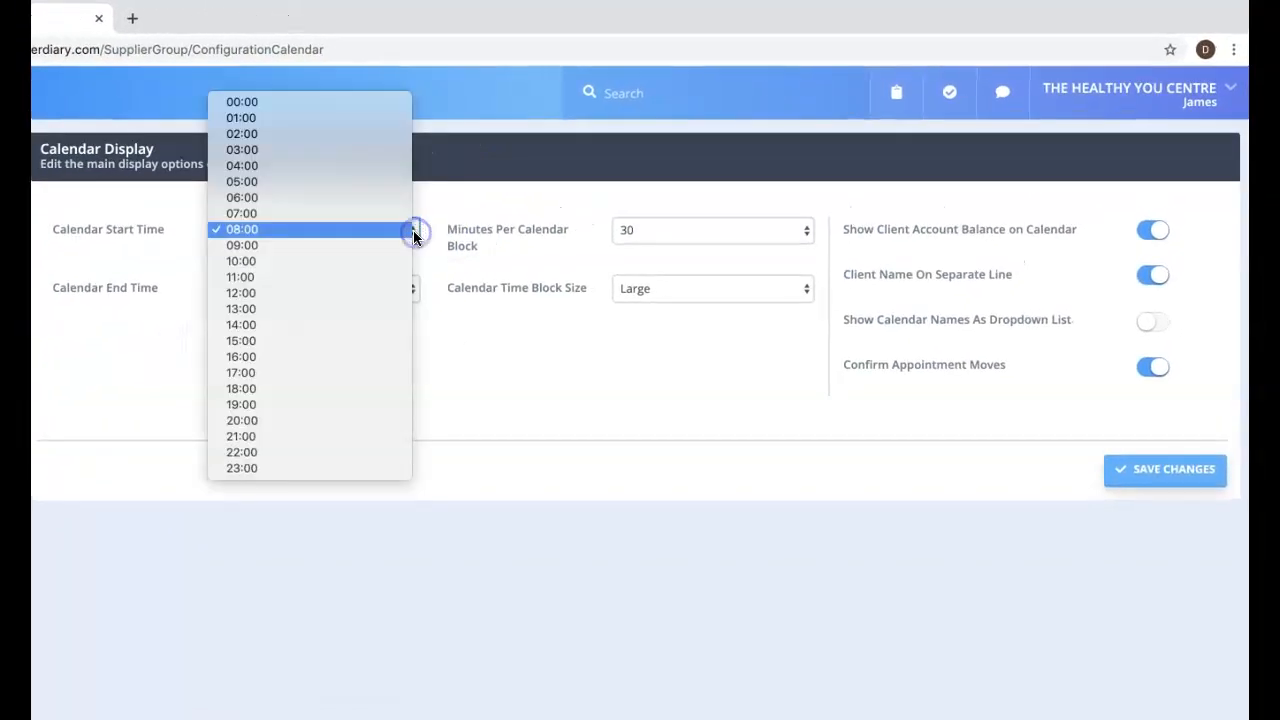
click(241, 261)
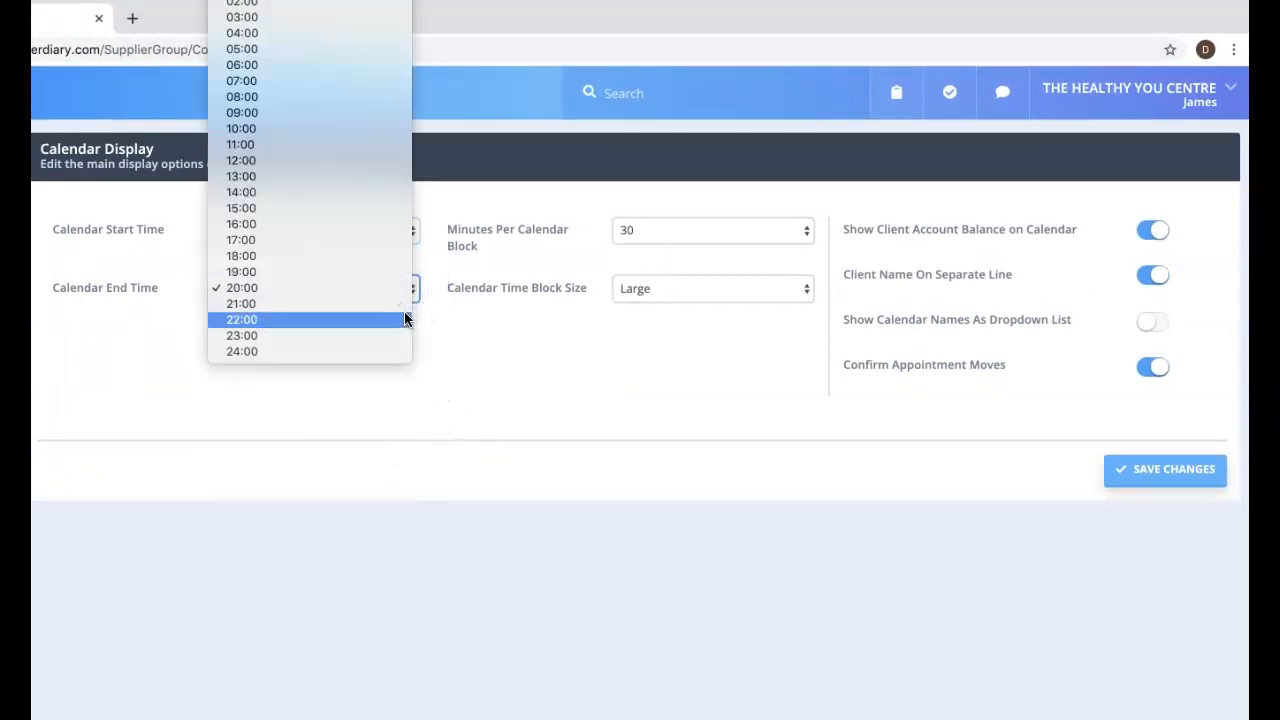
click(241, 303)
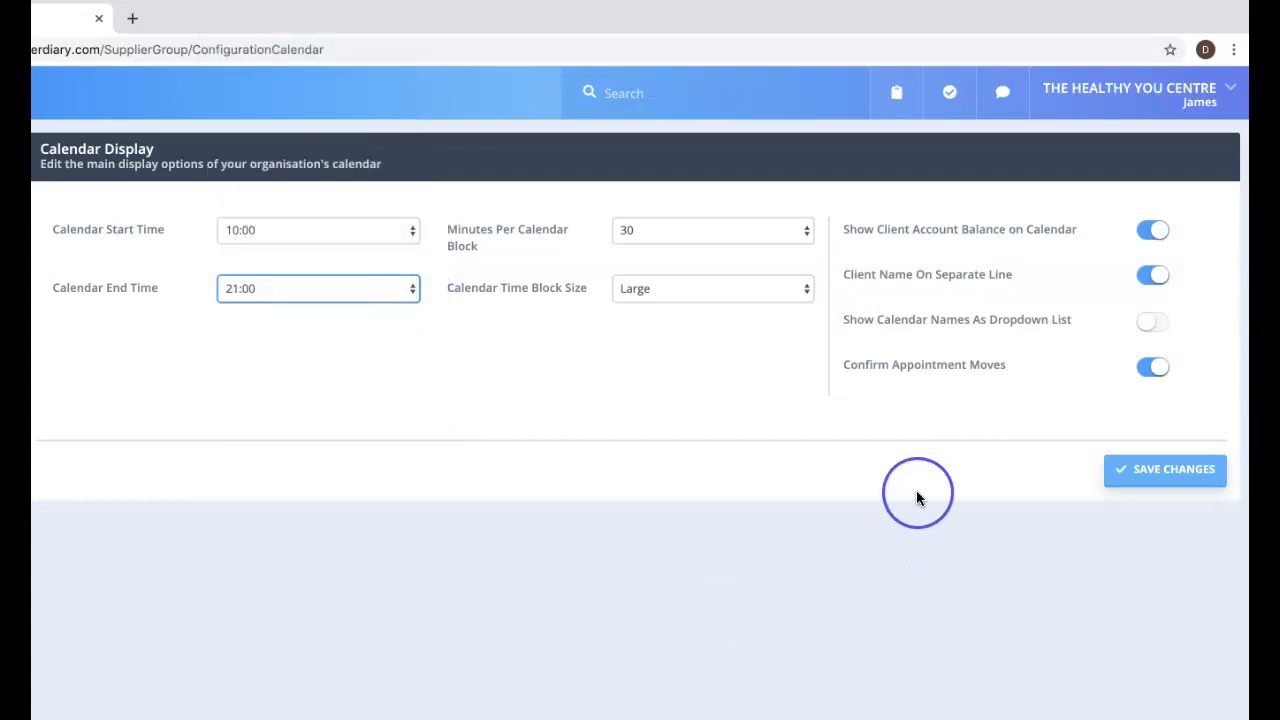
click(1164, 469)
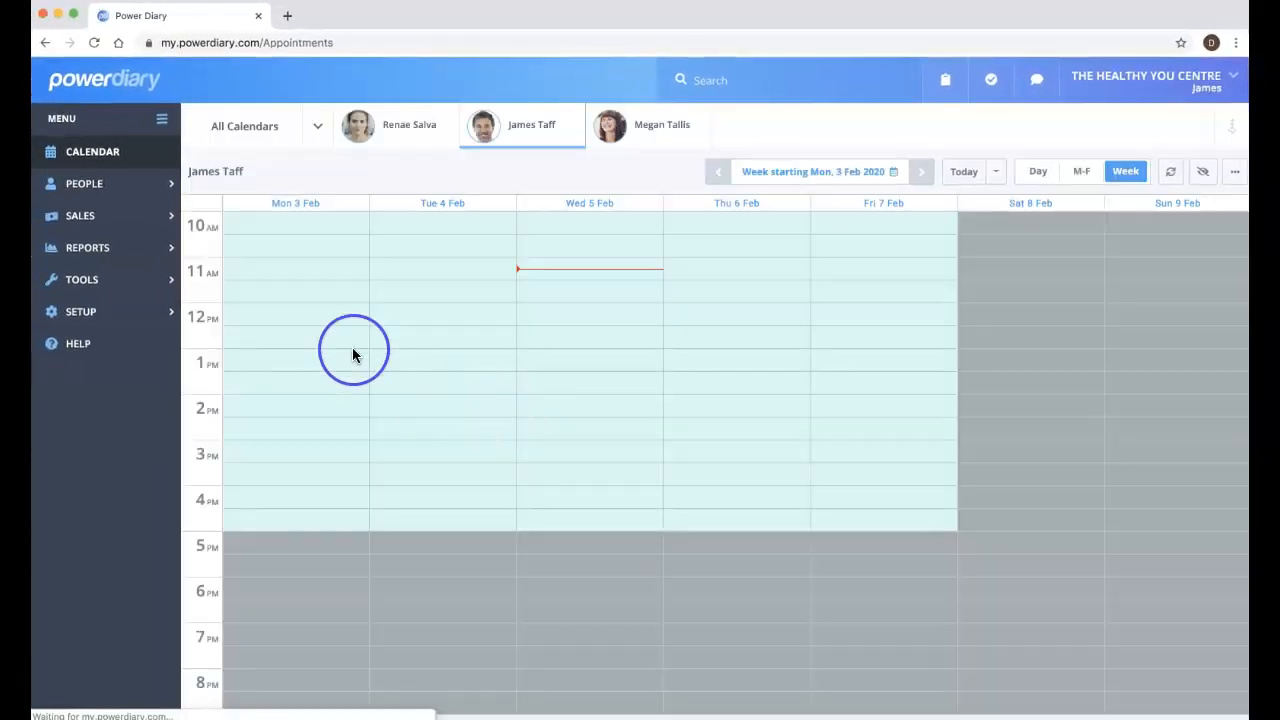
mouse_move(215, 225)
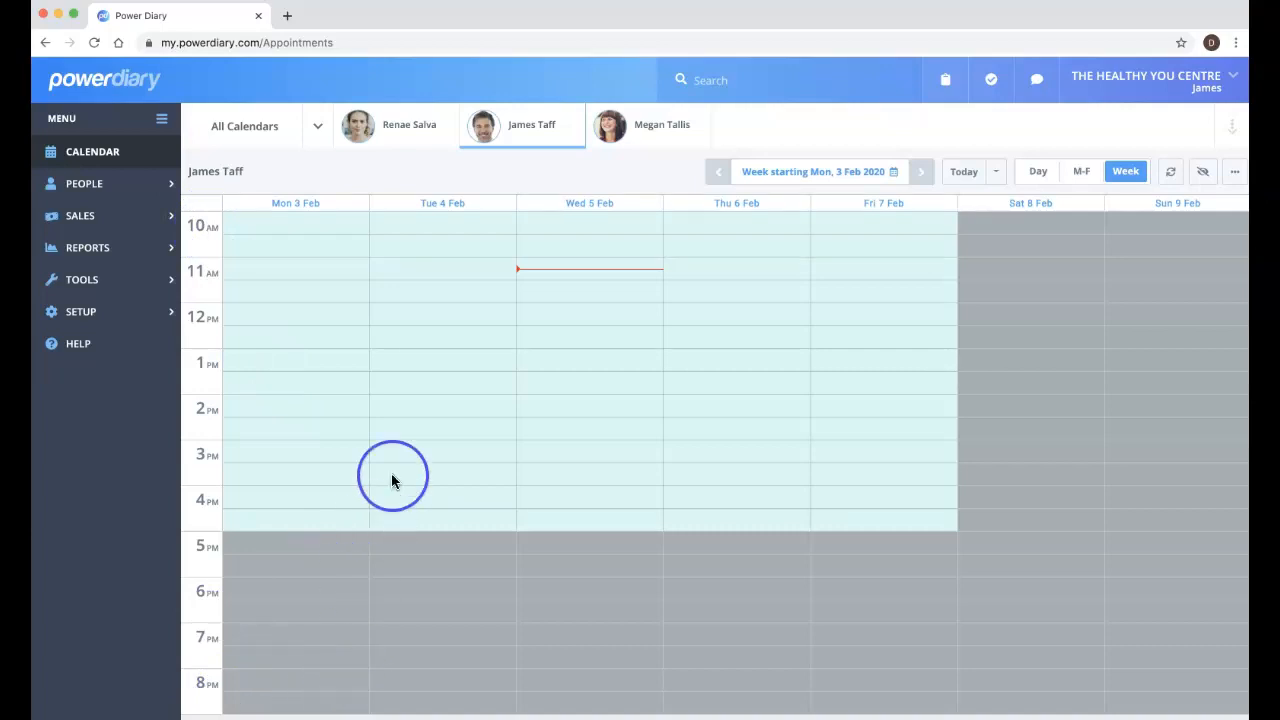
Step: Reopen Calendar Display showing the saved 10:00 start, 21:00 end and 30-minute blocks
click(80, 311)
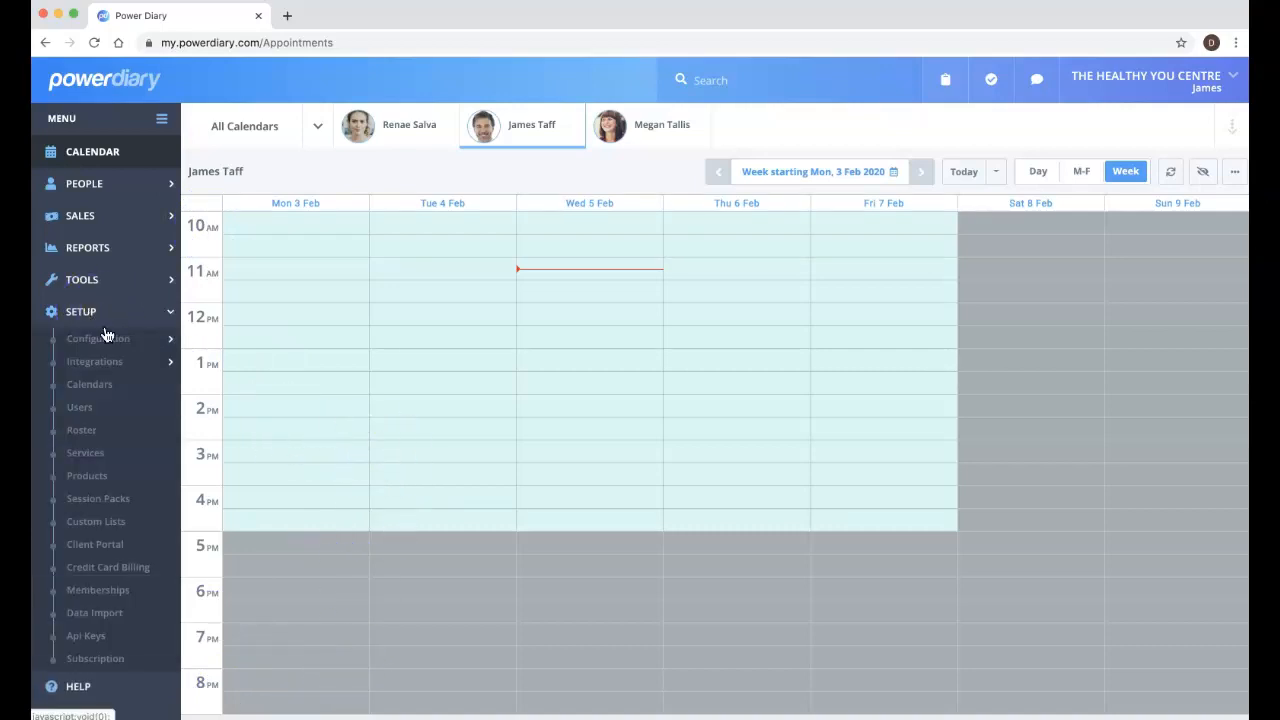
click(98, 338)
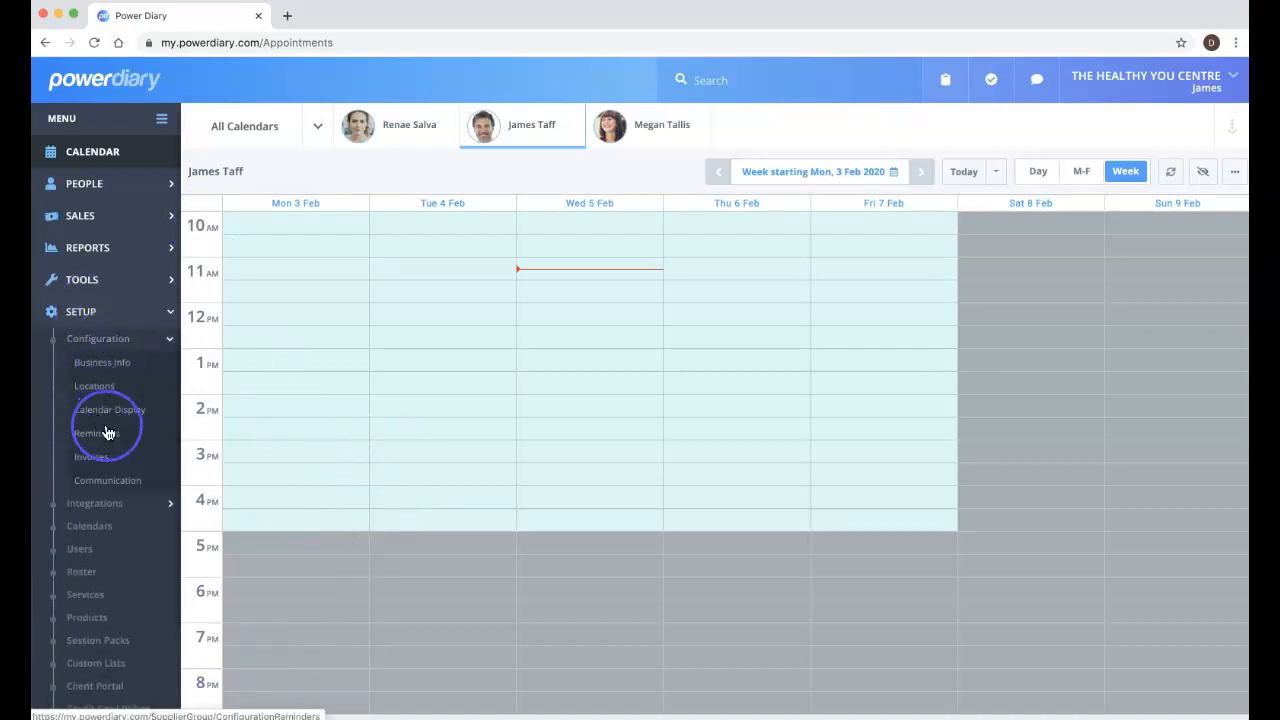
click(110, 409)
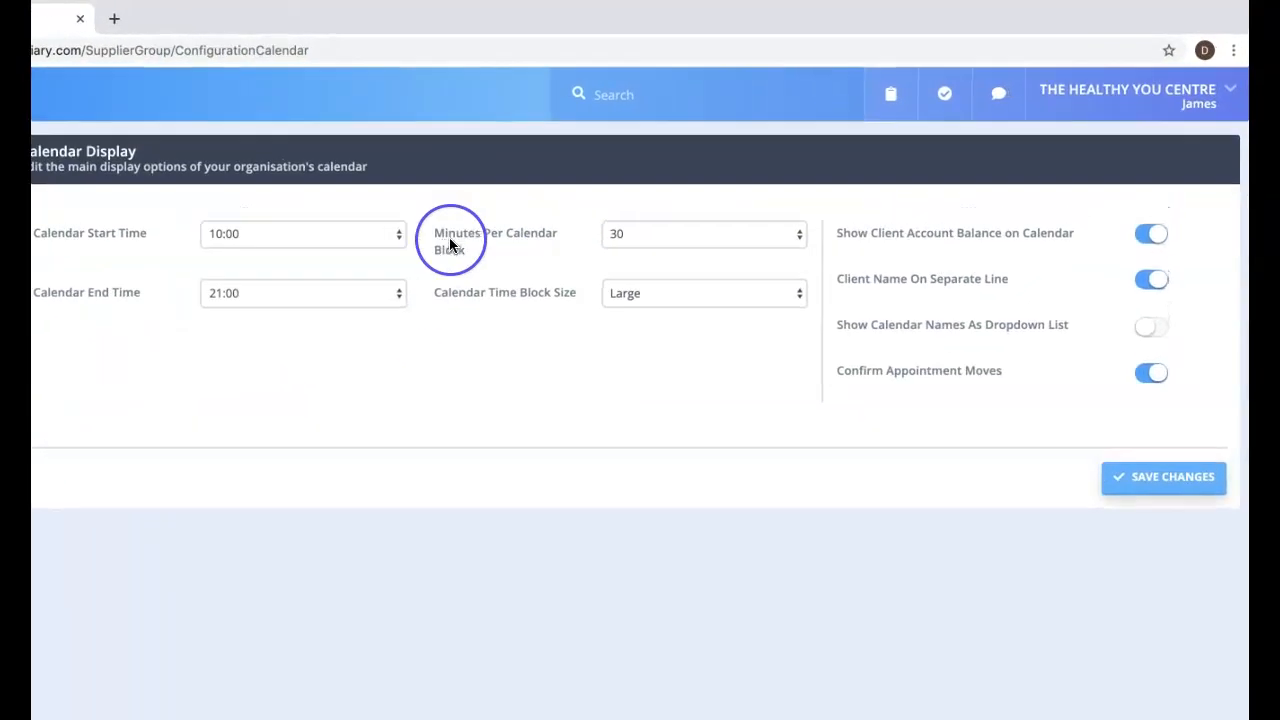
mouse_move(530, 248)
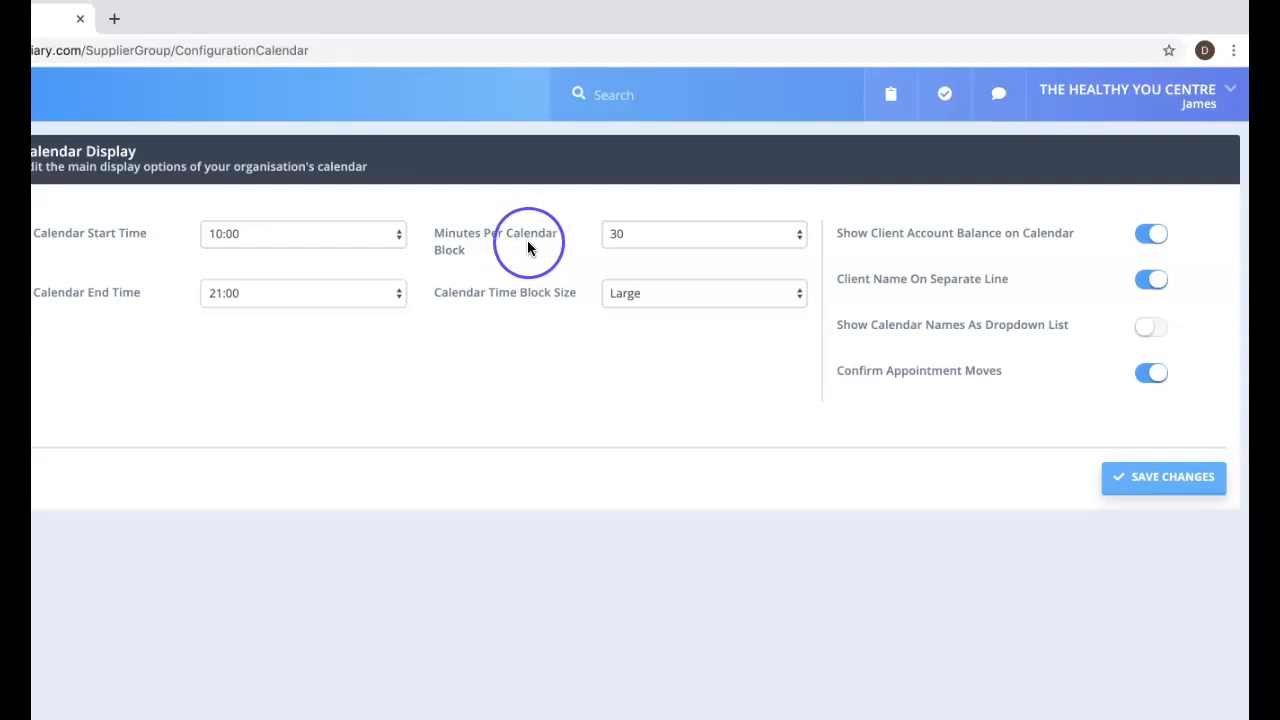
Step: Set Minutes Per Calendar Block to 15, save, and check the finer slots on the calendar
click(703, 233)
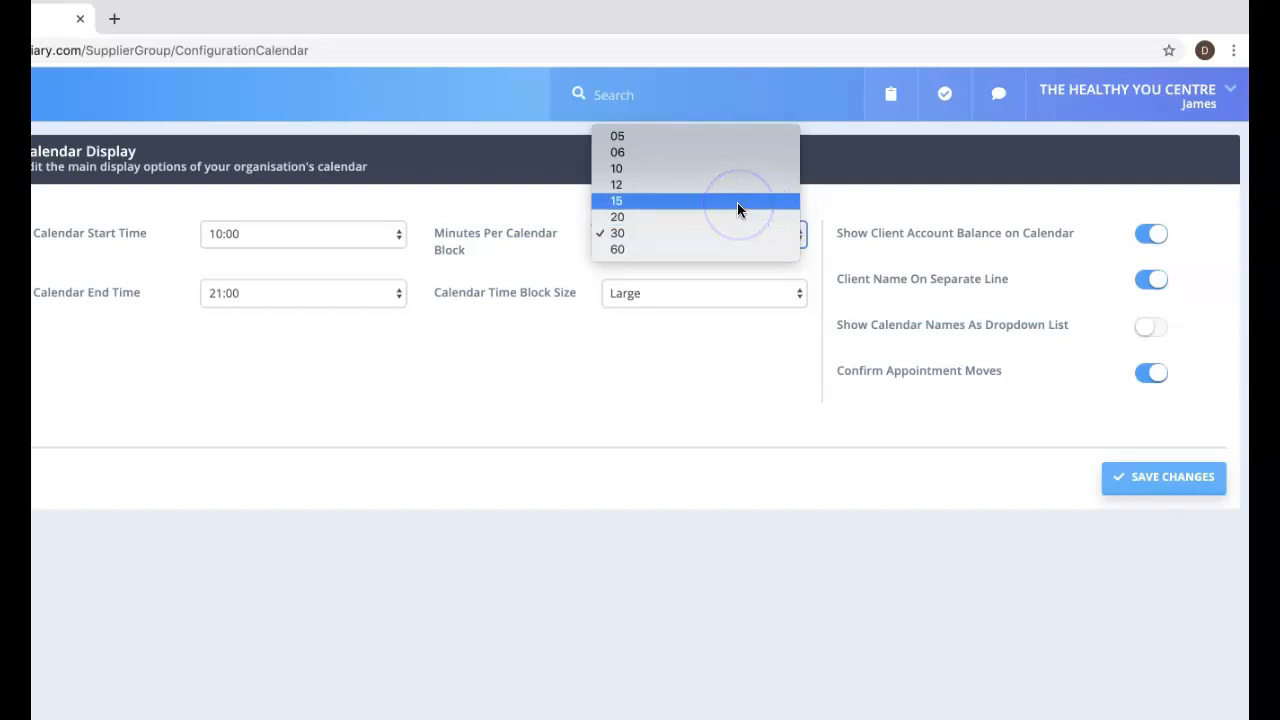
click(616, 200)
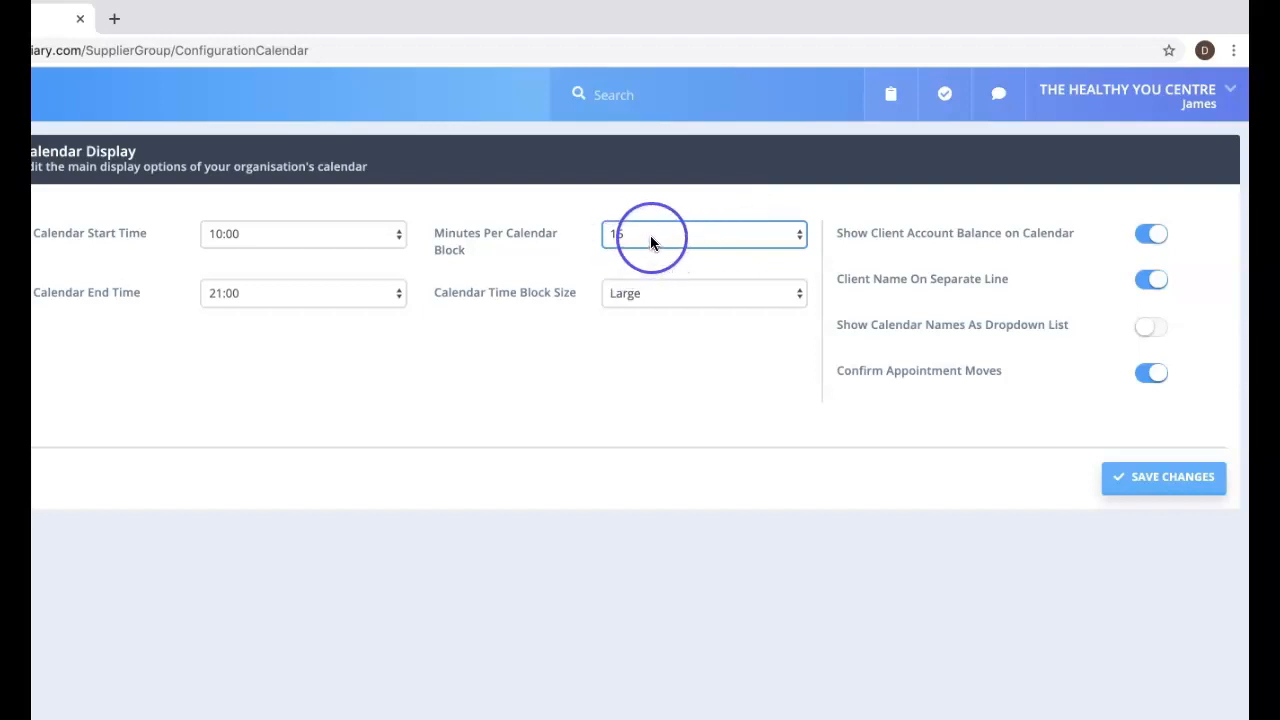
click(1163, 477)
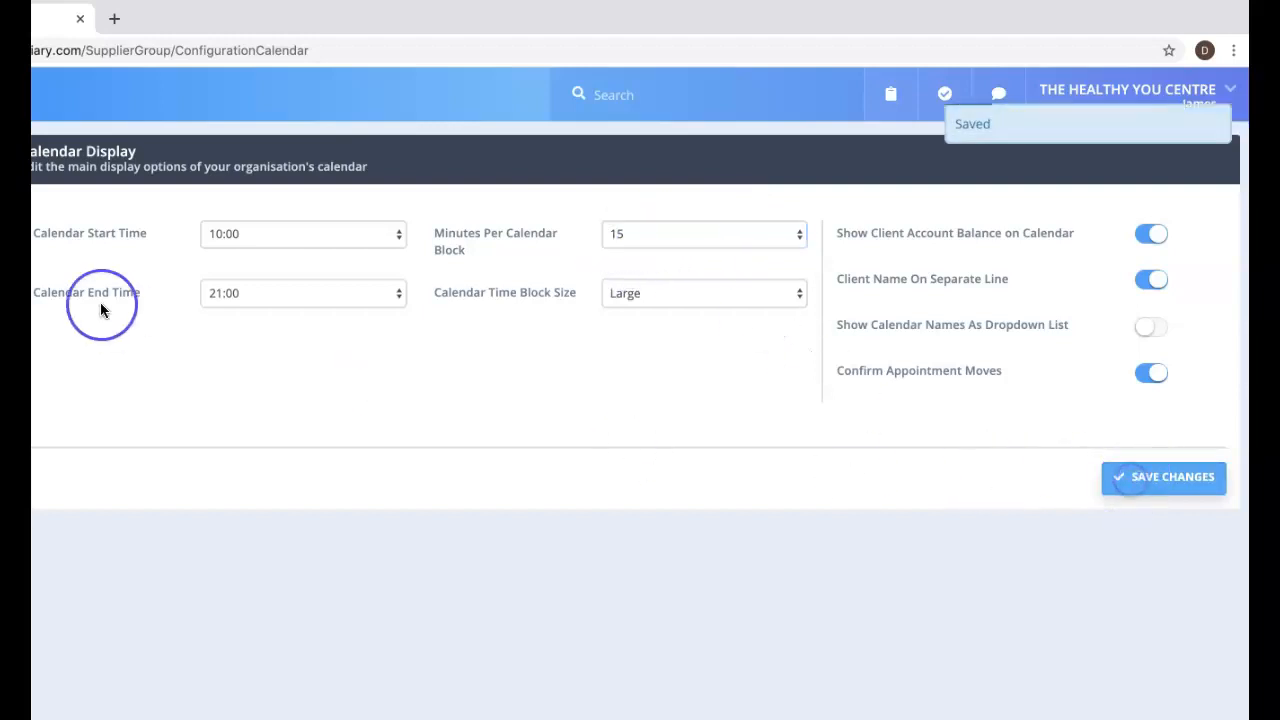
click(92, 151)
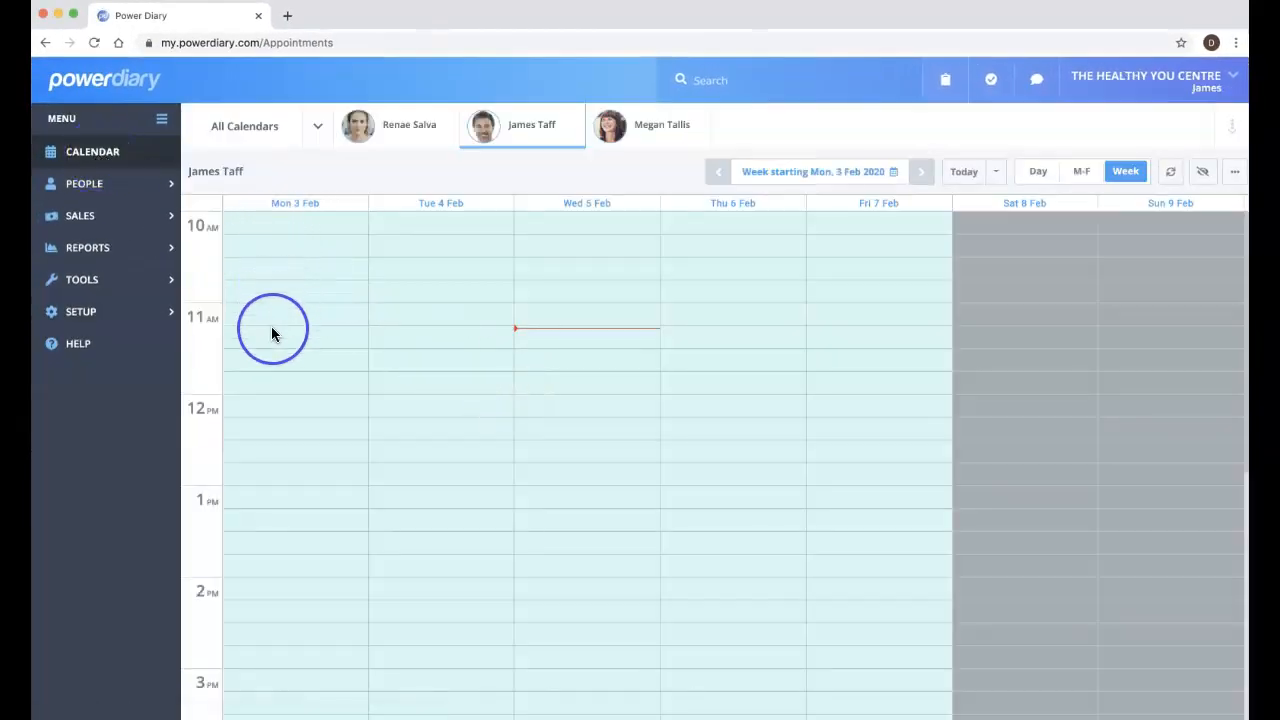
mouse_move(62, 330)
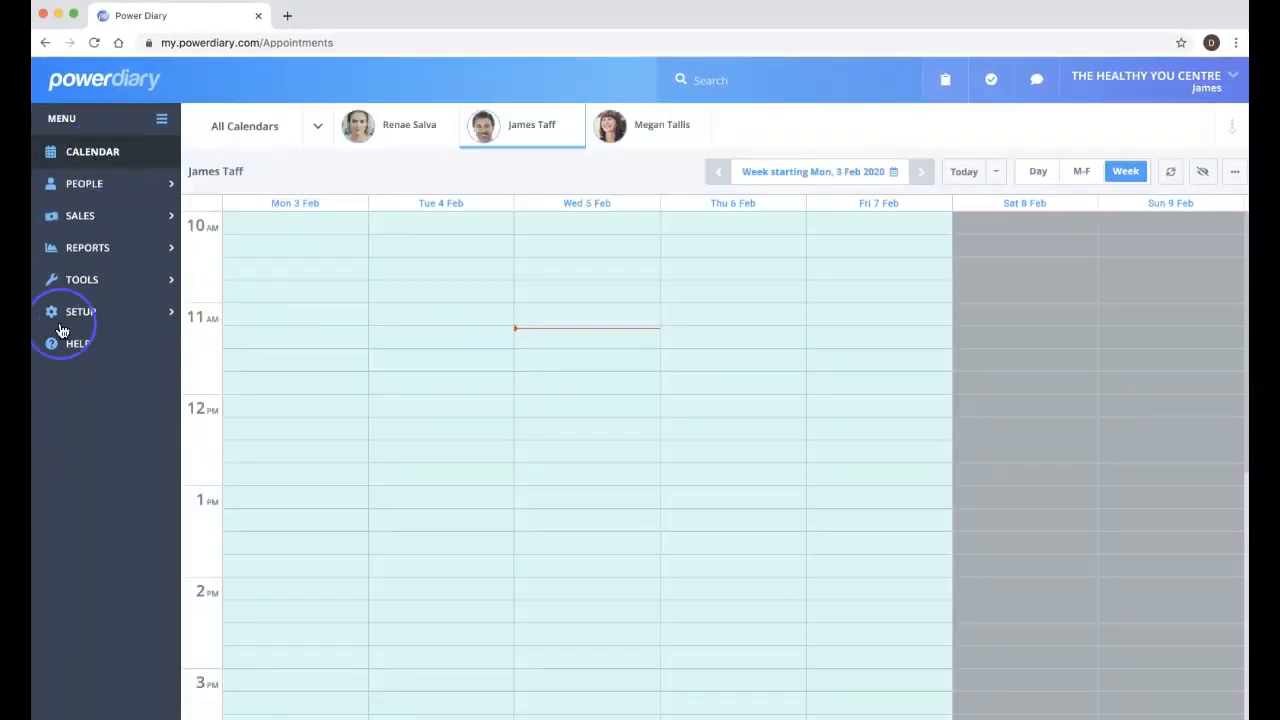
Step: Reopen Calendar Display, keep the Large block size, and save the 10:00–21:00, 15-minute settings
click(80, 311)
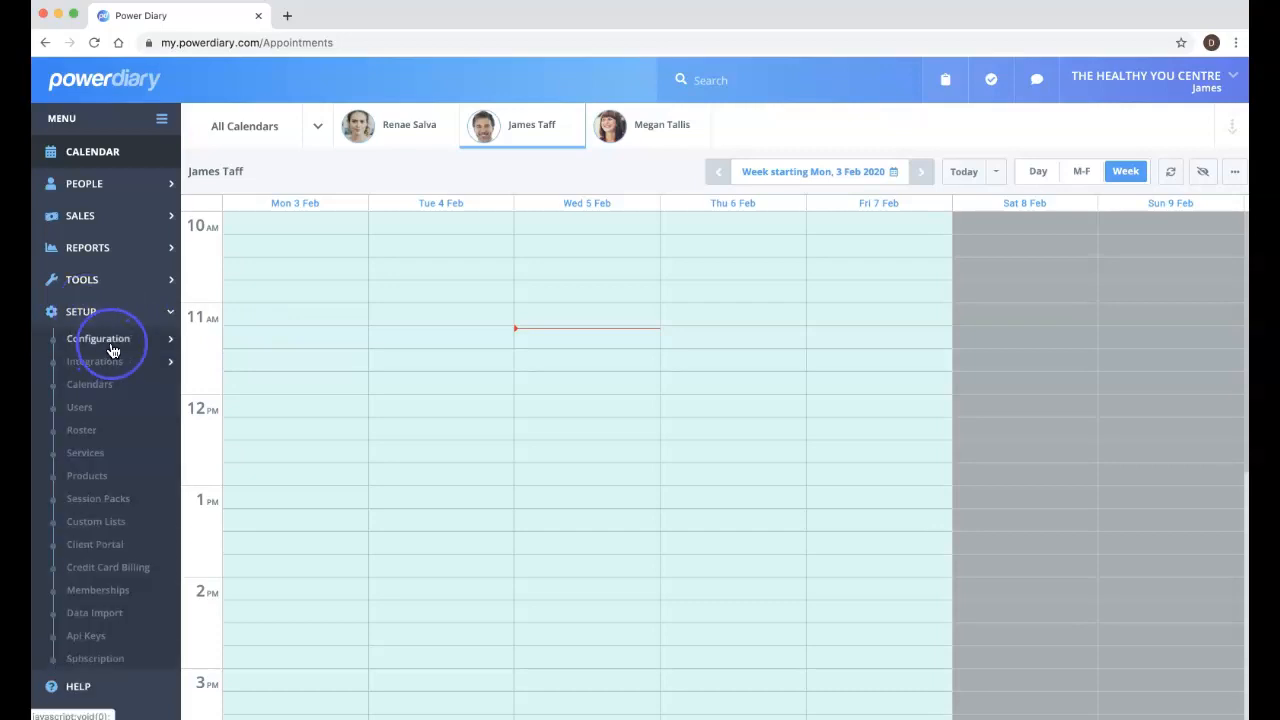
click(98, 338)
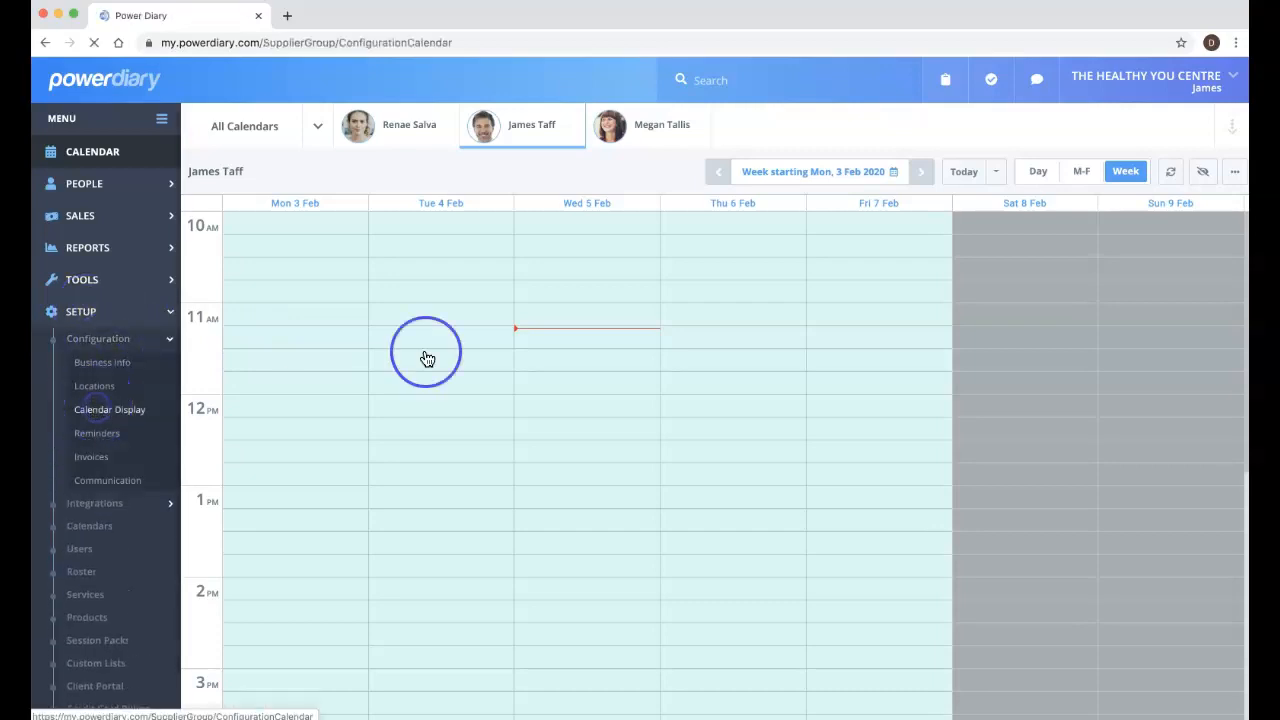
click(109, 409)
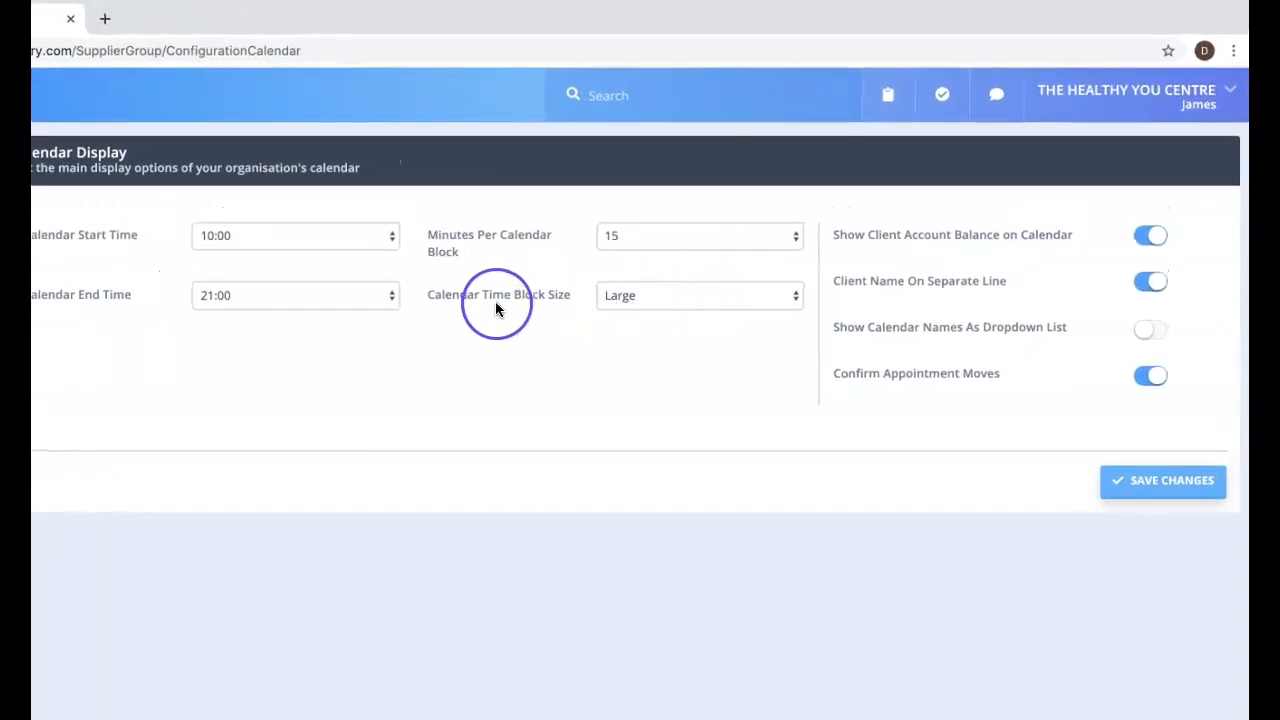
mouse_move(573, 320)
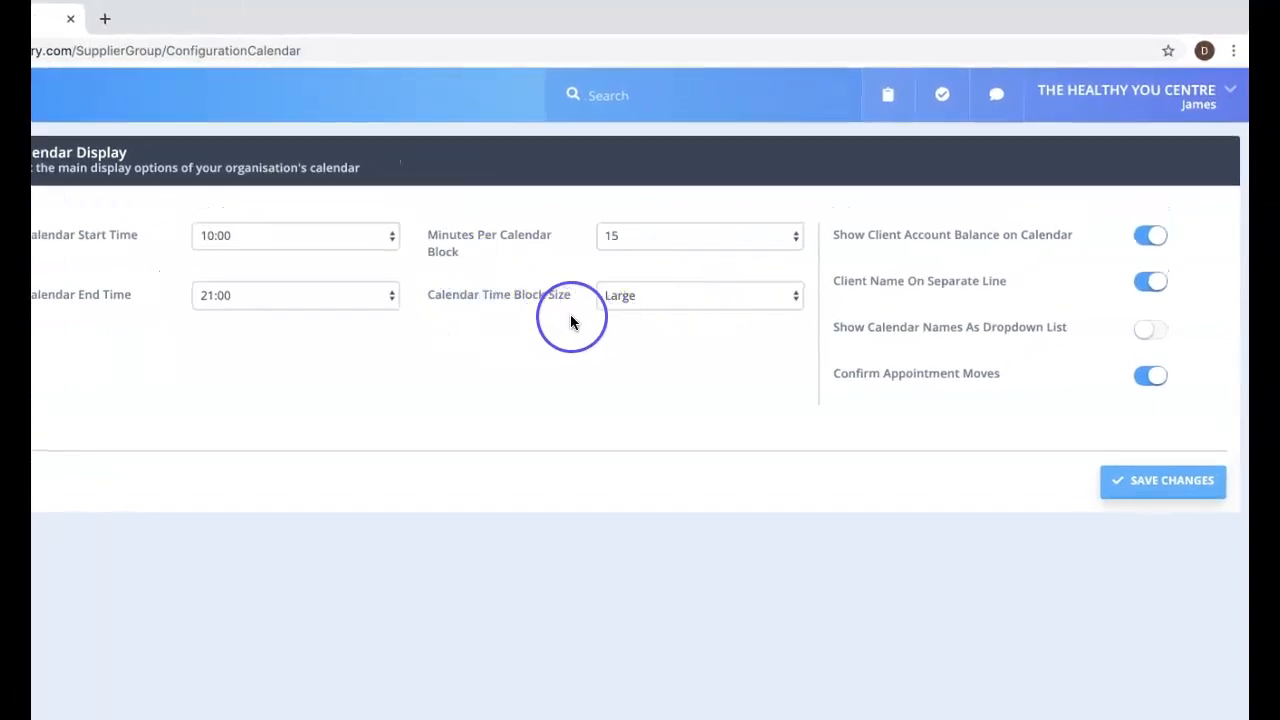
mouse_move(683, 360)
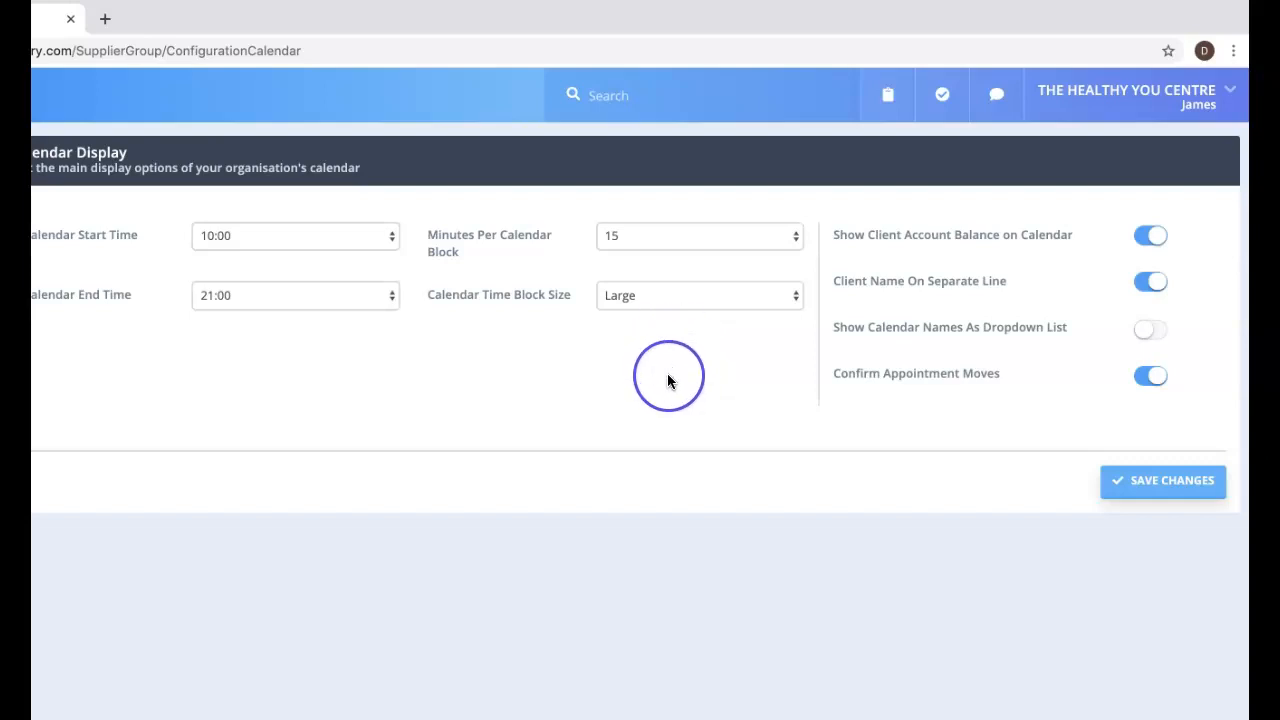
click(698, 295)
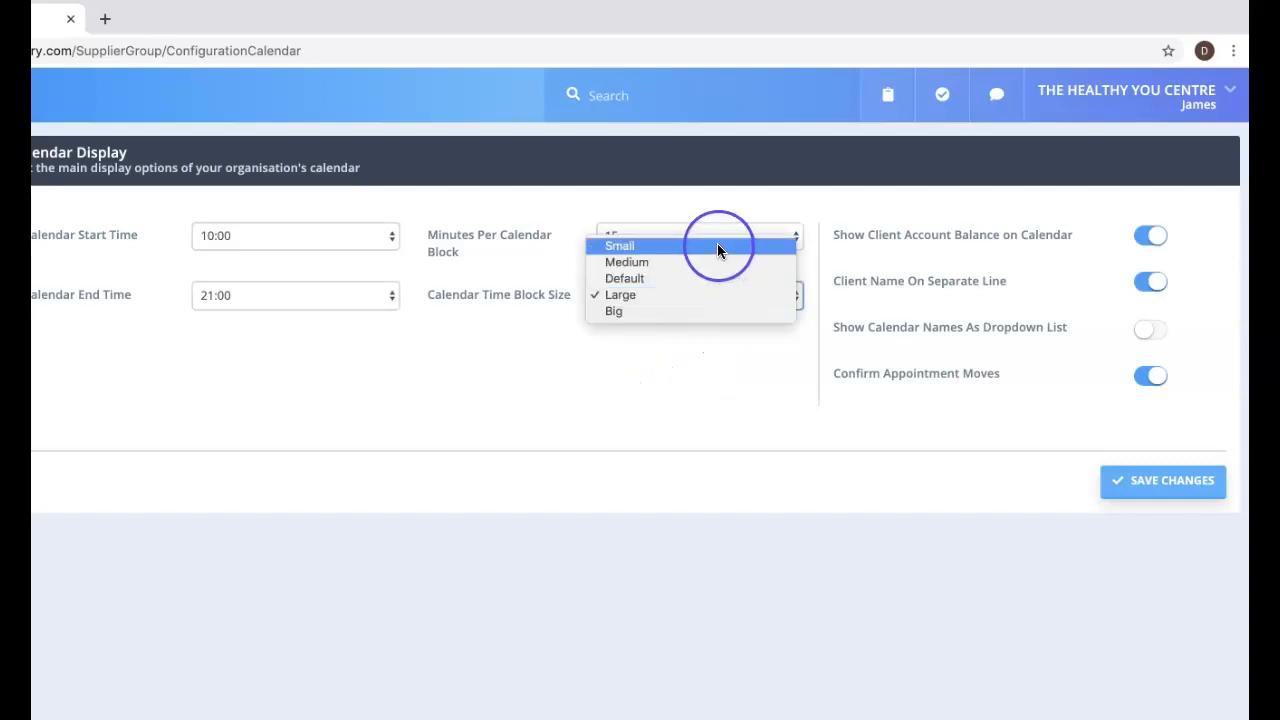
mouse_move(755, 294)
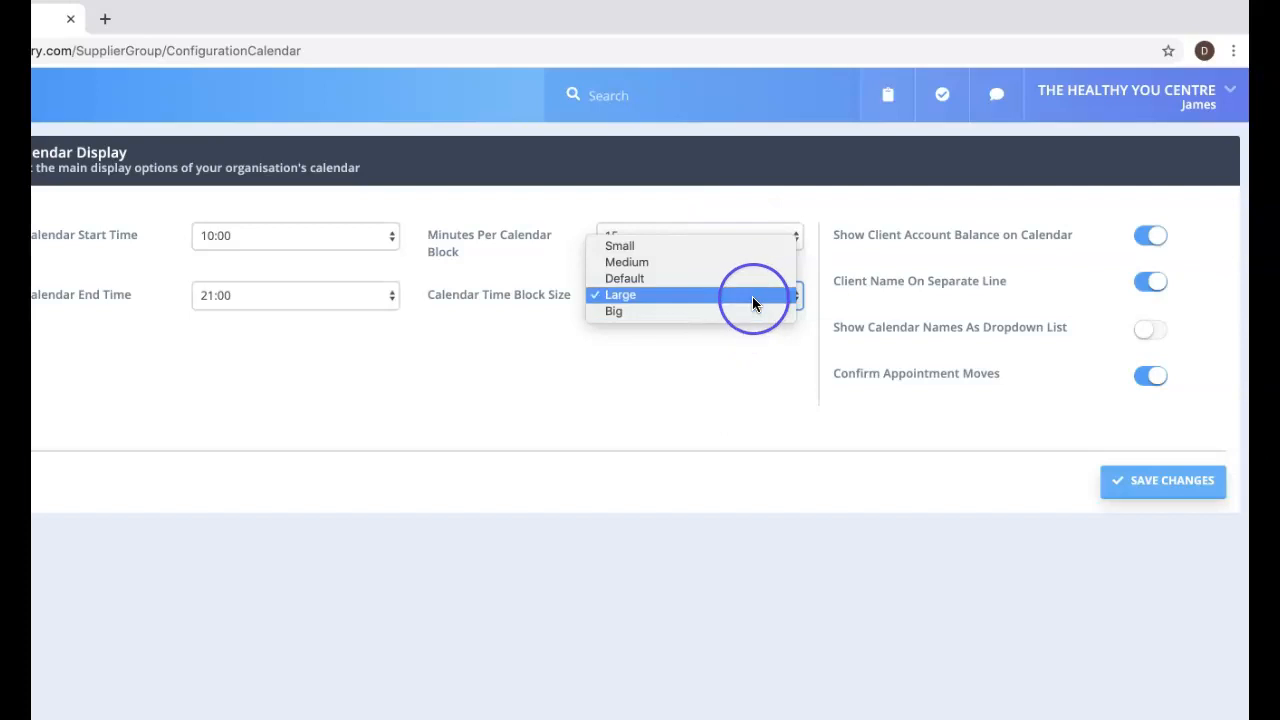
click(620, 294)
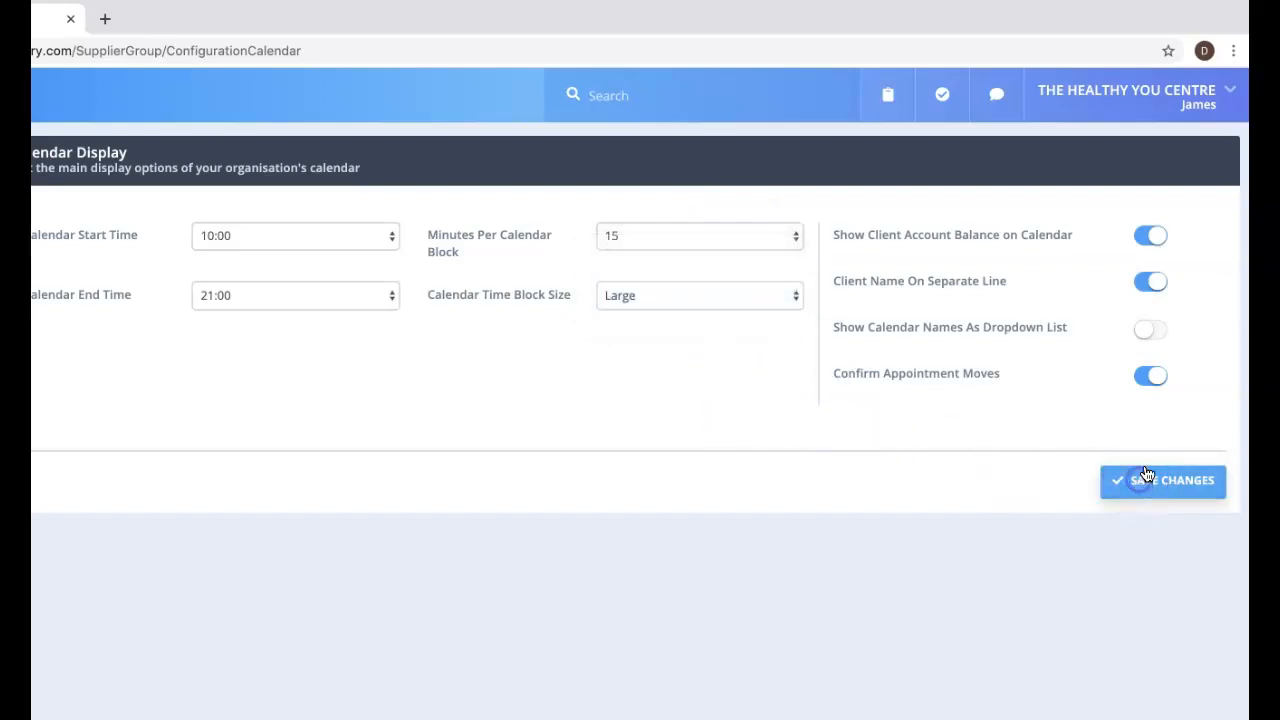
click(1162, 481)
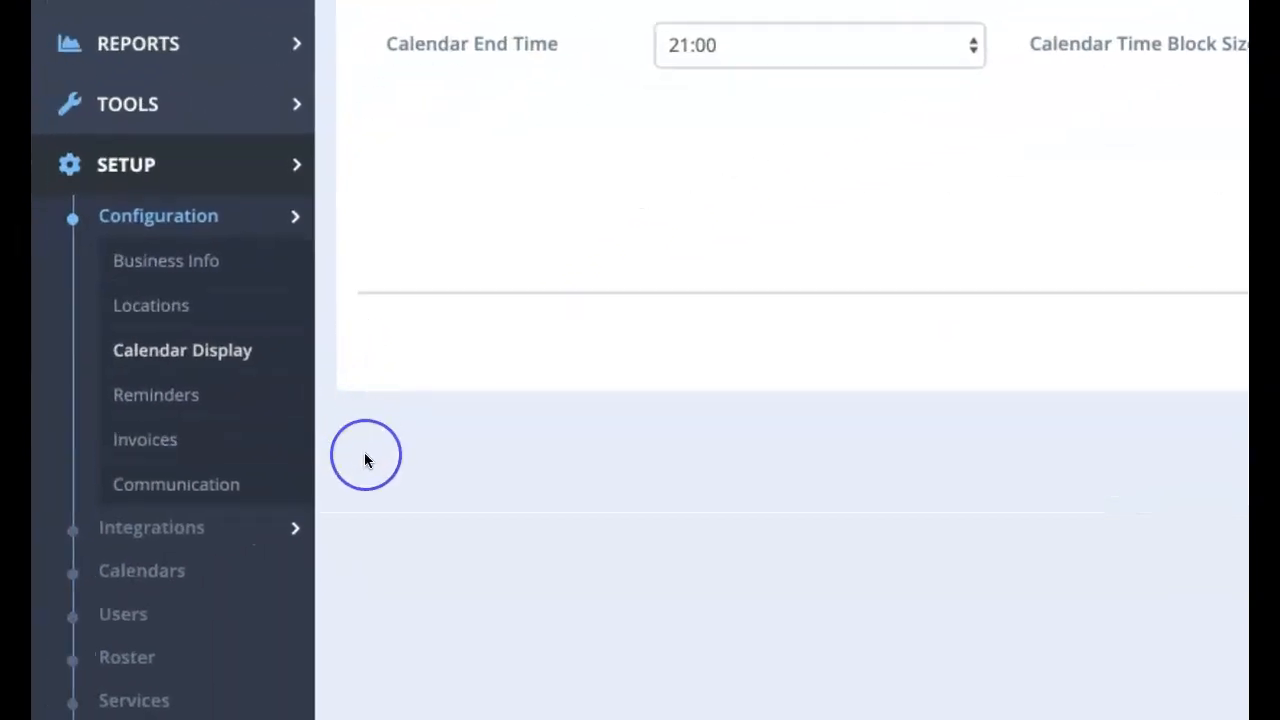
mouse_move(195, 398)
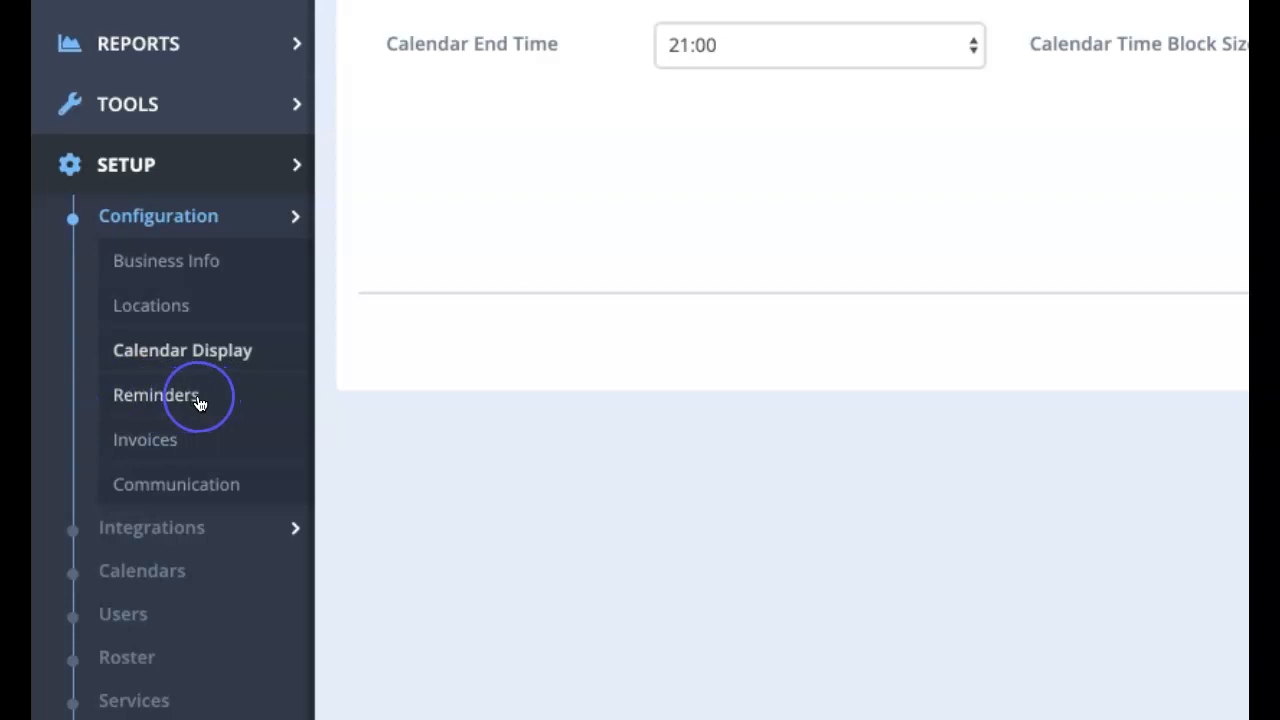
mouse_move(198, 453)
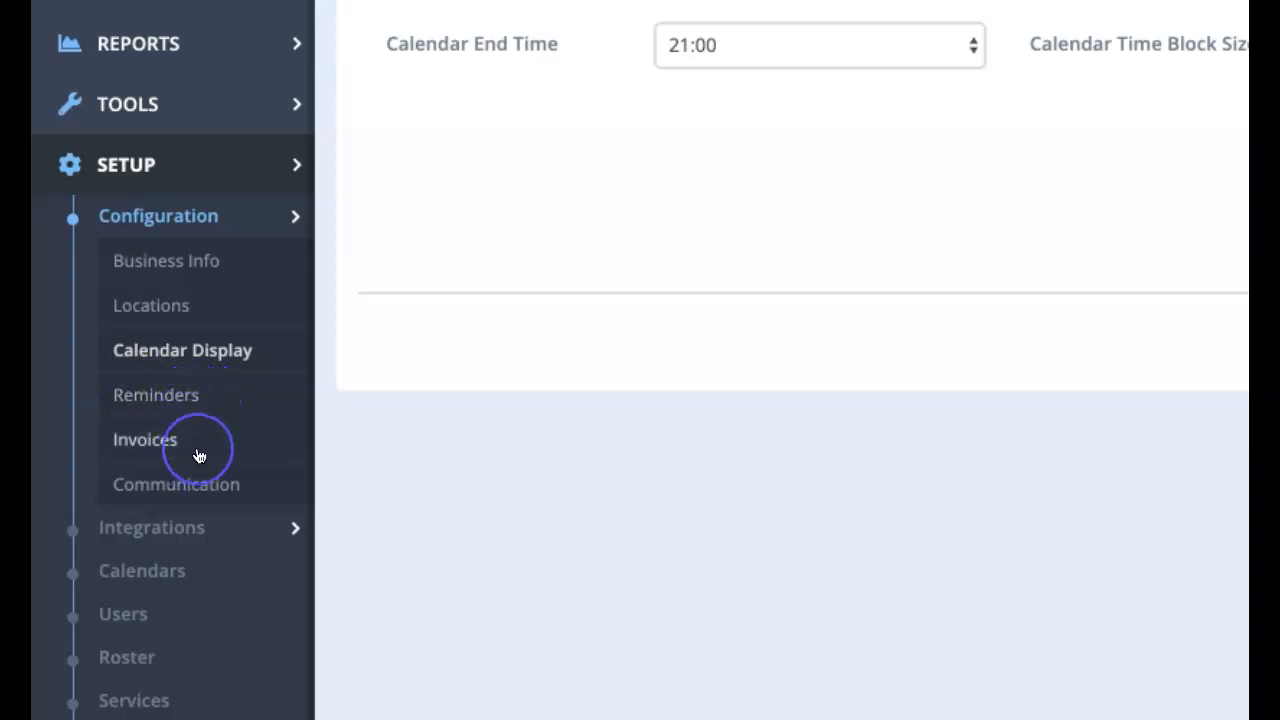
mouse_move(168, 456)
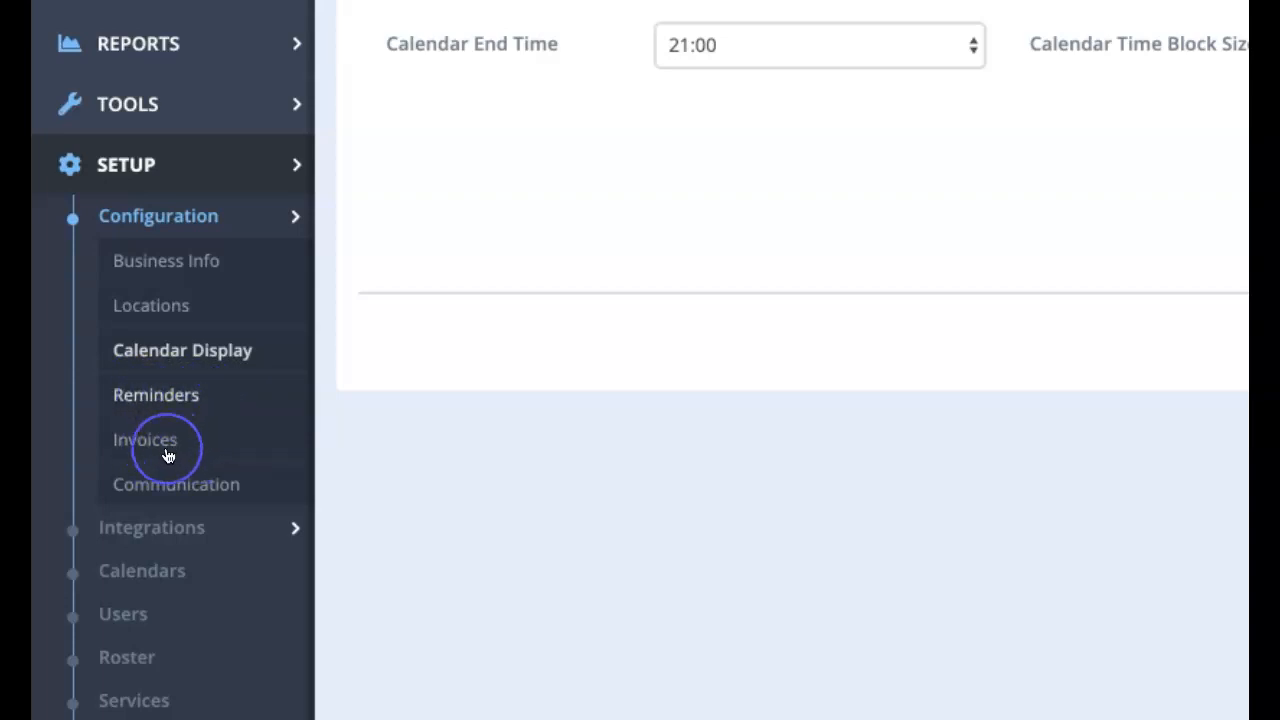
mouse_move(155, 394)
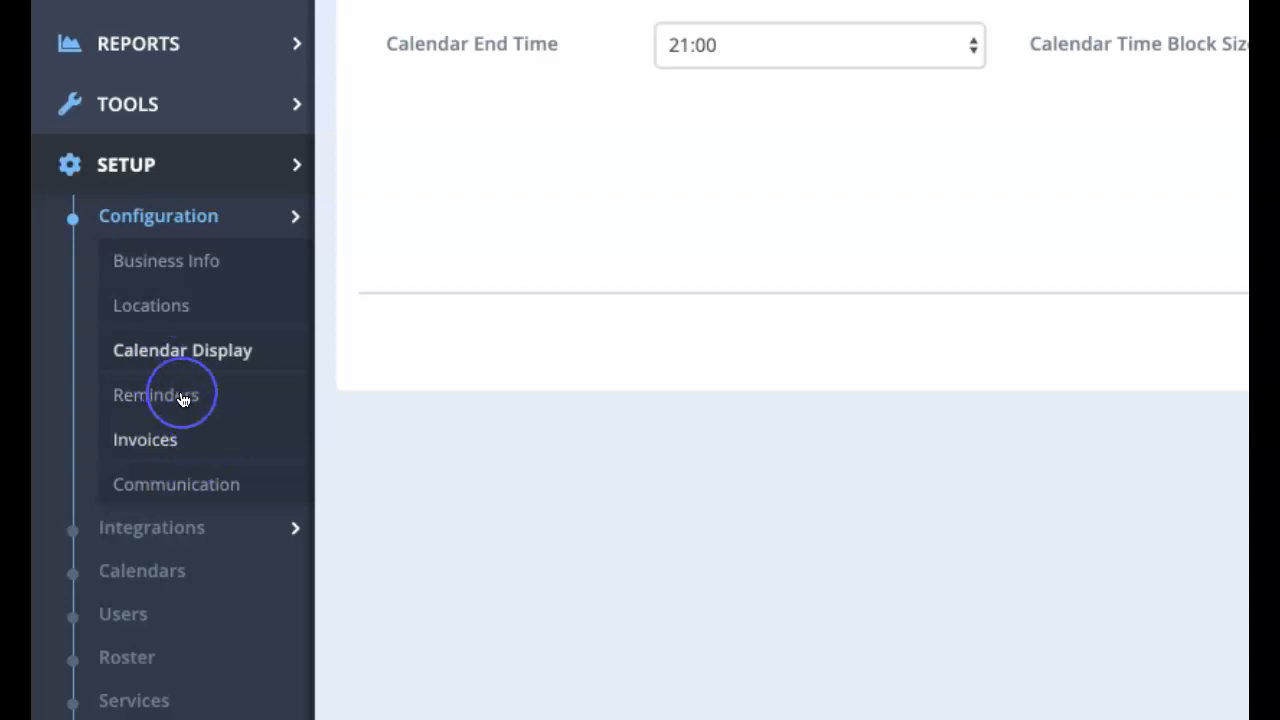
mouse_move(205, 488)
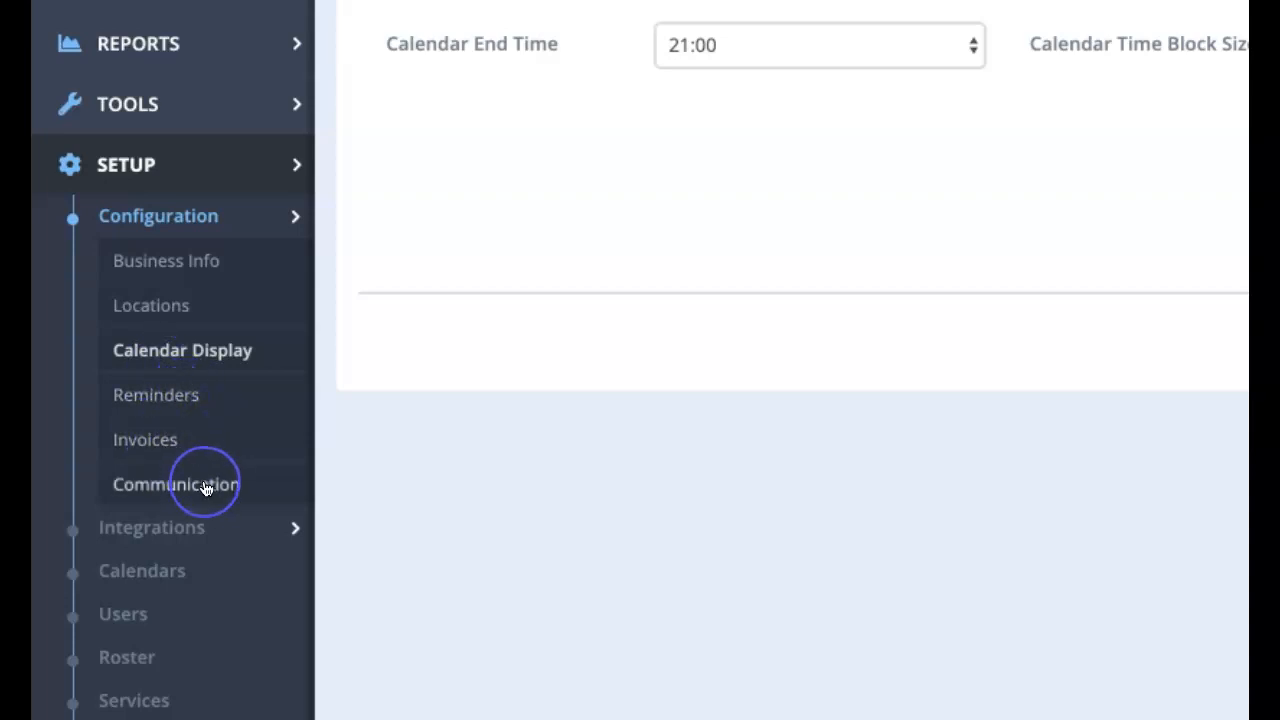
Step: Open the Communication Settings page from the Configuration submenu
click(175, 484)
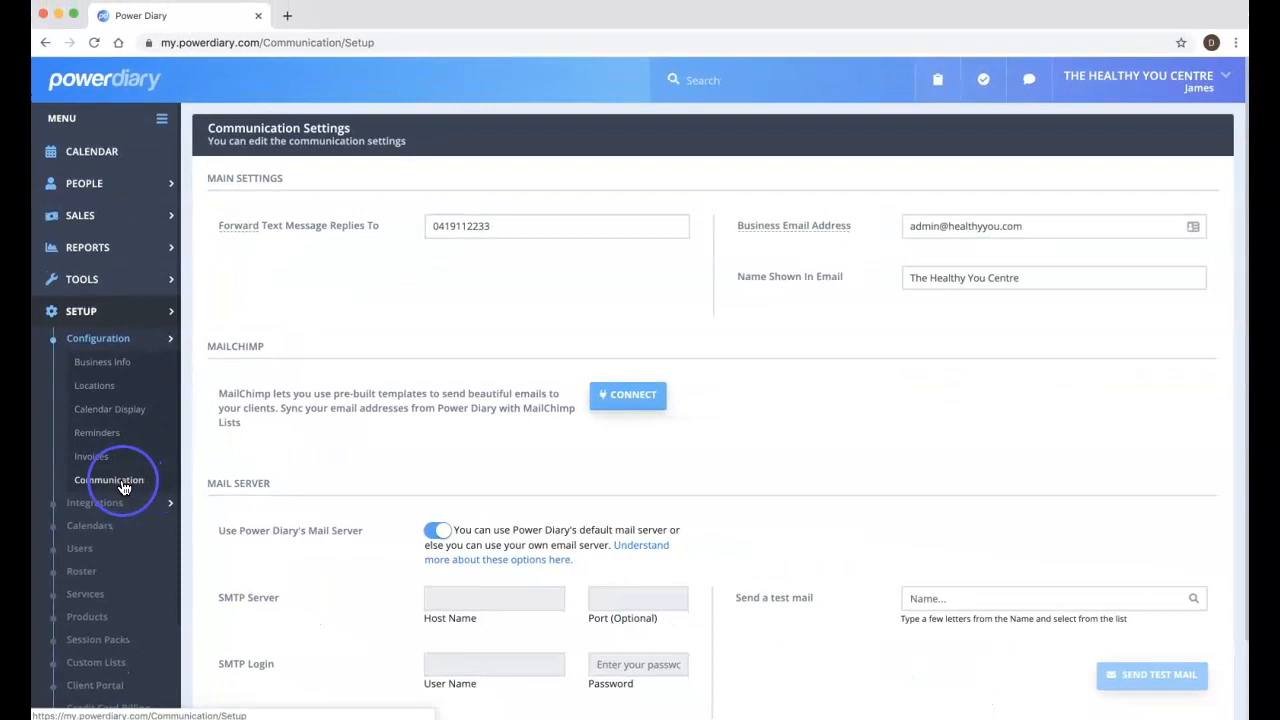
mouse_move(757, 288)
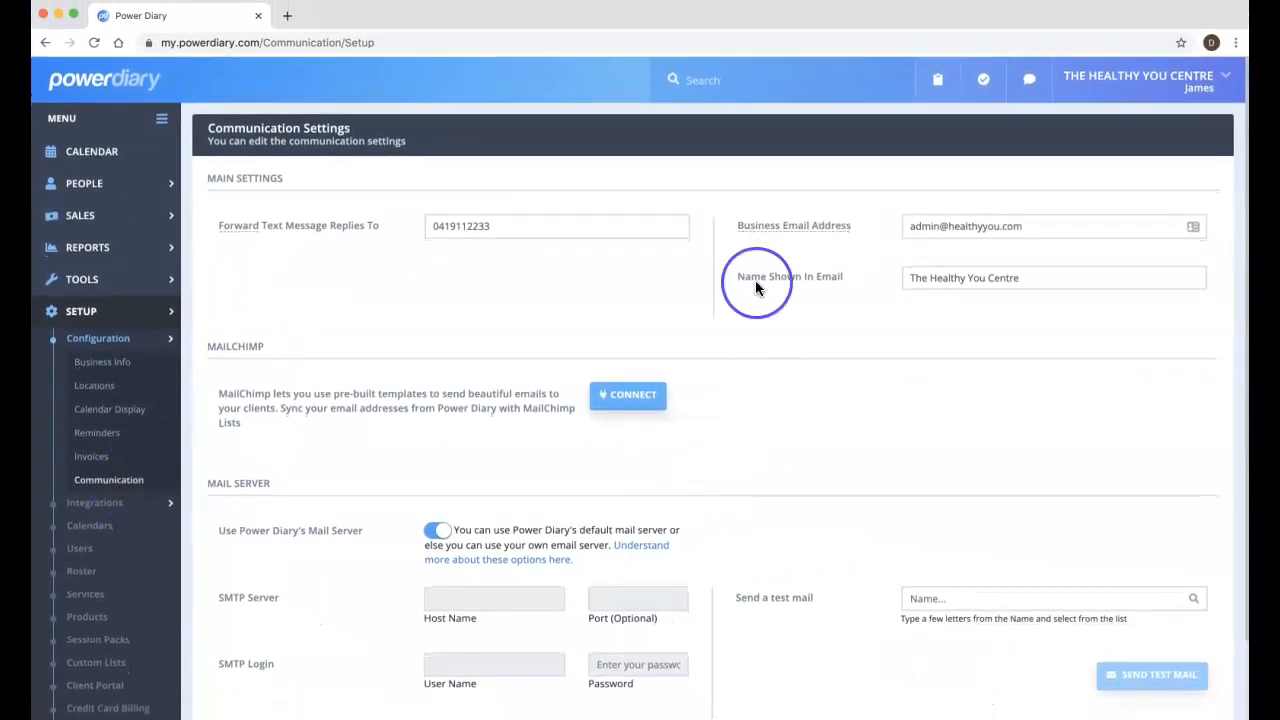
mouse_move(795, 240)
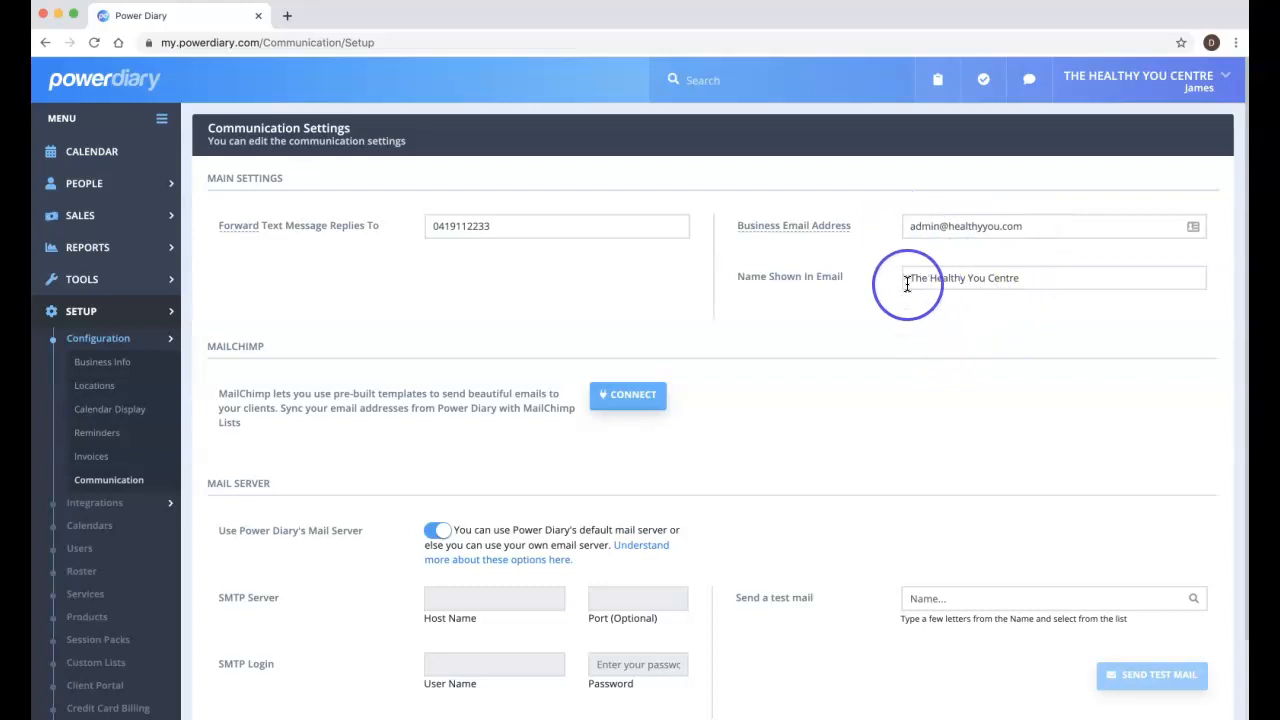
scroll(down, 3)
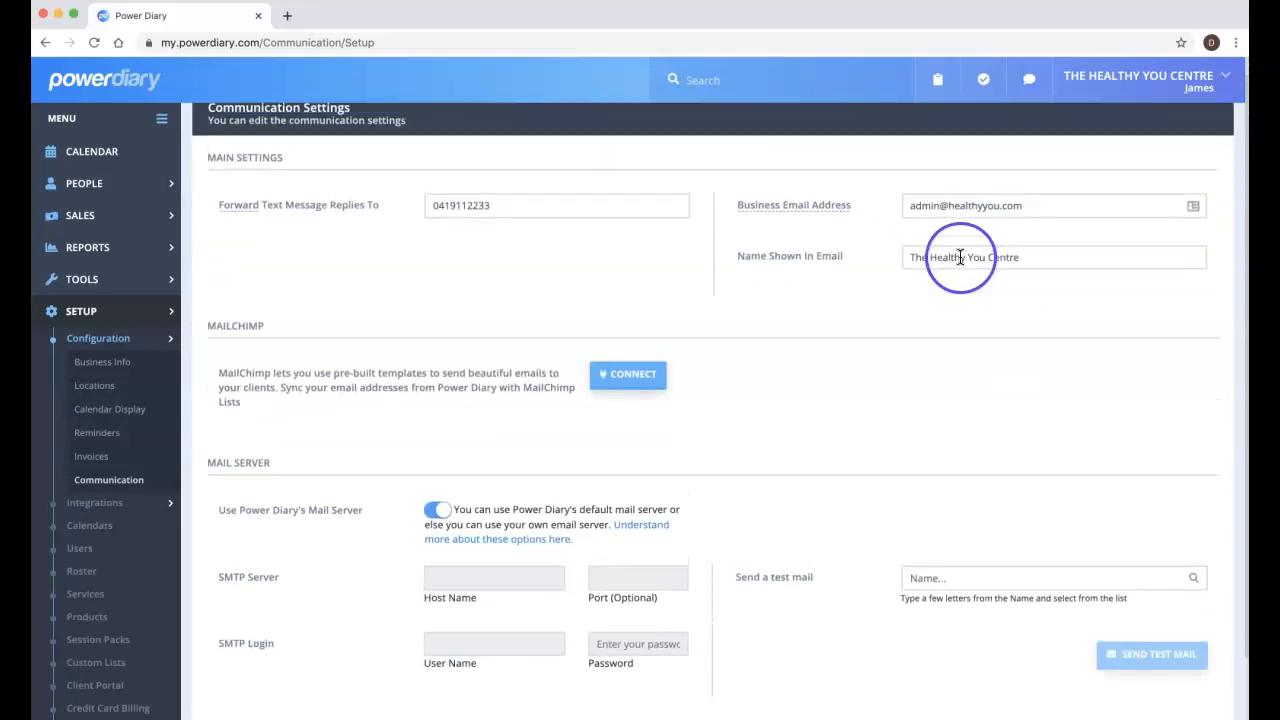
scroll(up, 3)
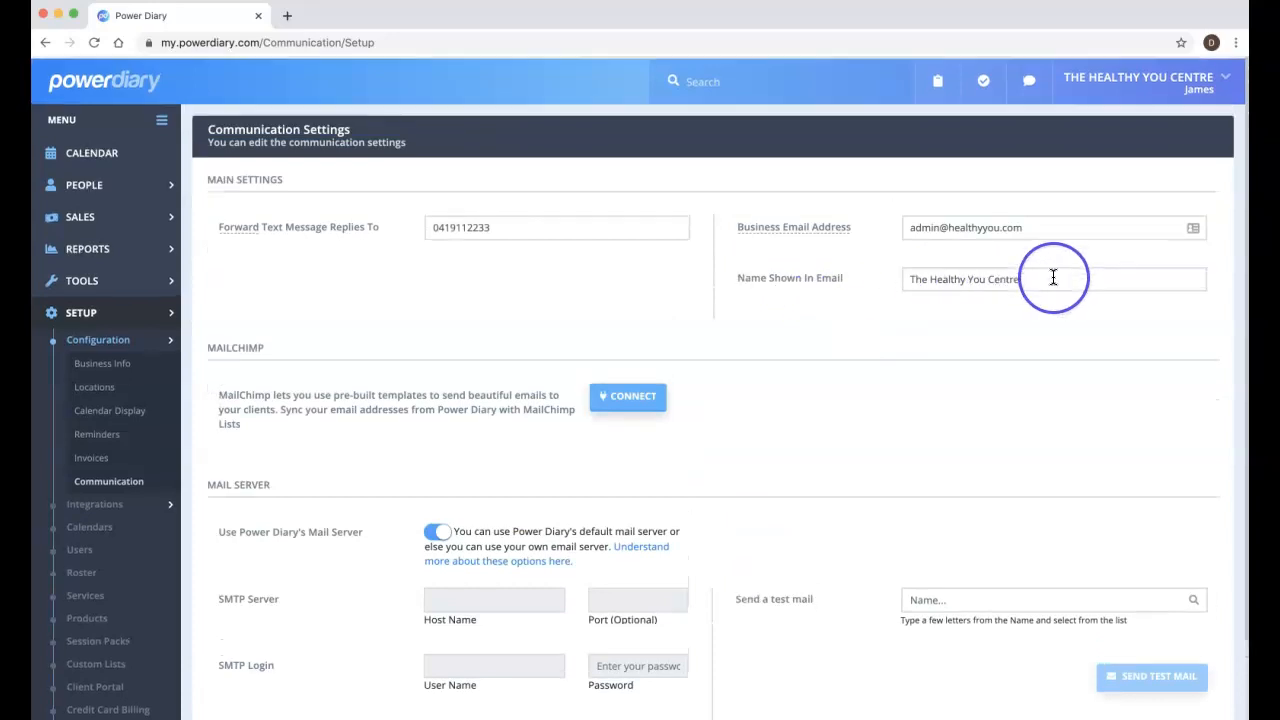
scroll(down, 3)
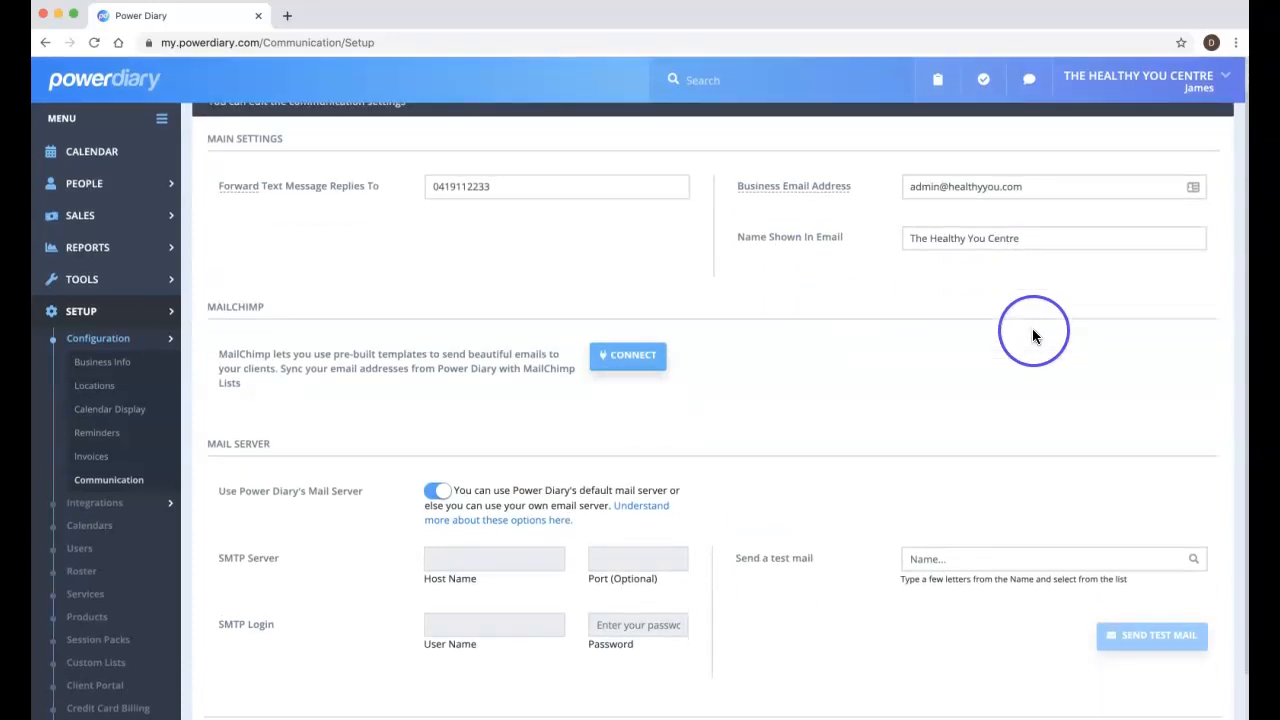
scroll(up, 3)
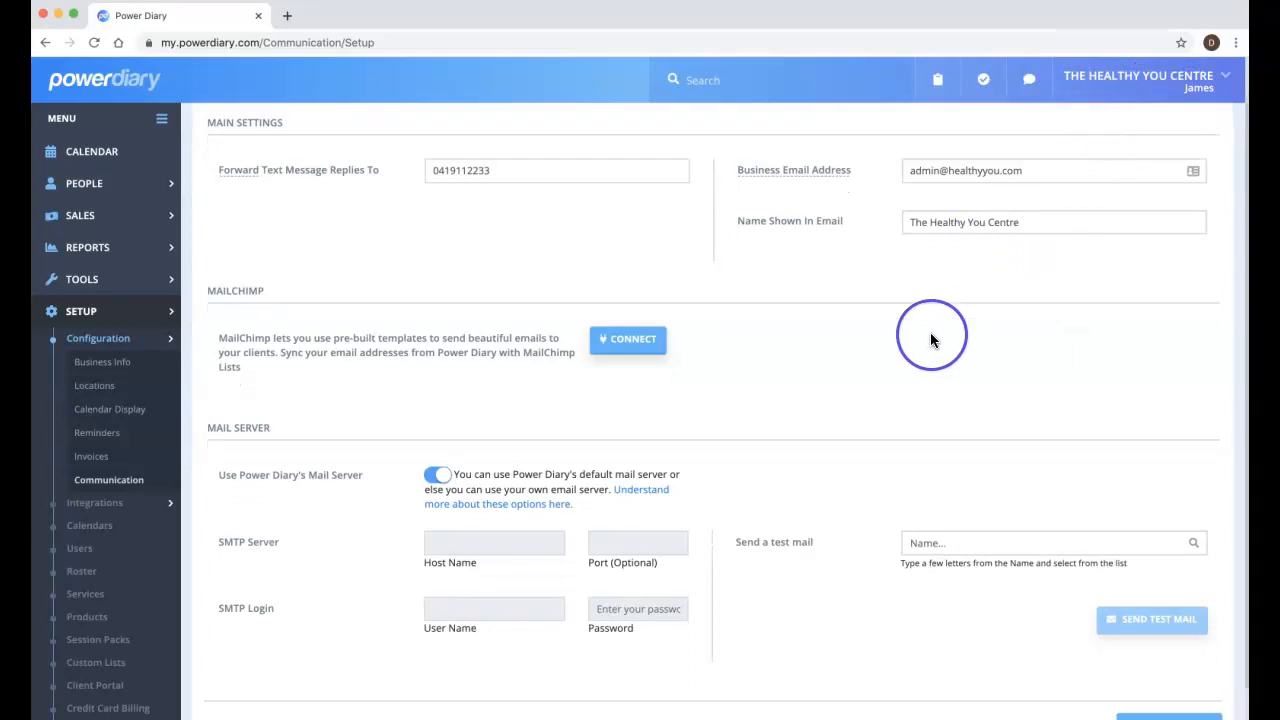
scroll(down, 3)
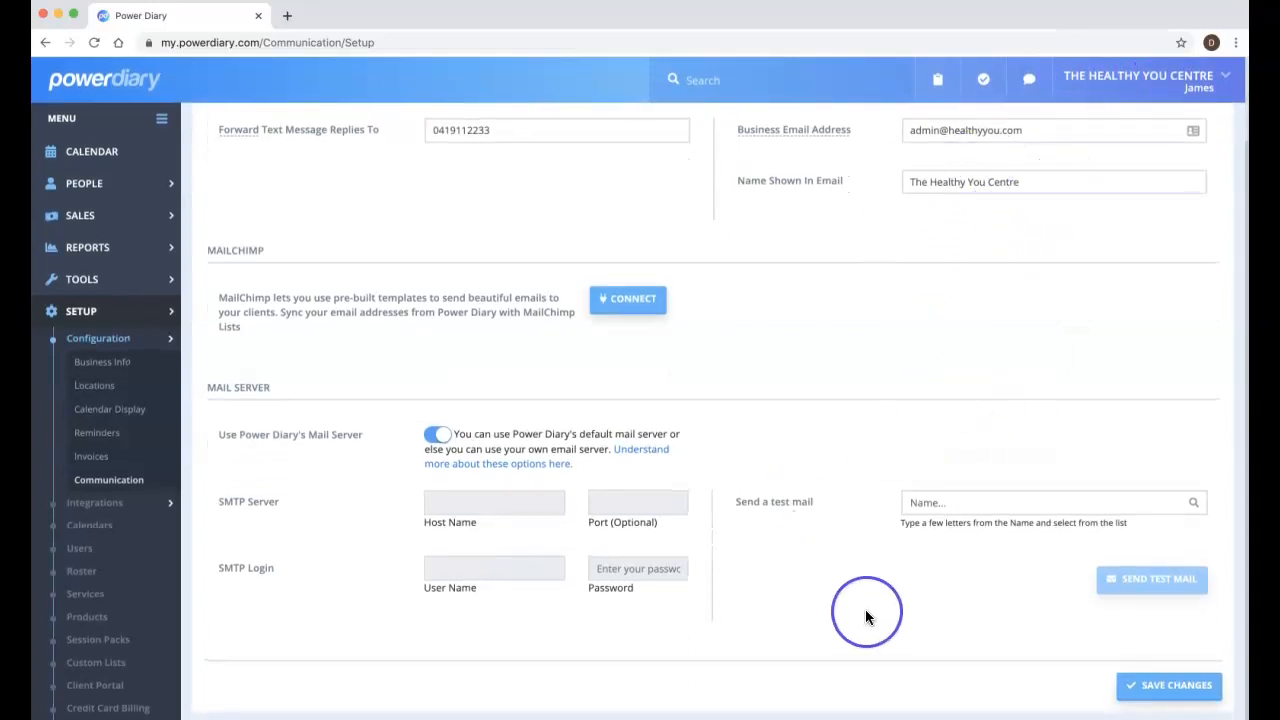
mouse_move(252, 404)
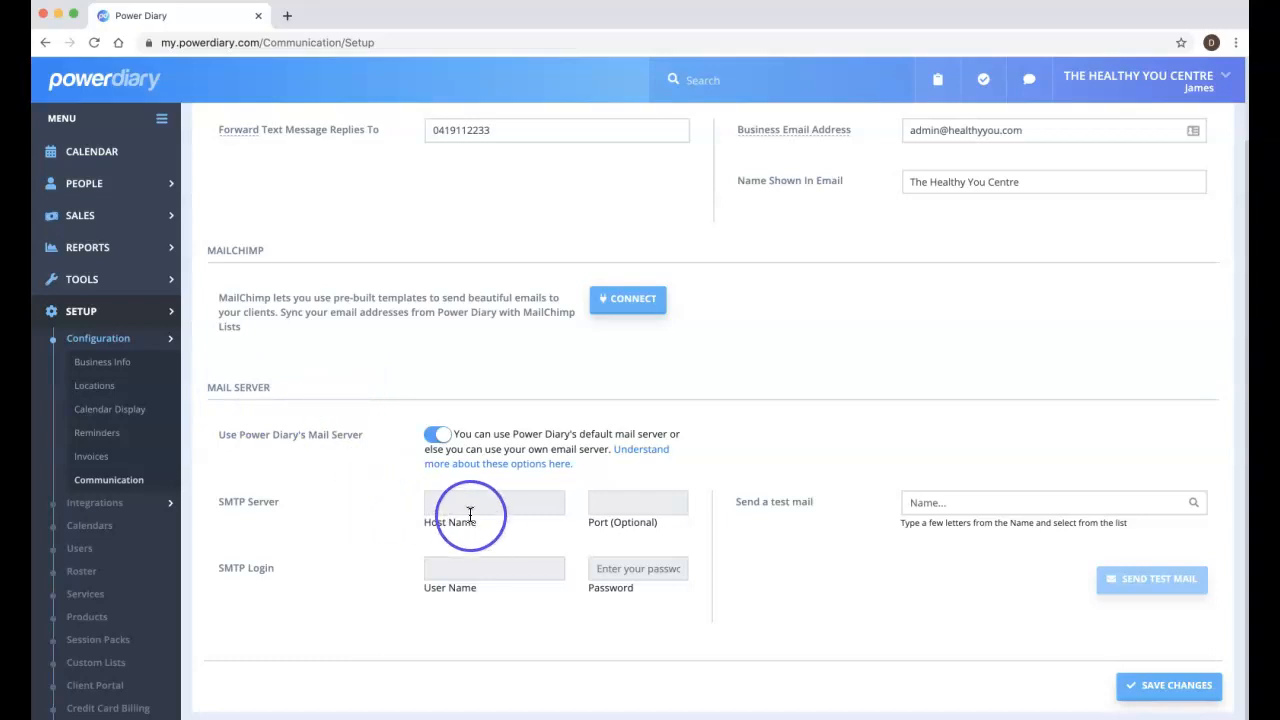
scroll(up, 3)
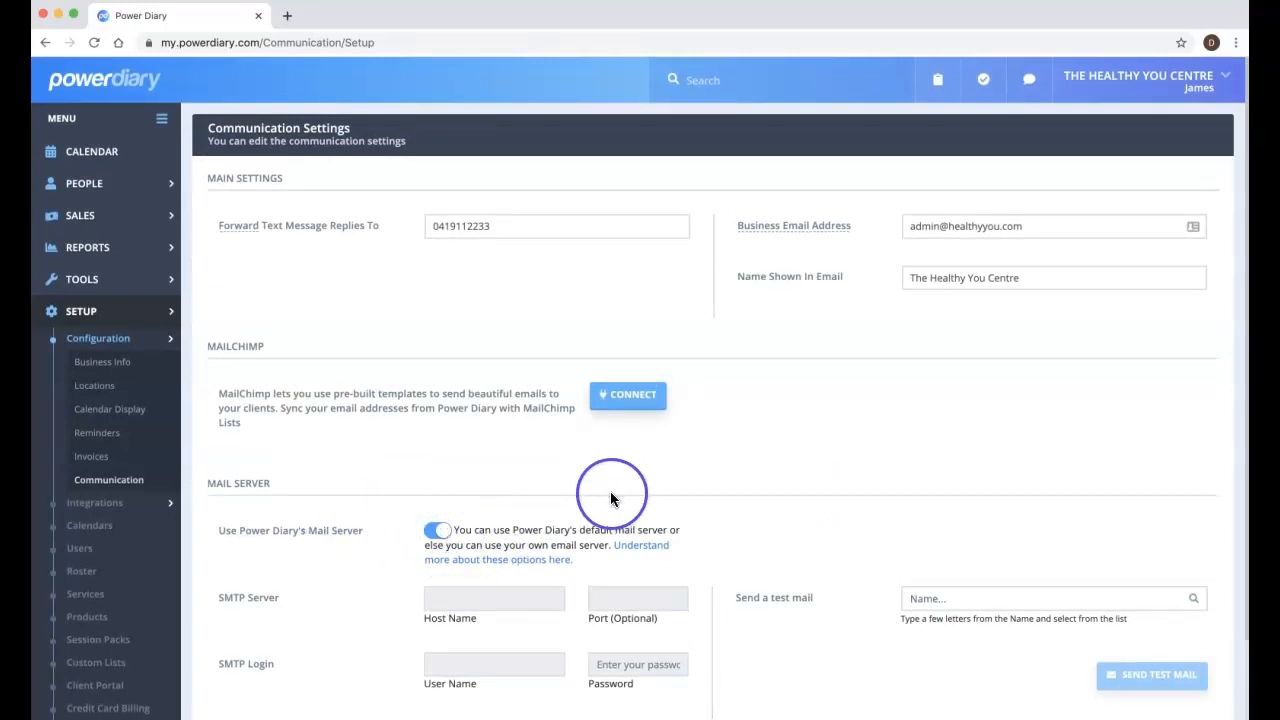
mouse_move(773, 491)
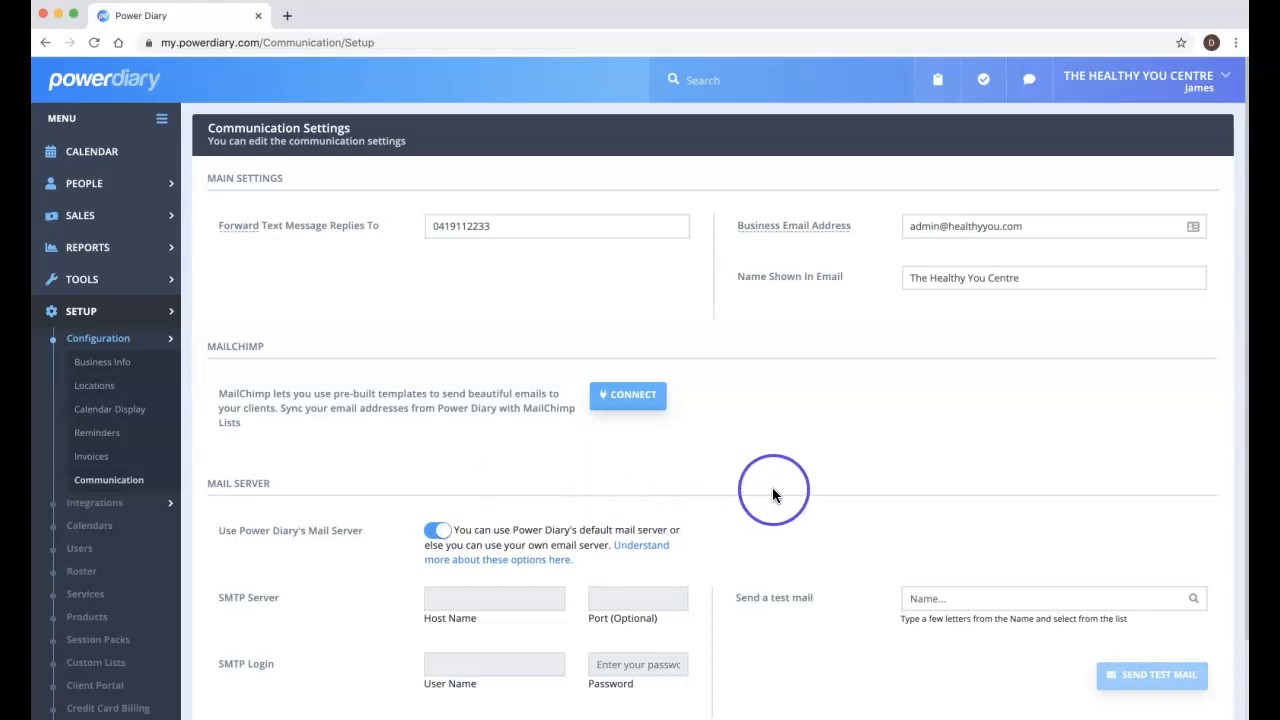
mouse_move(822, 498)
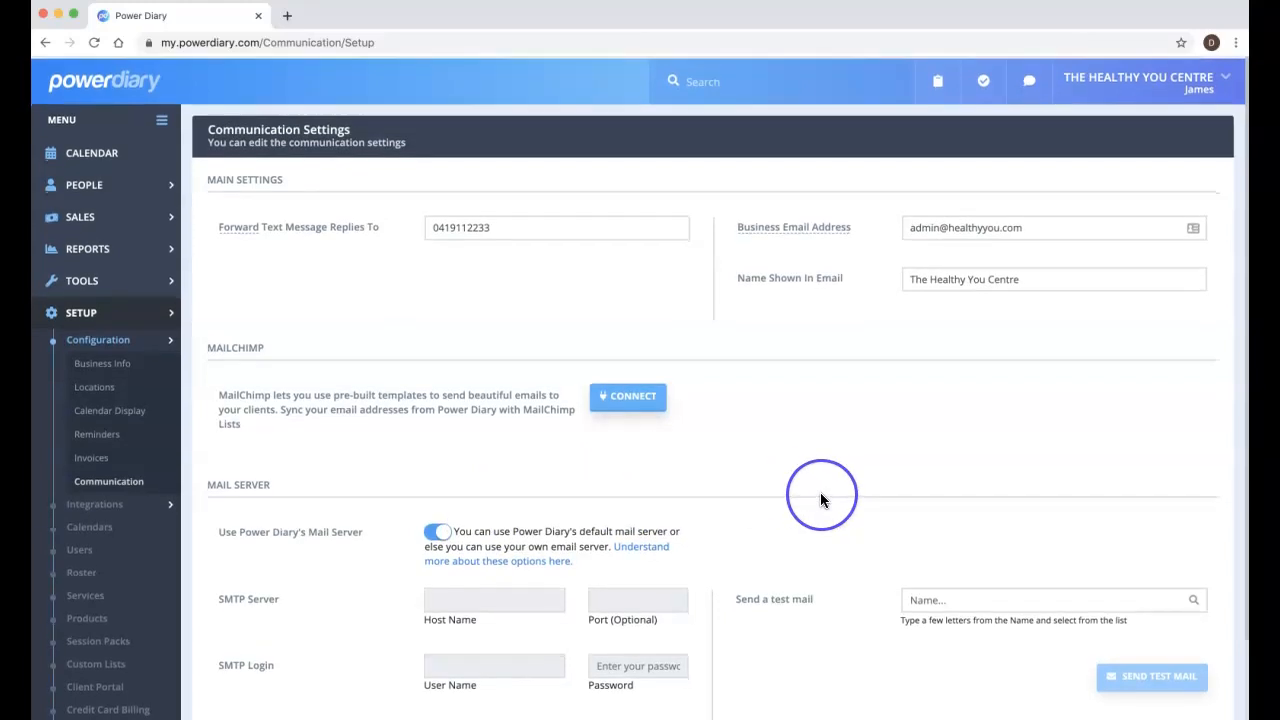
mouse_move(760, 598)
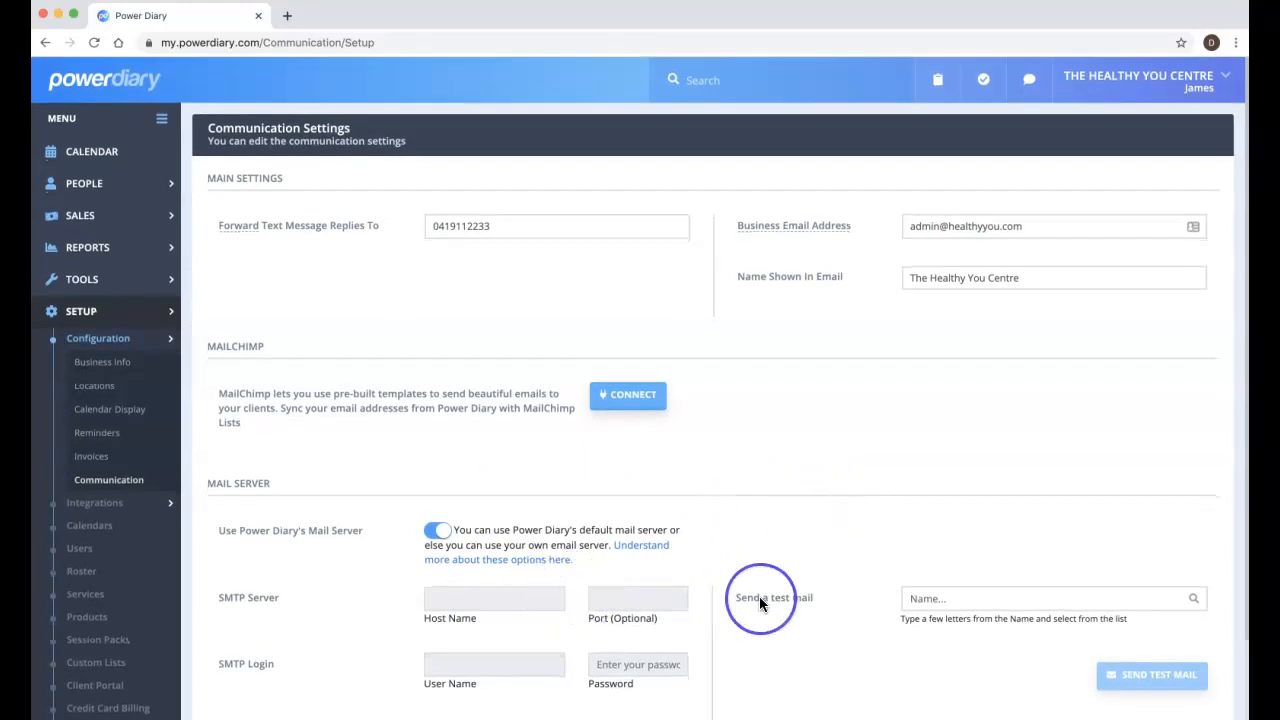
scroll(down, 3)
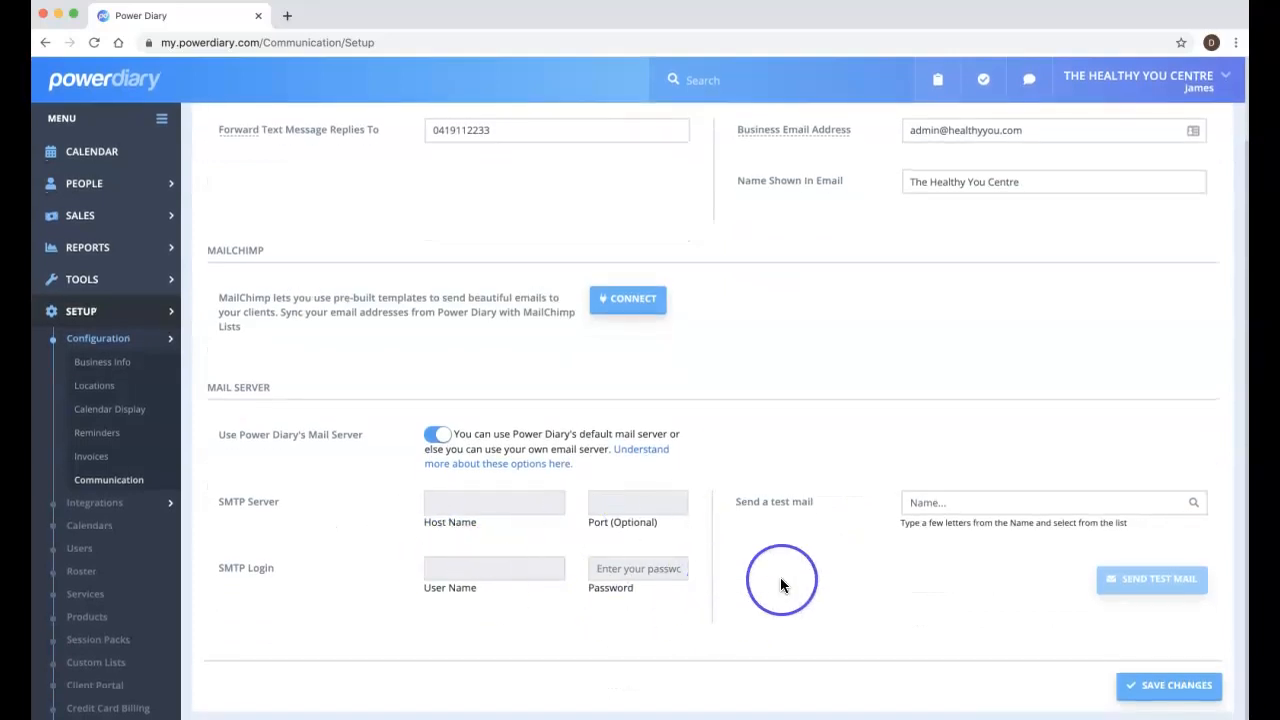
scroll(up, 3)
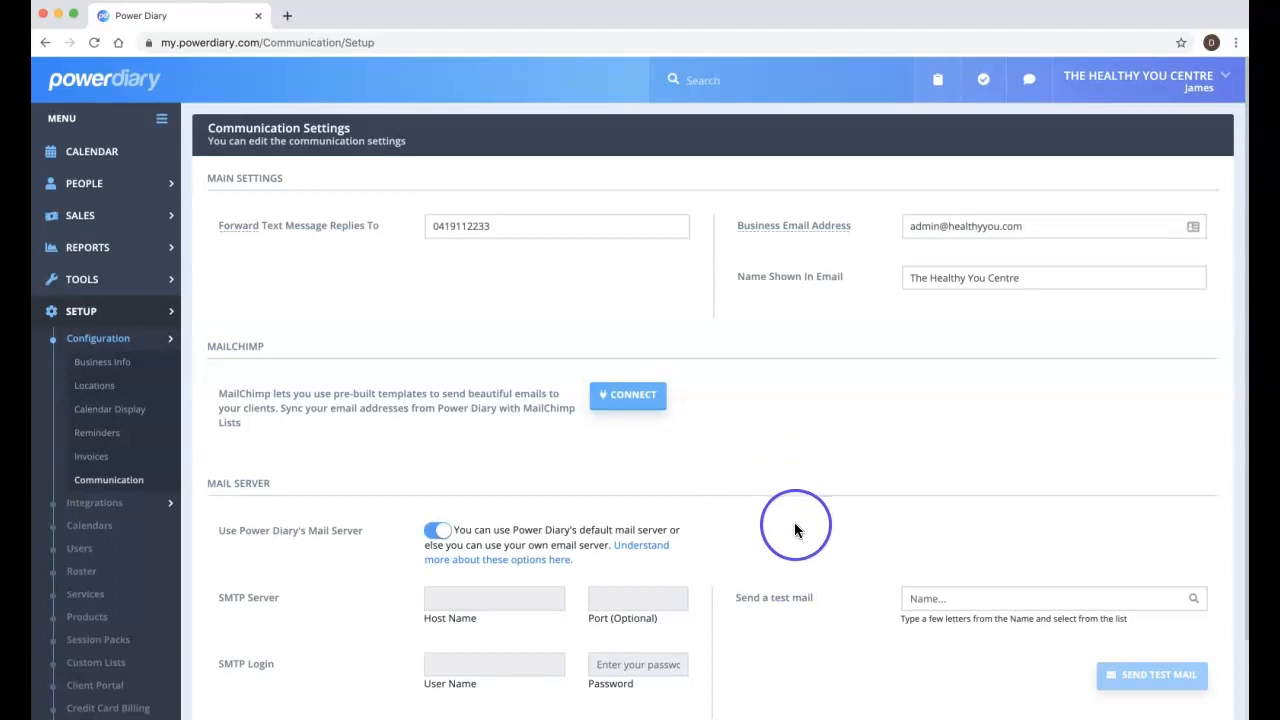
mouse_move(795, 520)
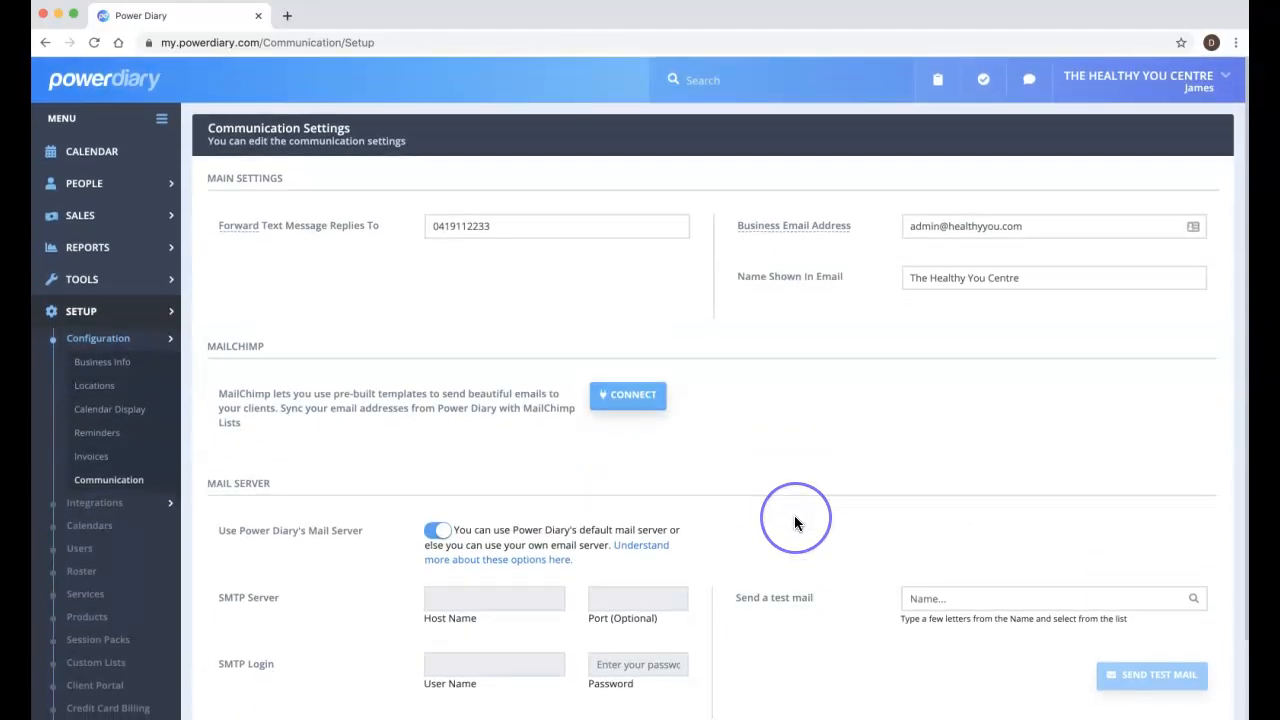